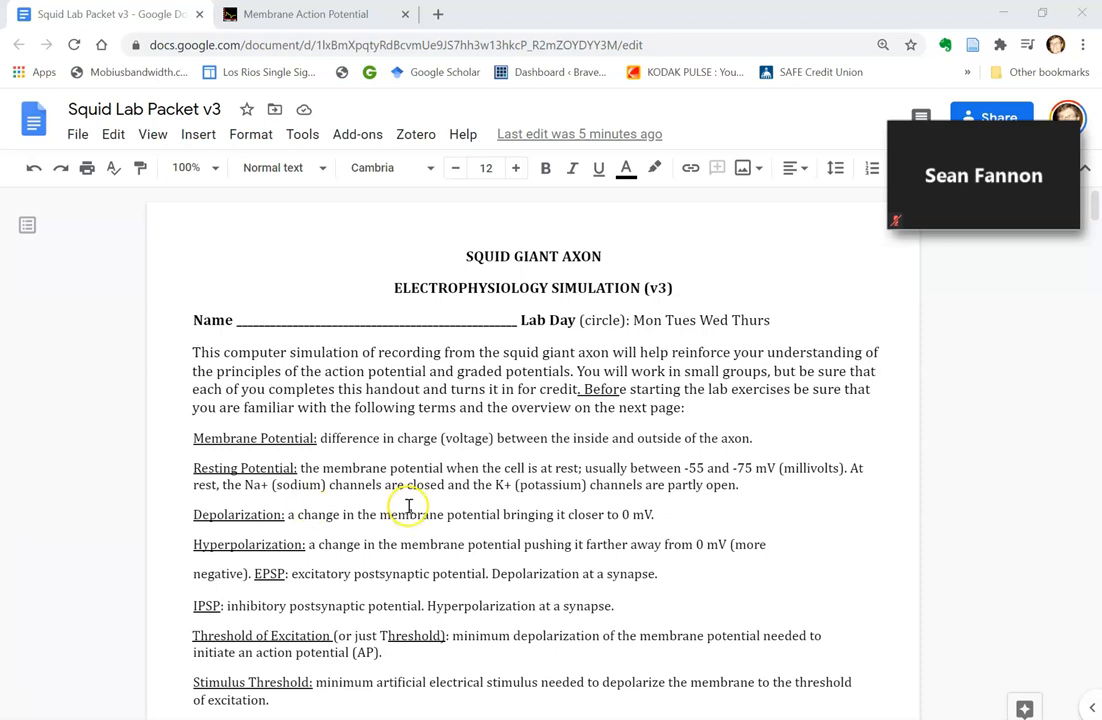
# Scroll the lab packet past the membrane glossary to the squid giant axon figure.
pyautogui.scroll(-3)
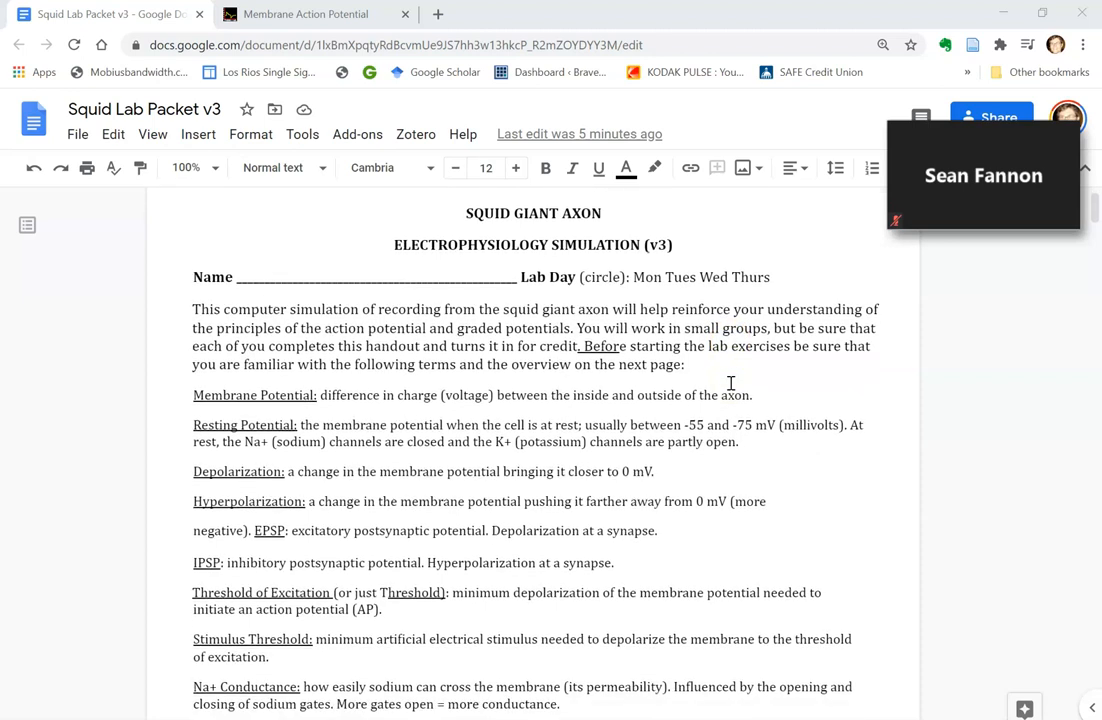
pyautogui.scroll(-3)
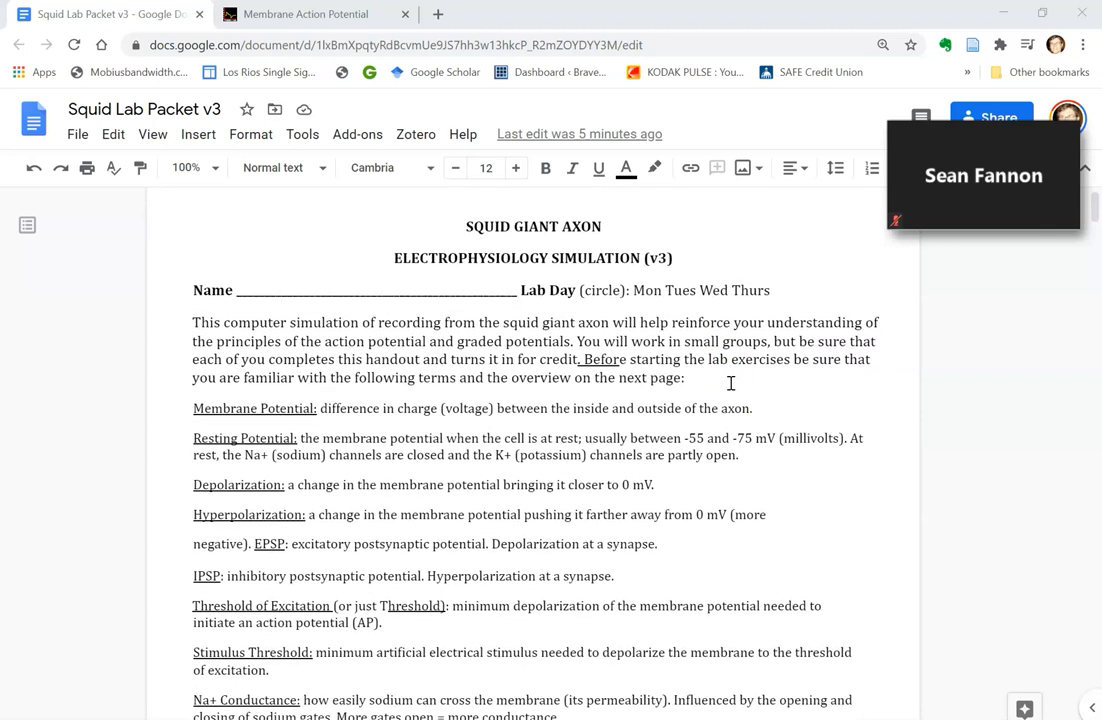
pyautogui.scroll(-3)
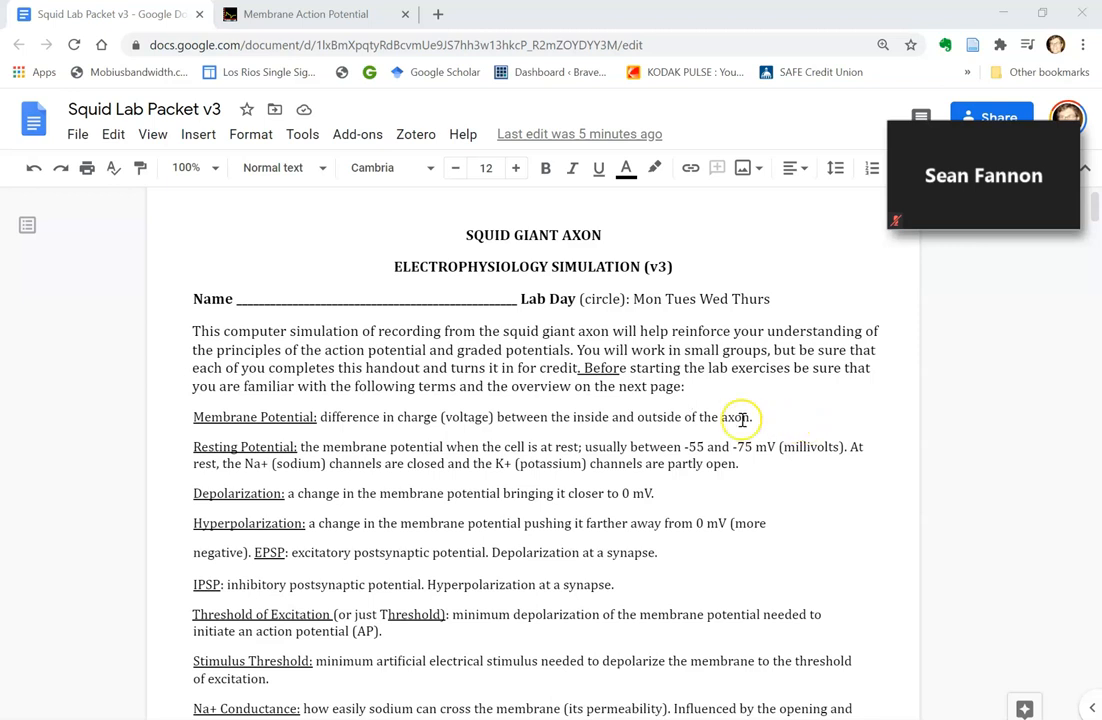
pyautogui.scroll(-3)
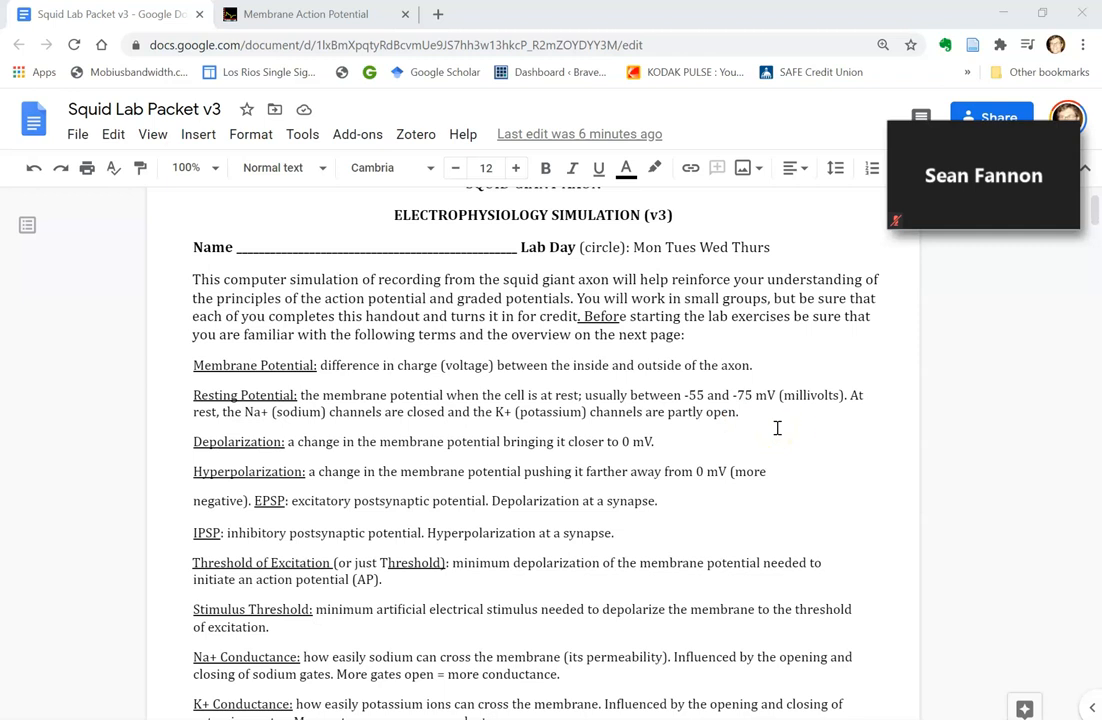
pyautogui.scroll(-3)
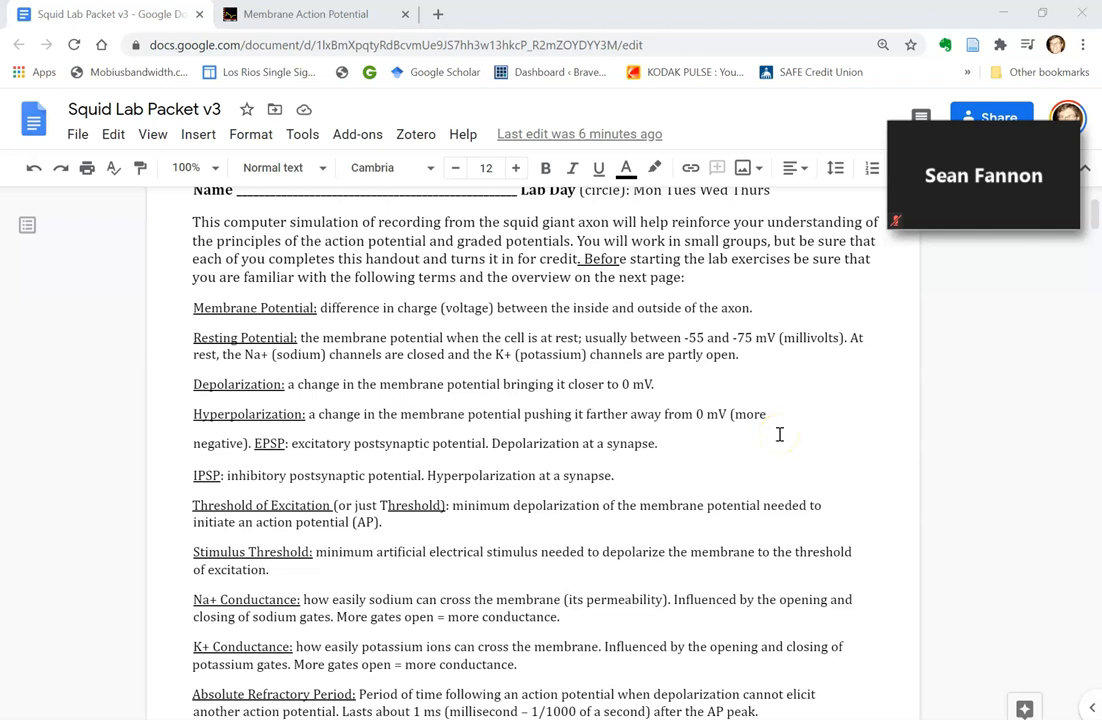
pyautogui.scroll(3)
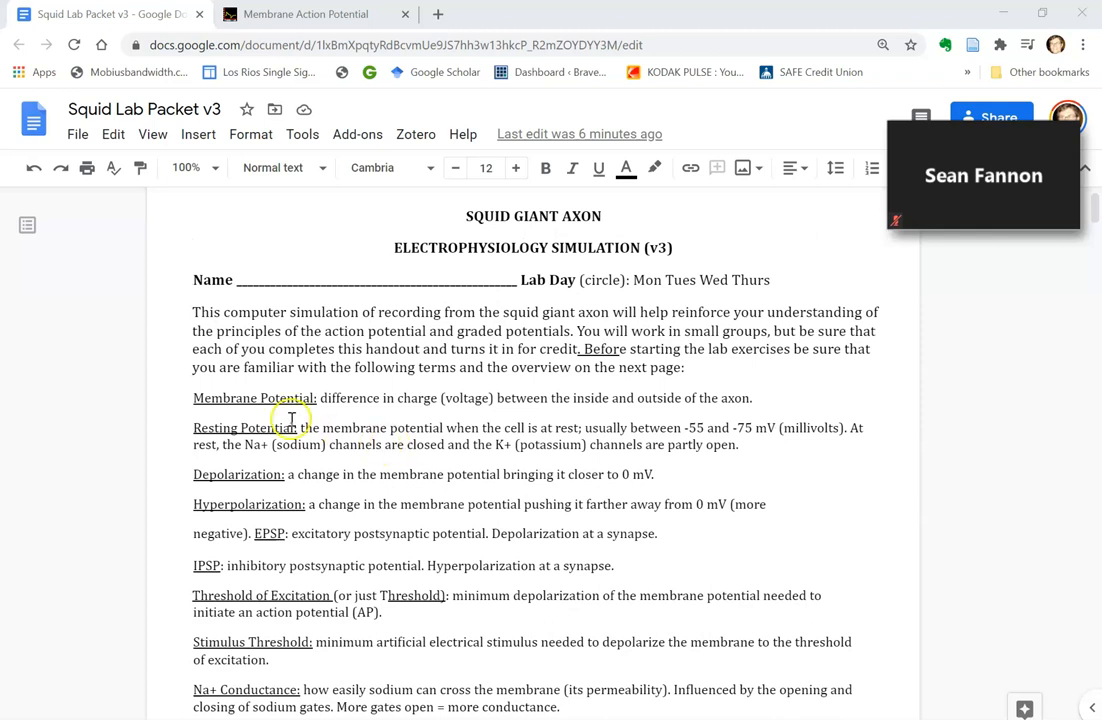
pyautogui.scroll(-3)
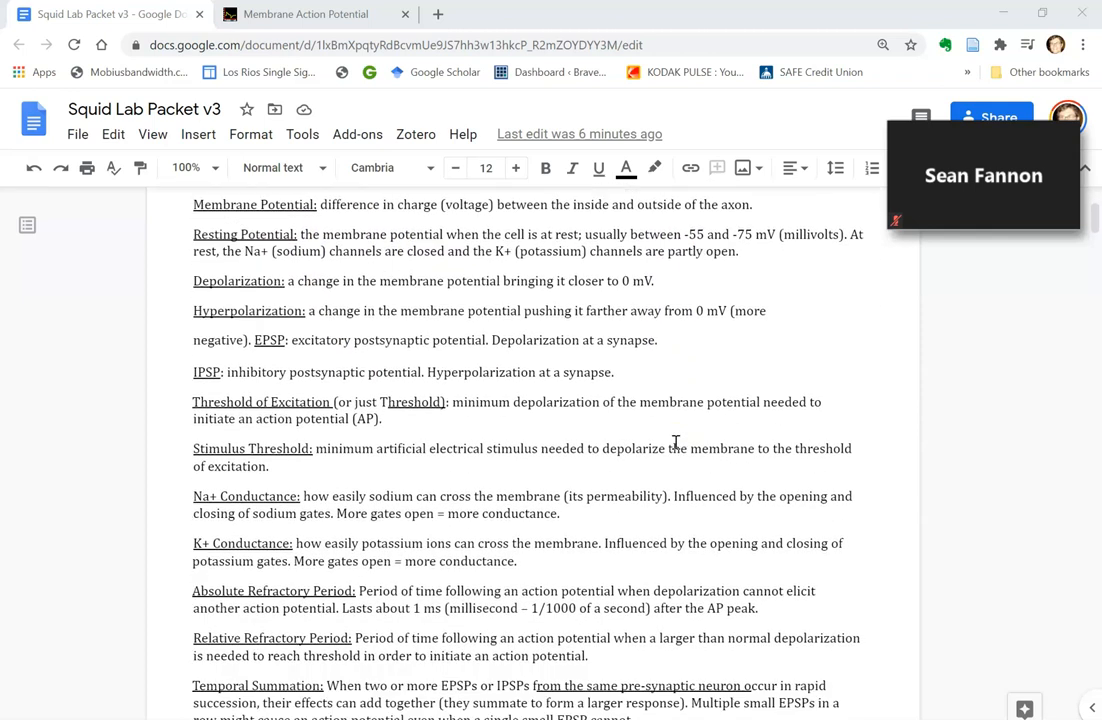
pyautogui.scroll(-3)
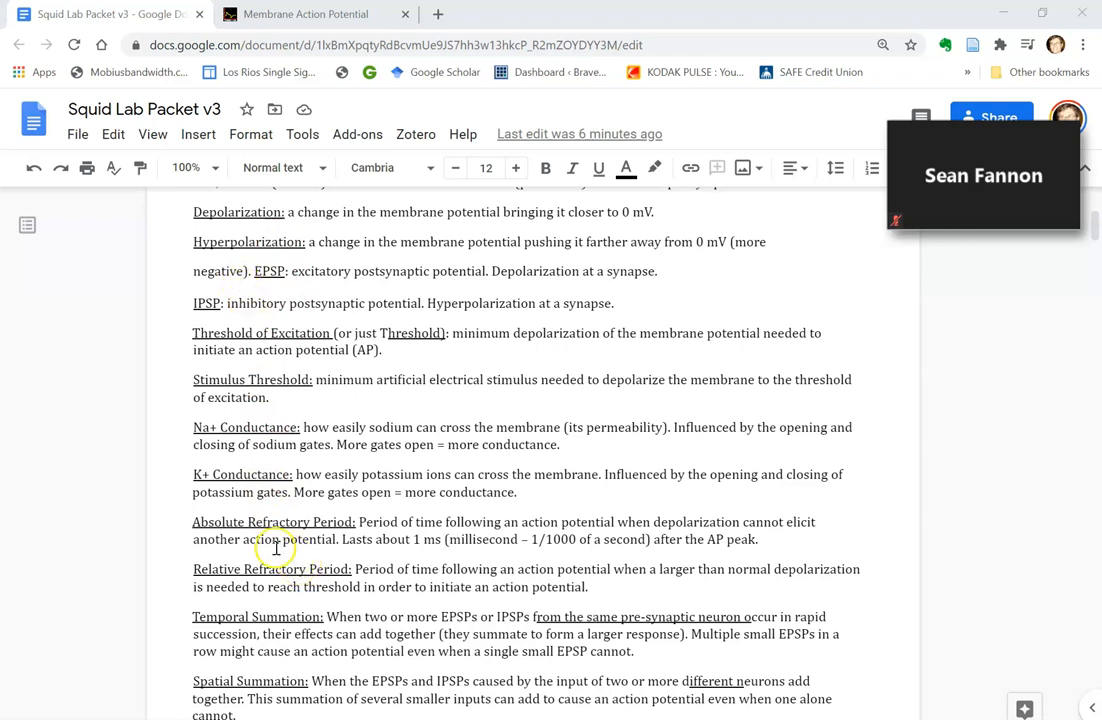
pyautogui.scroll(-3)
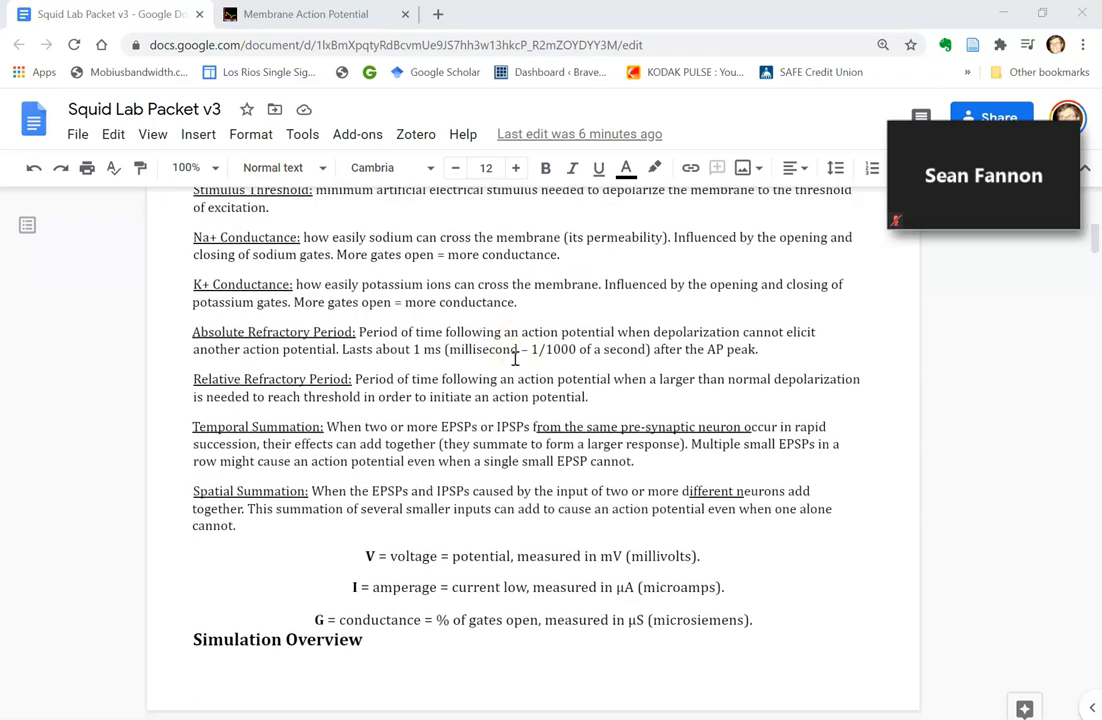
pyautogui.scroll(3)
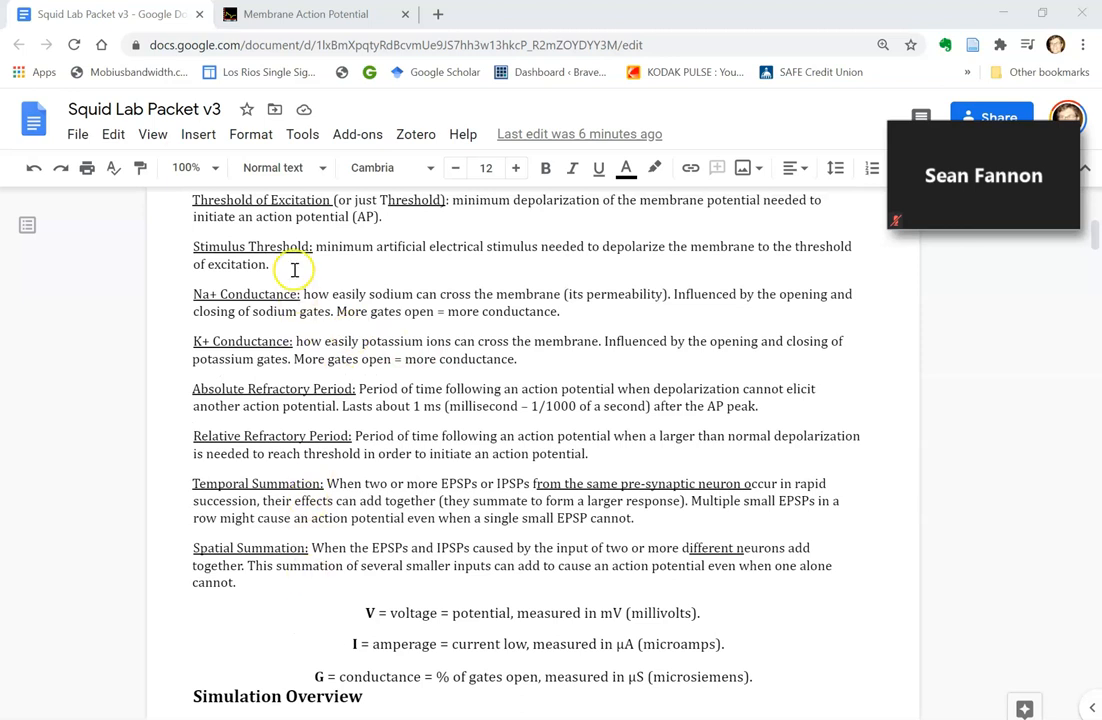
pyautogui.moveTo(285, 545)
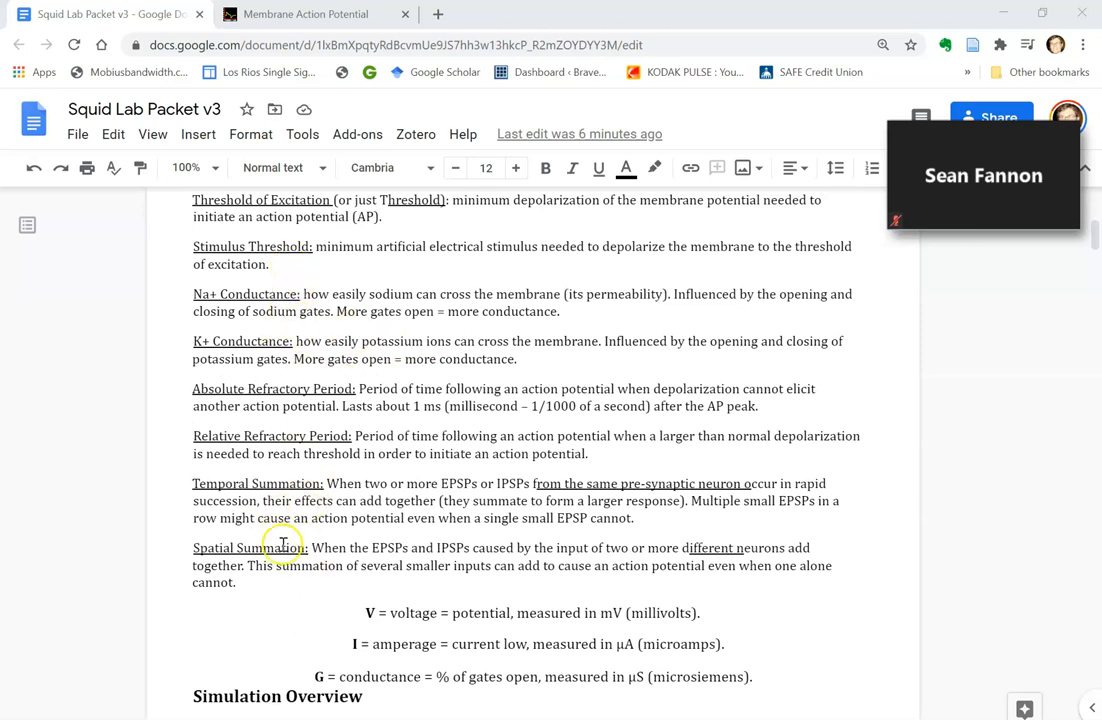
pyautogui.moveTo(319, 275)
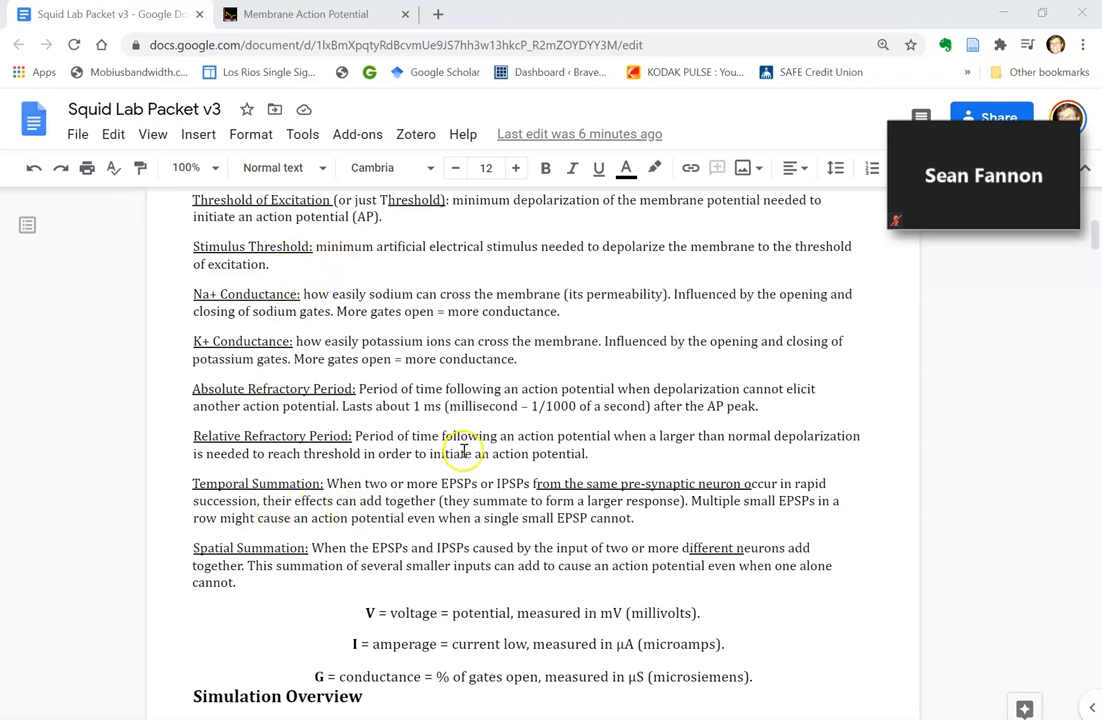
pyautogui.scroll(-3)
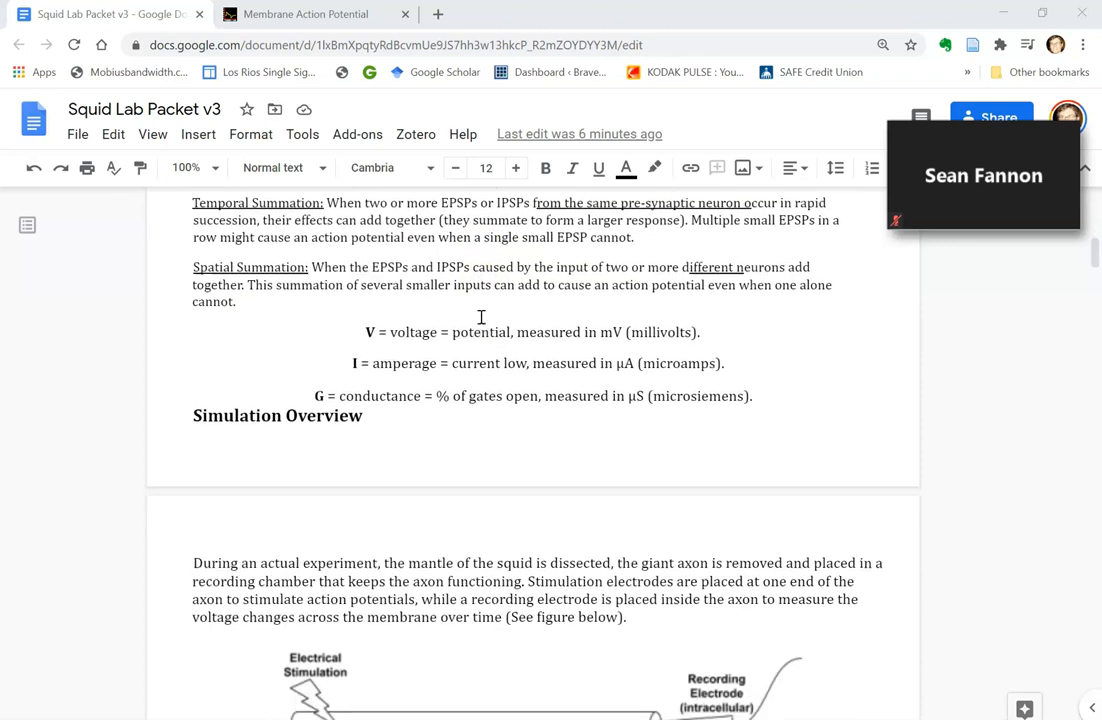
pyautogui.scroll(-3)
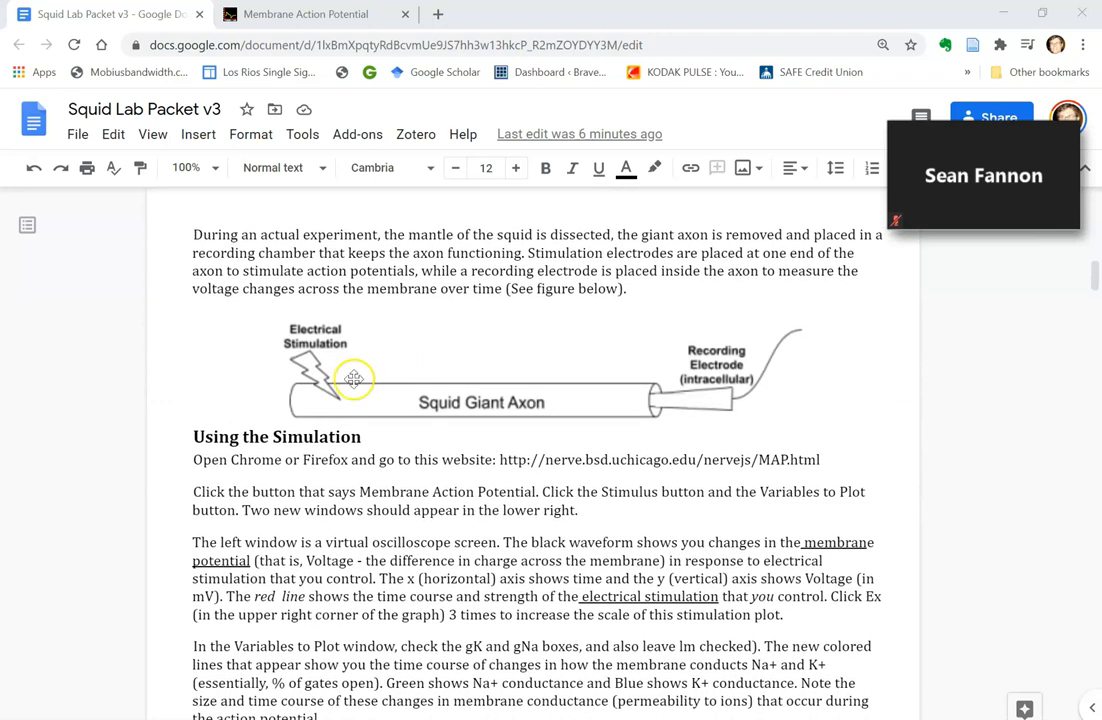
pyautogui.moveTo(523, 397)
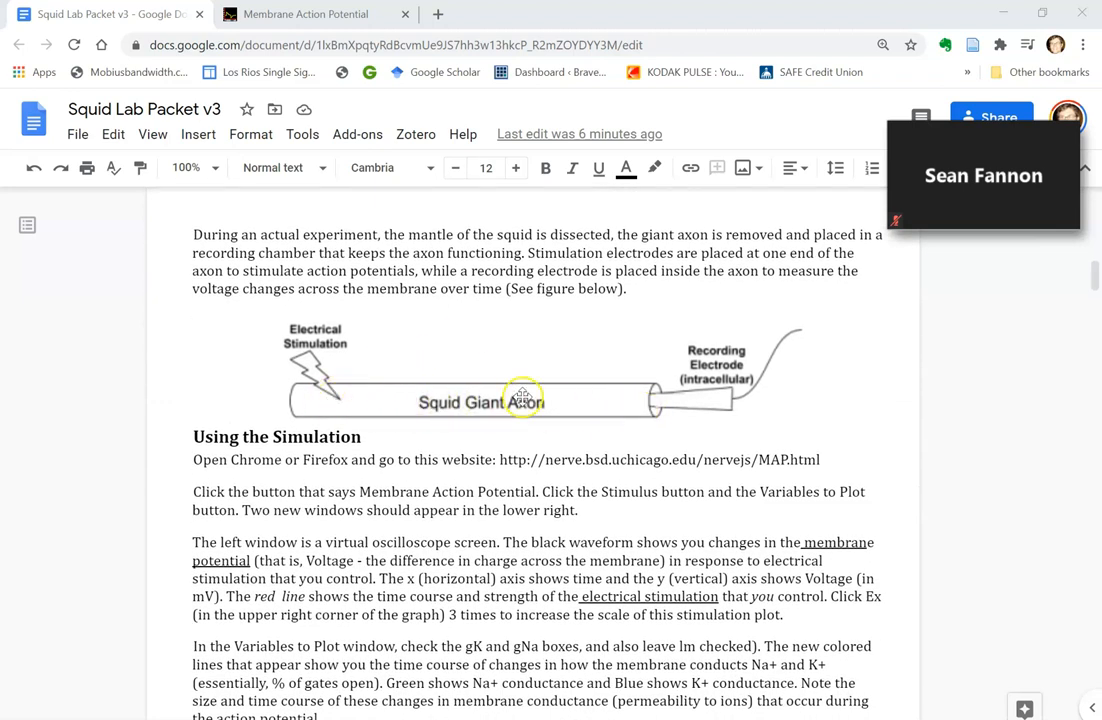
pyautogui.moveTo(618, 404)
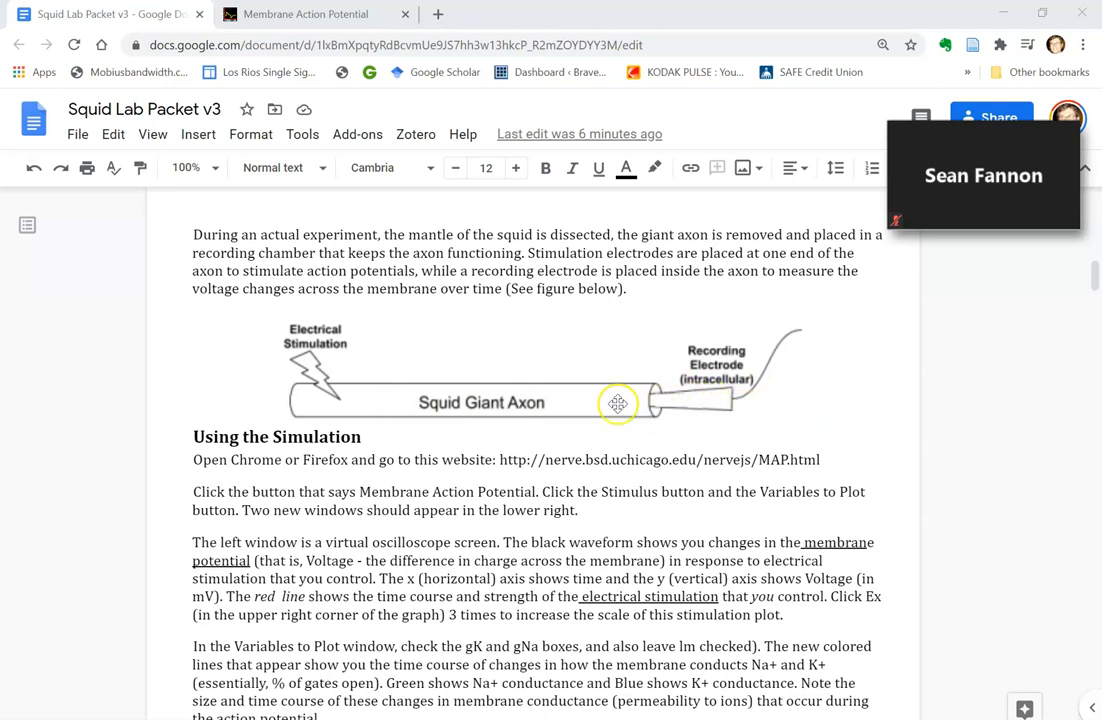
pyautogui.moveTo(686, 305)
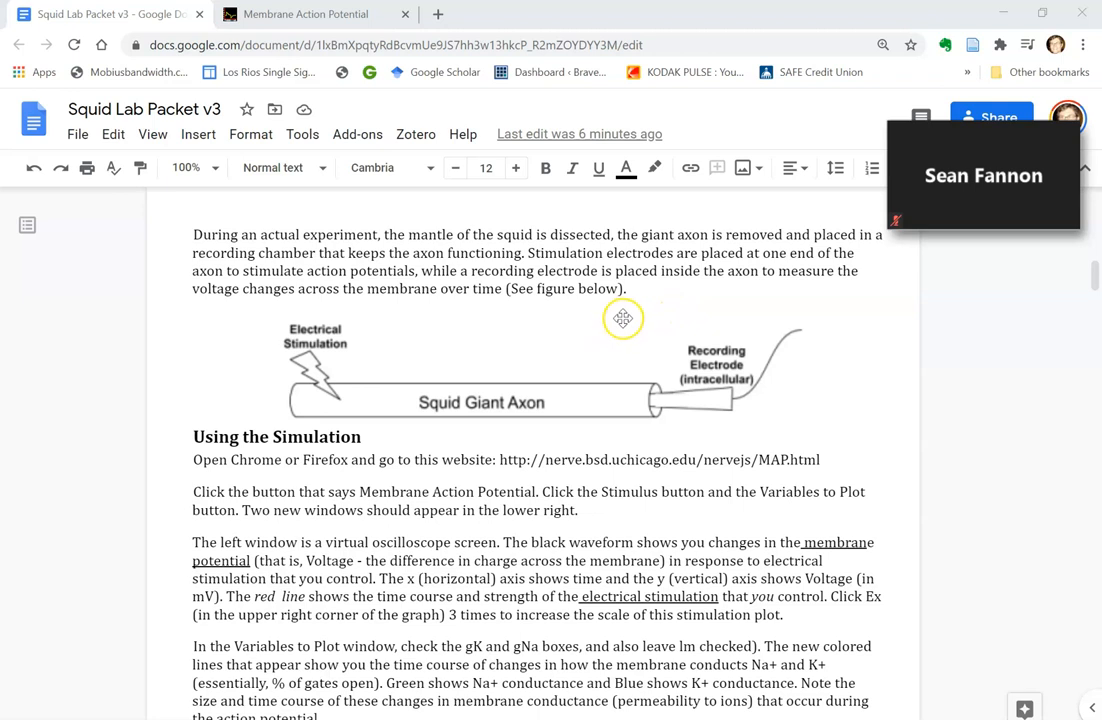
pyautogui.moveTo(628, 363)
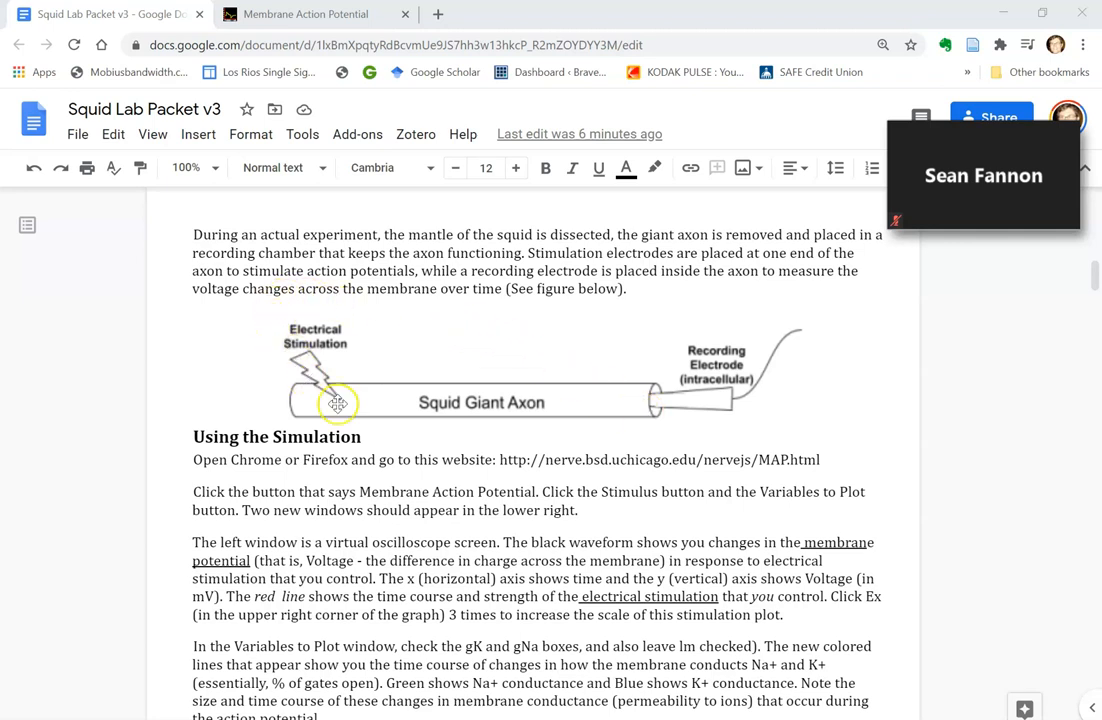
pyautogui.moveTo(283, 331)
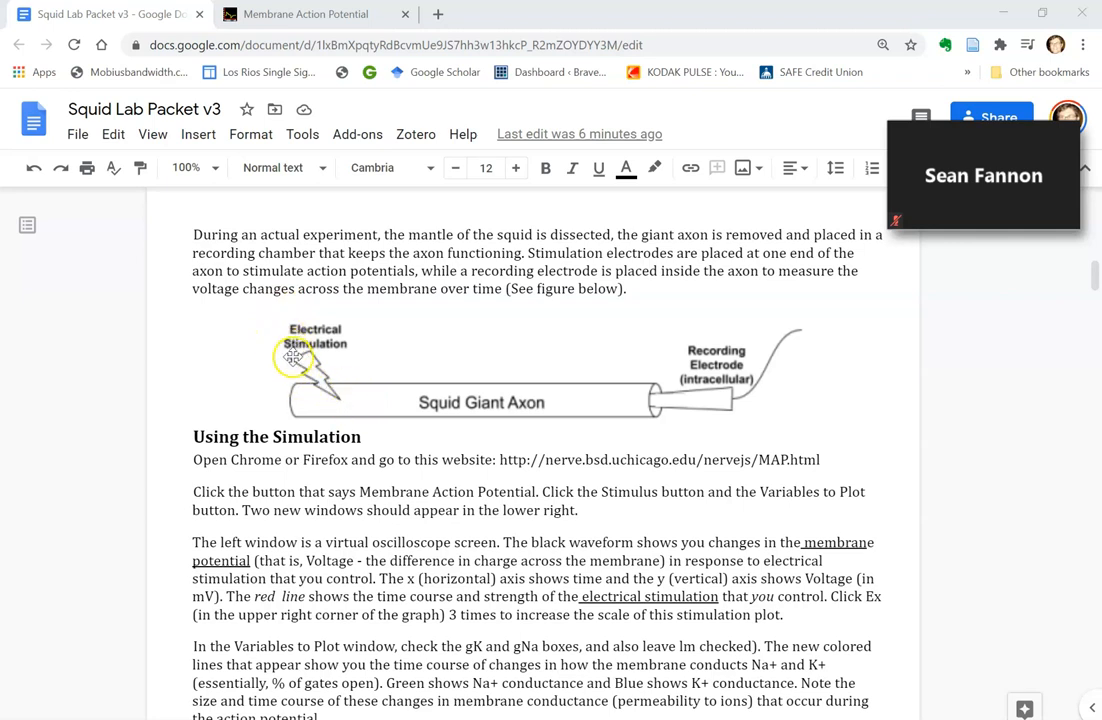
pyautogui.moveTo(357, 410)
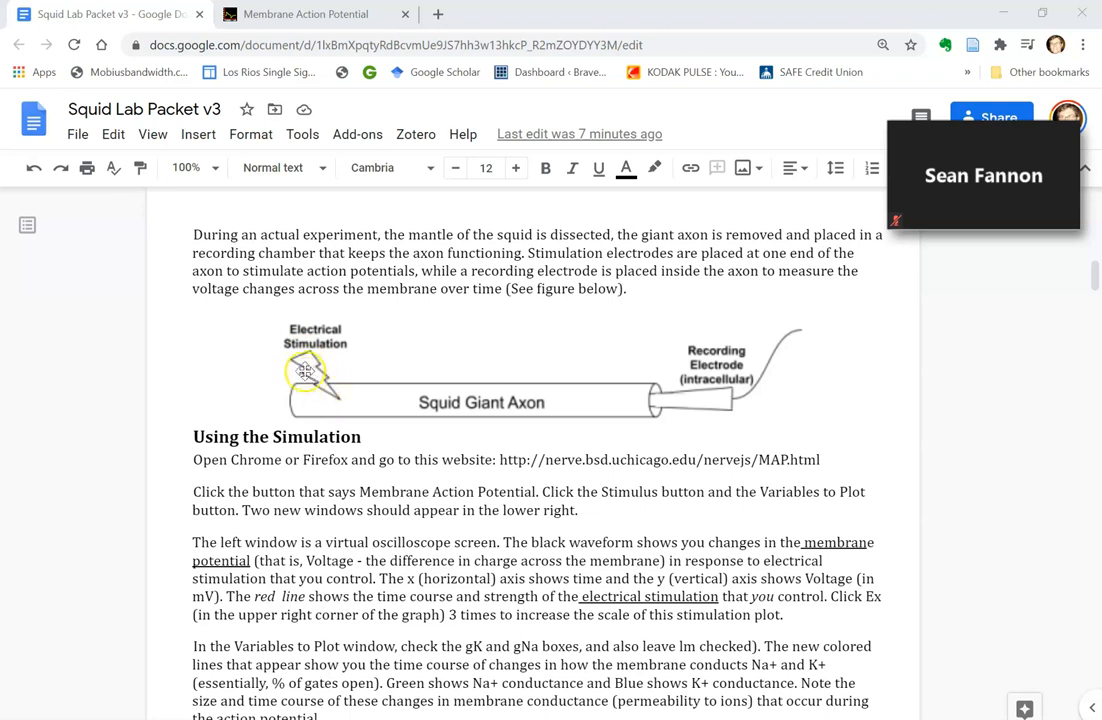
pyautogui.moveTo(587, 403)
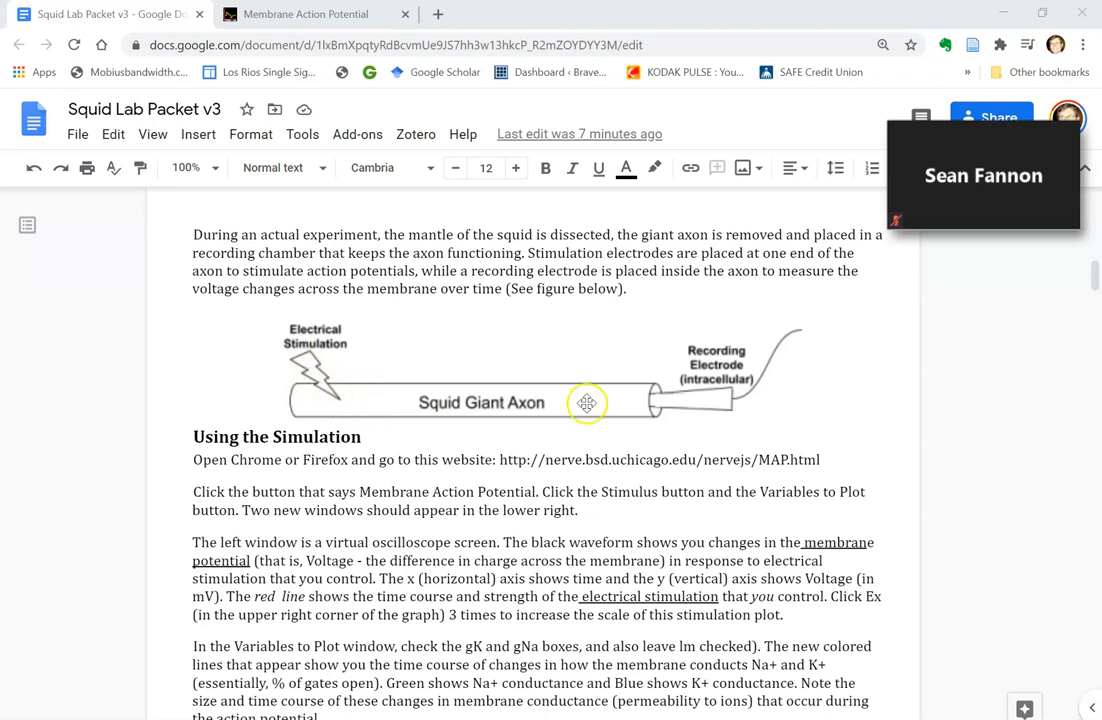
pyautogui.moveTo(722, 405)
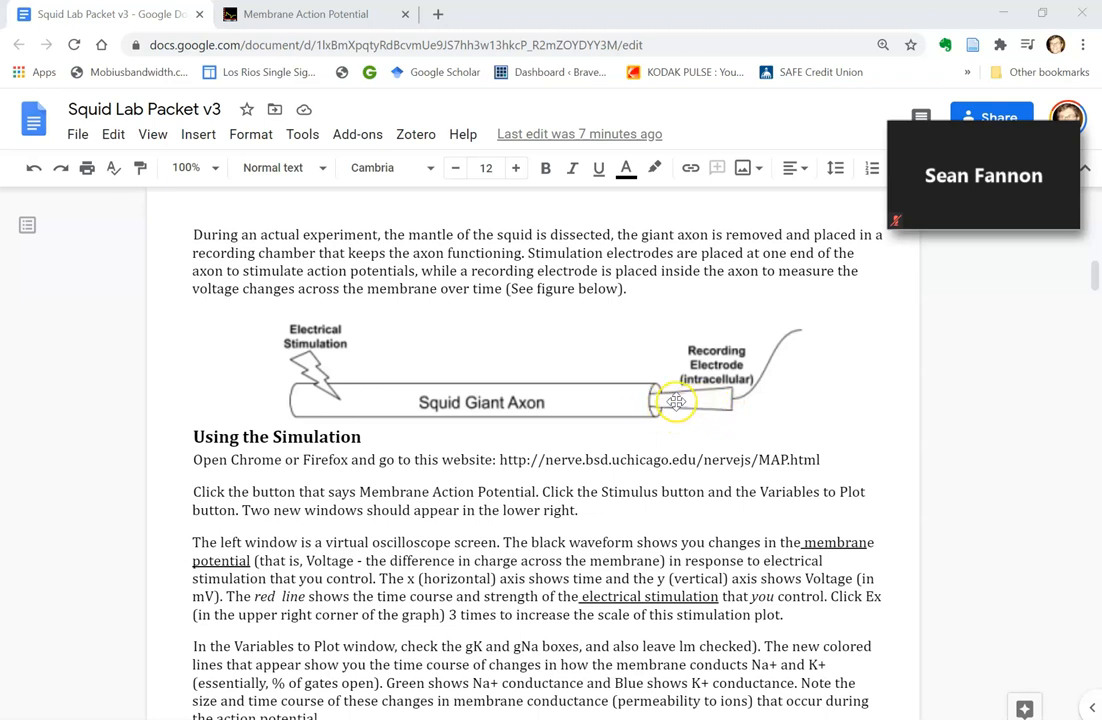
pyautogui.moveTo(745, 509)
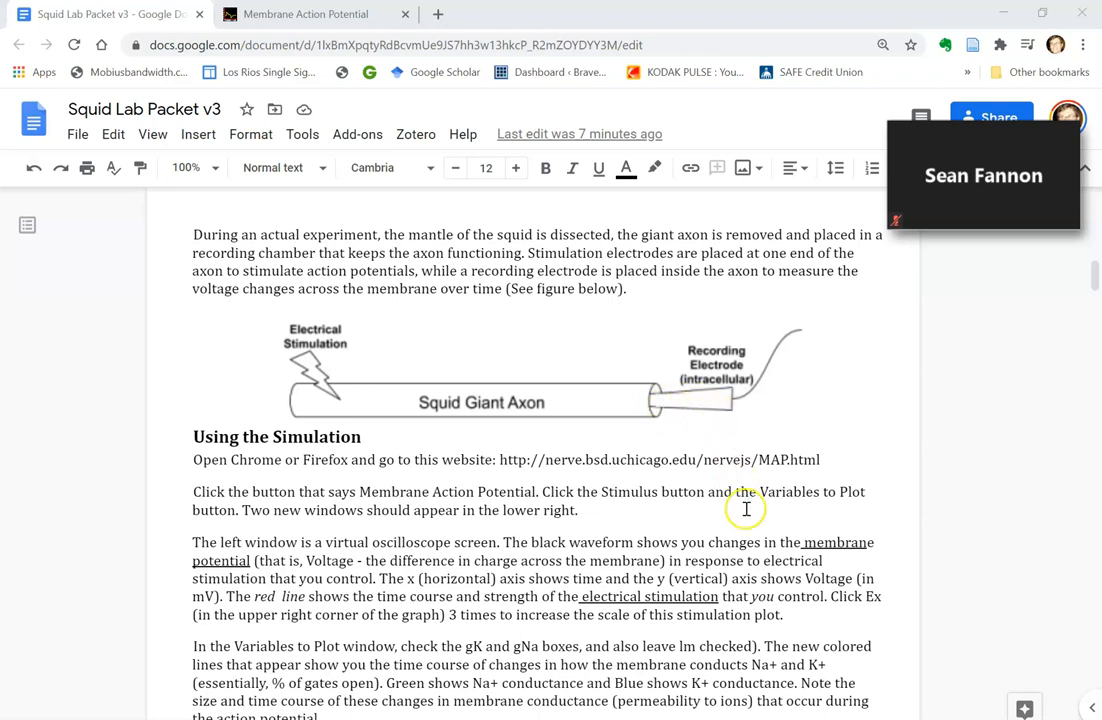
pyautogui.scroll(-3)
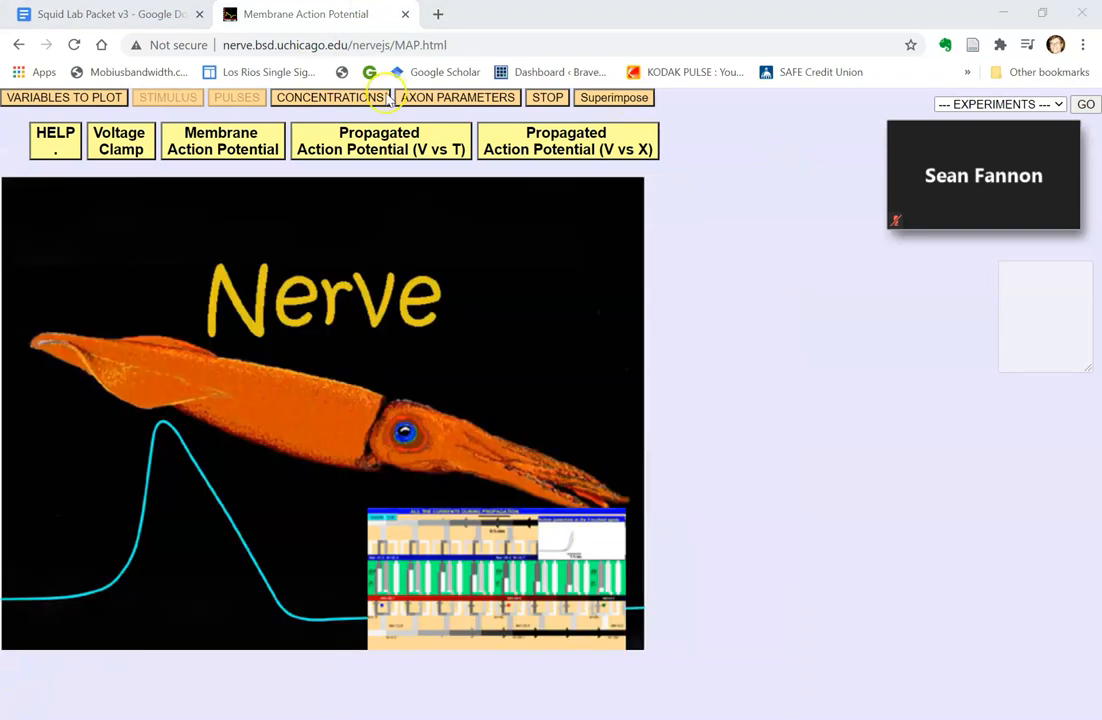
# Load the Membrane Action Potential simulation to see its stimulus pulse settings.
pyautogui.click(222, 140)
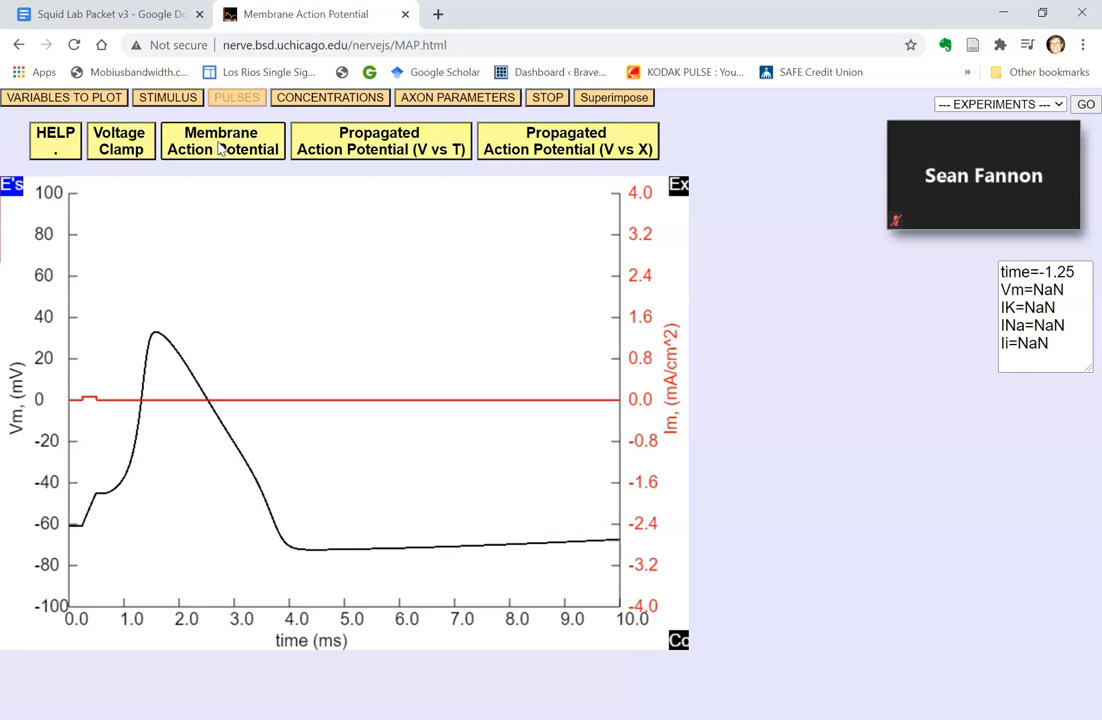
pyautogui.moveTo(705, 182)
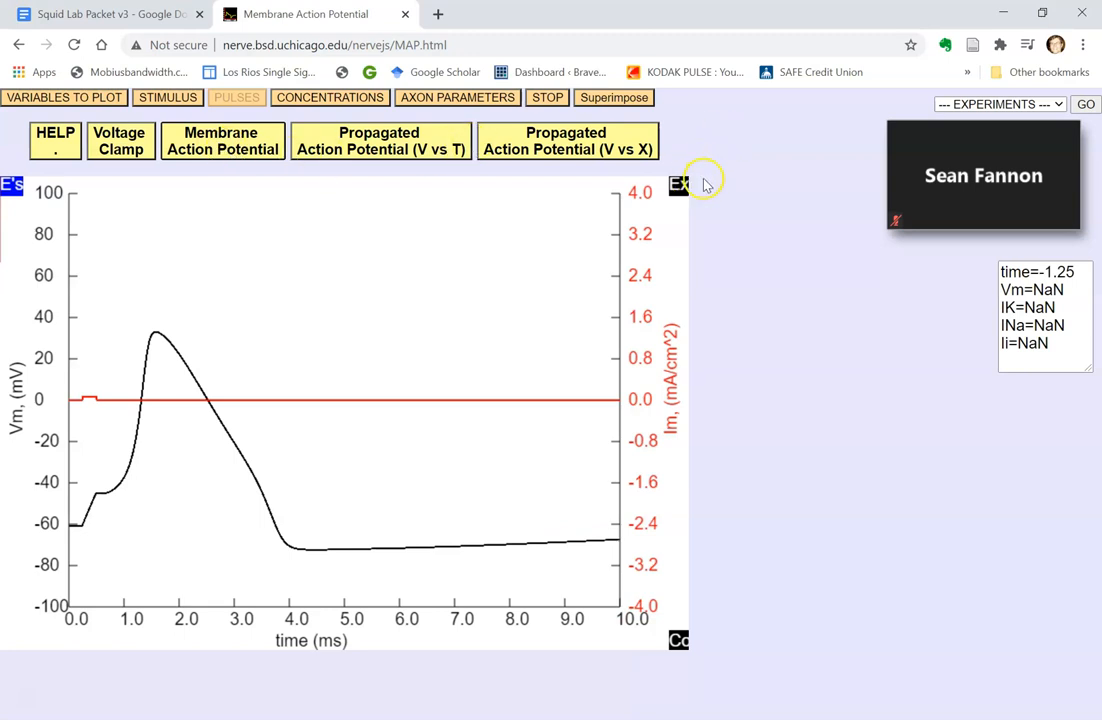
pyautogui.moveTo(705, 188)
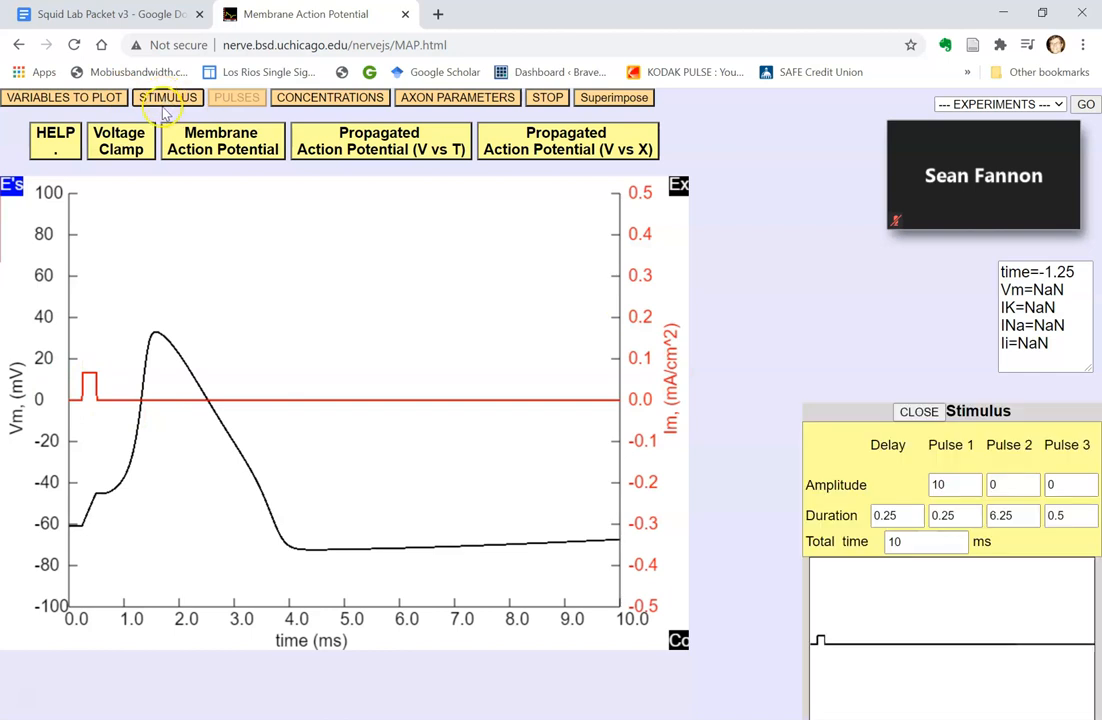
# Open the Variables to Plot options showing Im checked.
pyautogui.click(64, 97)
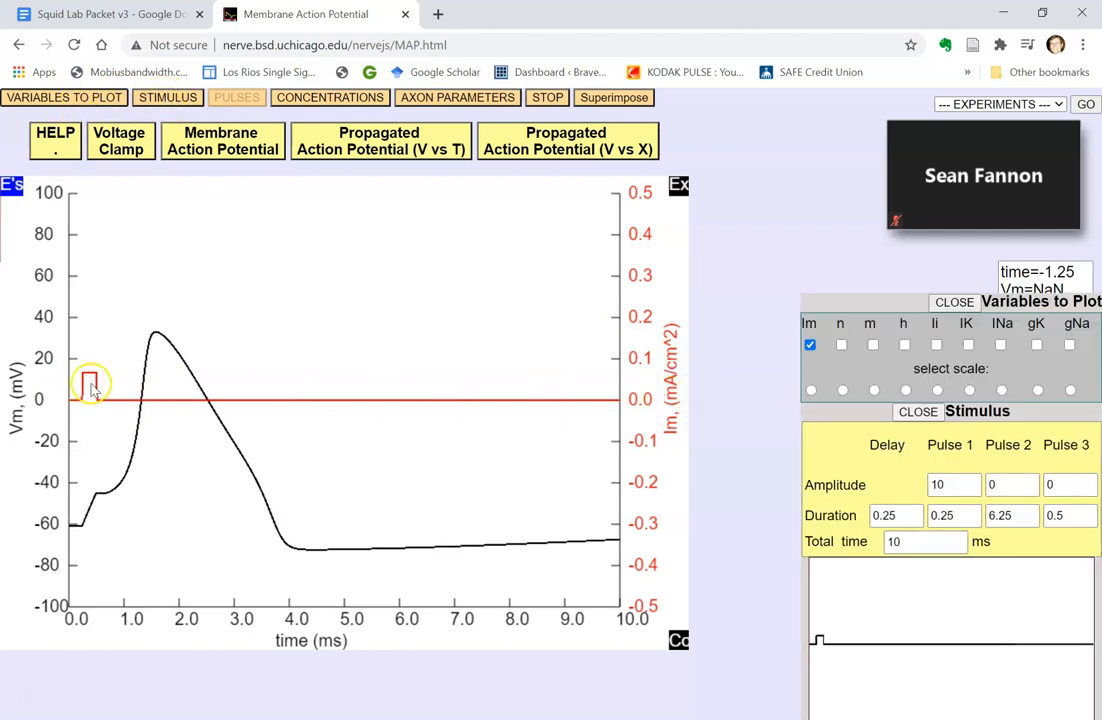
pyautogui.moveTo(100, 403)
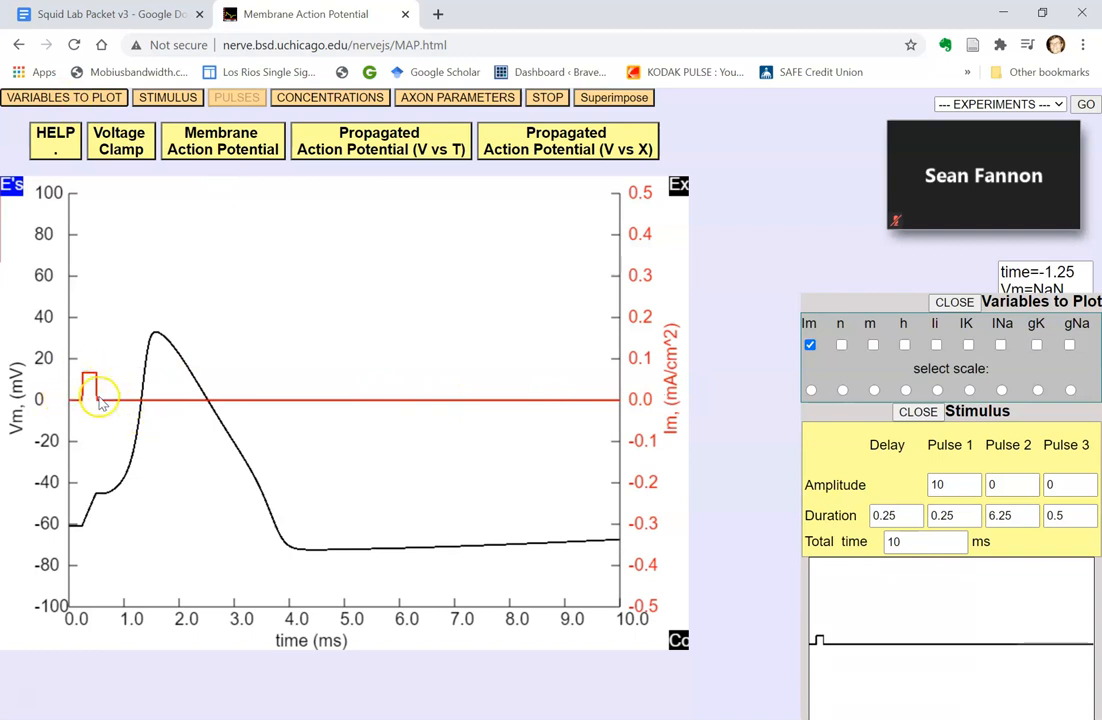
pyautogui.moveTo(145, 410)
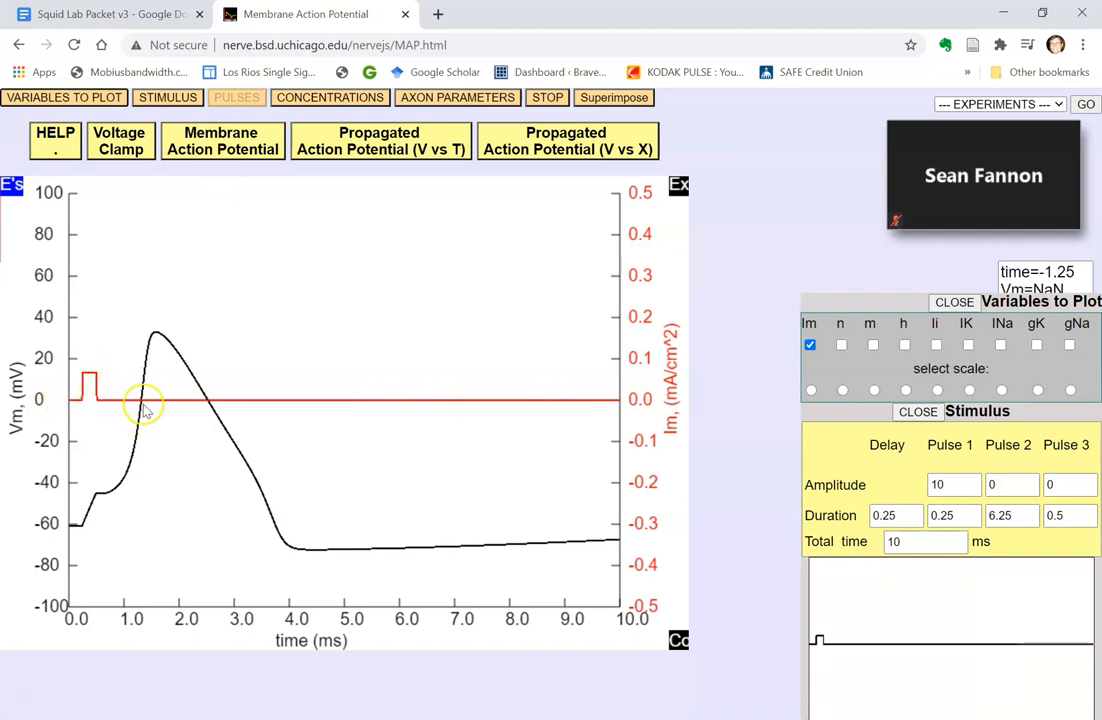
pyautogui.moveTo(103, 495)
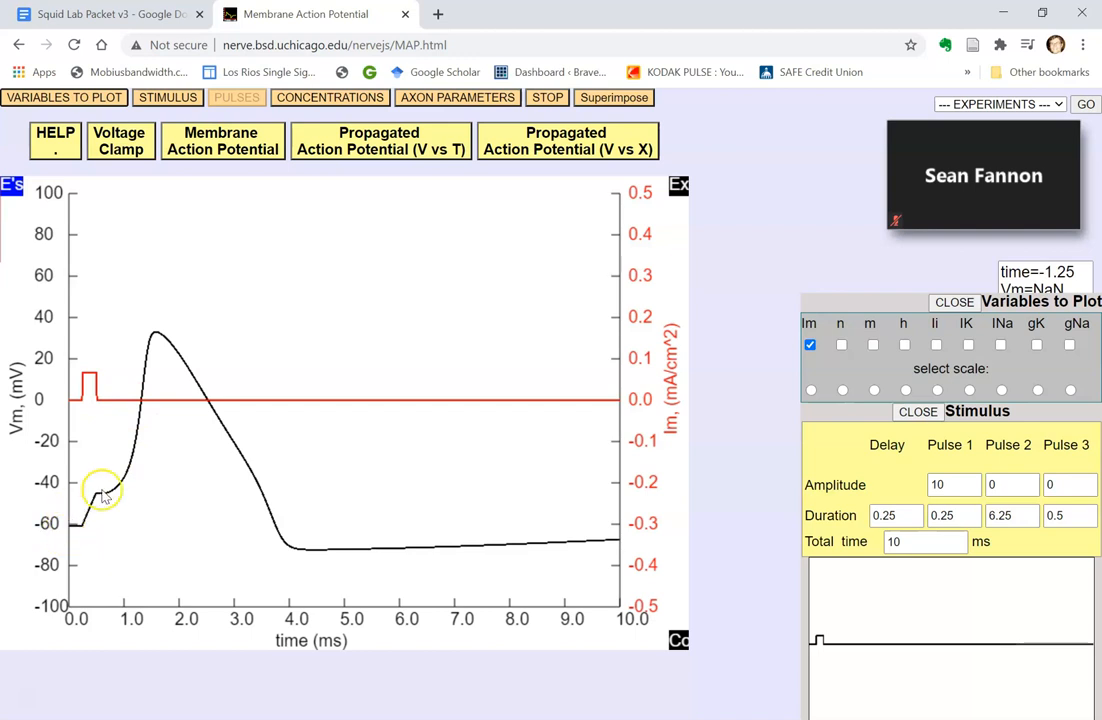
pyautogui.moveTo(445, 570)
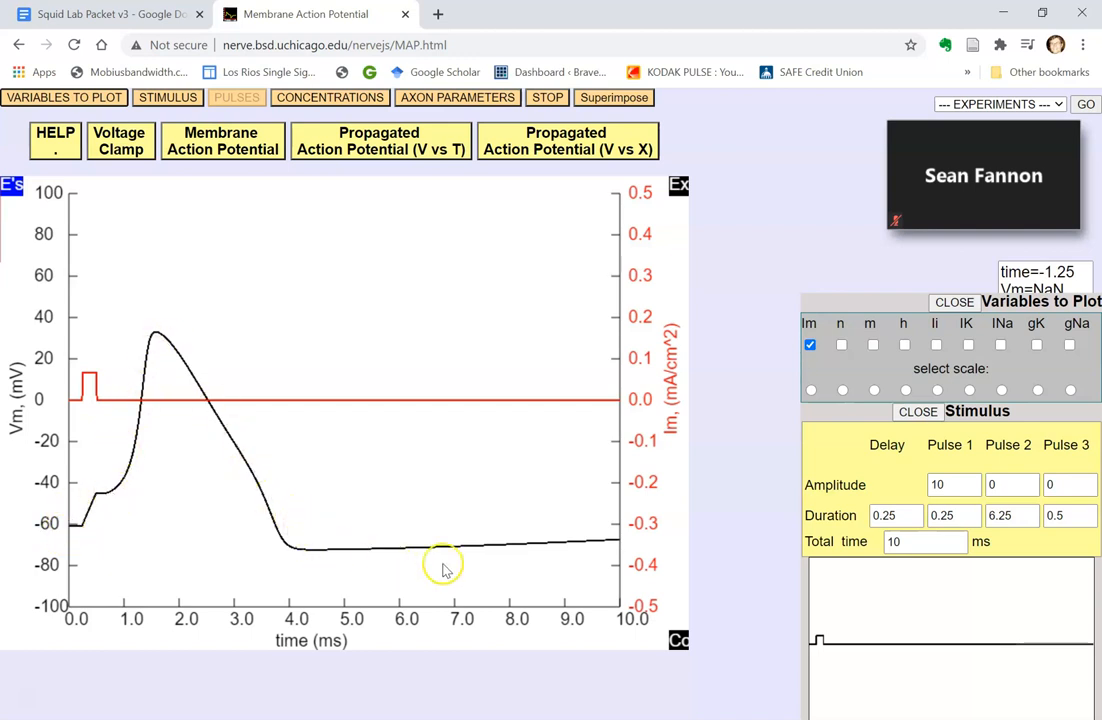
pyautogui.moveTo(70, 530)
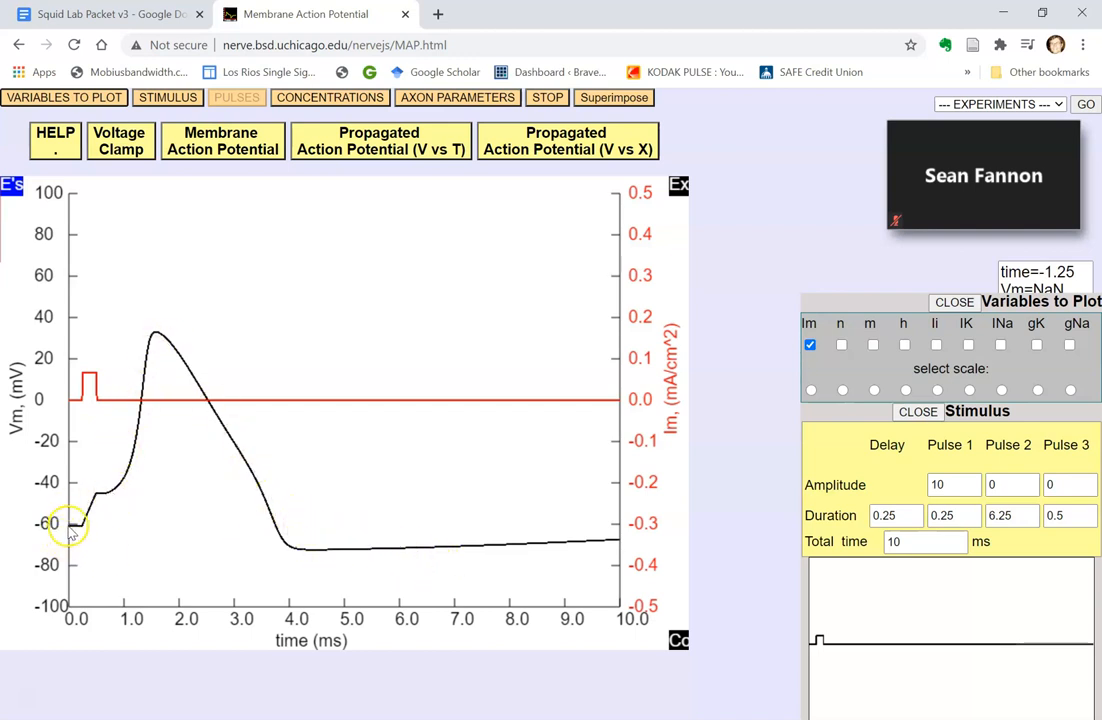
pyautogui.moveTo(105, 500)
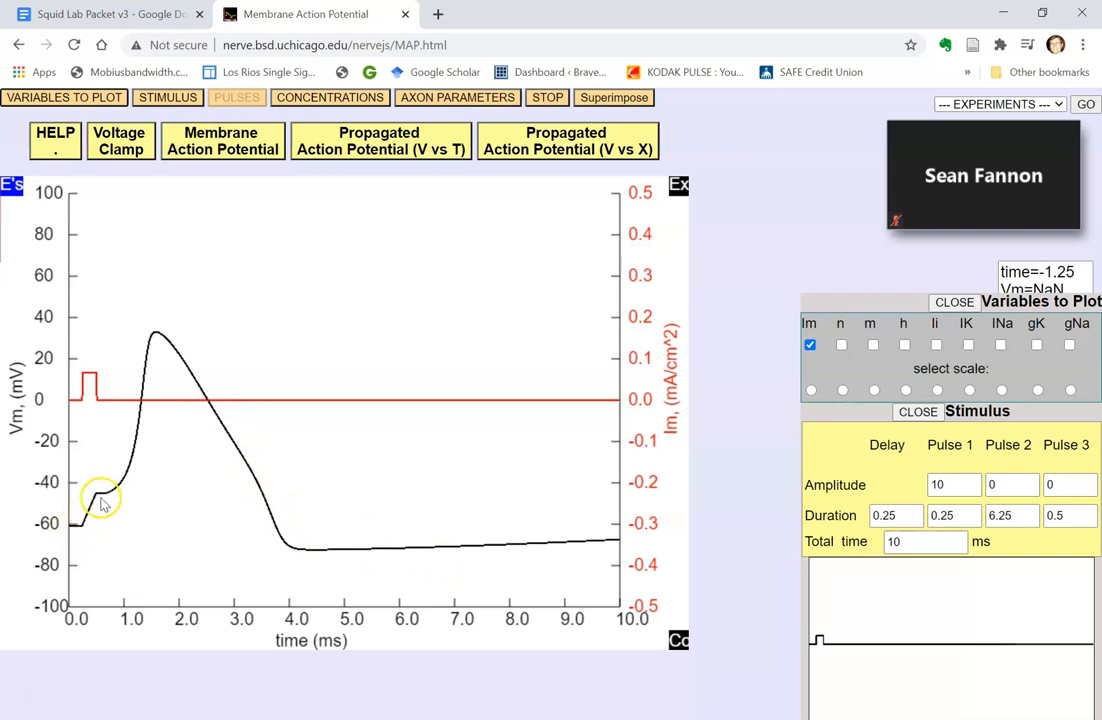
pyautogui.moveTo(283, 500)
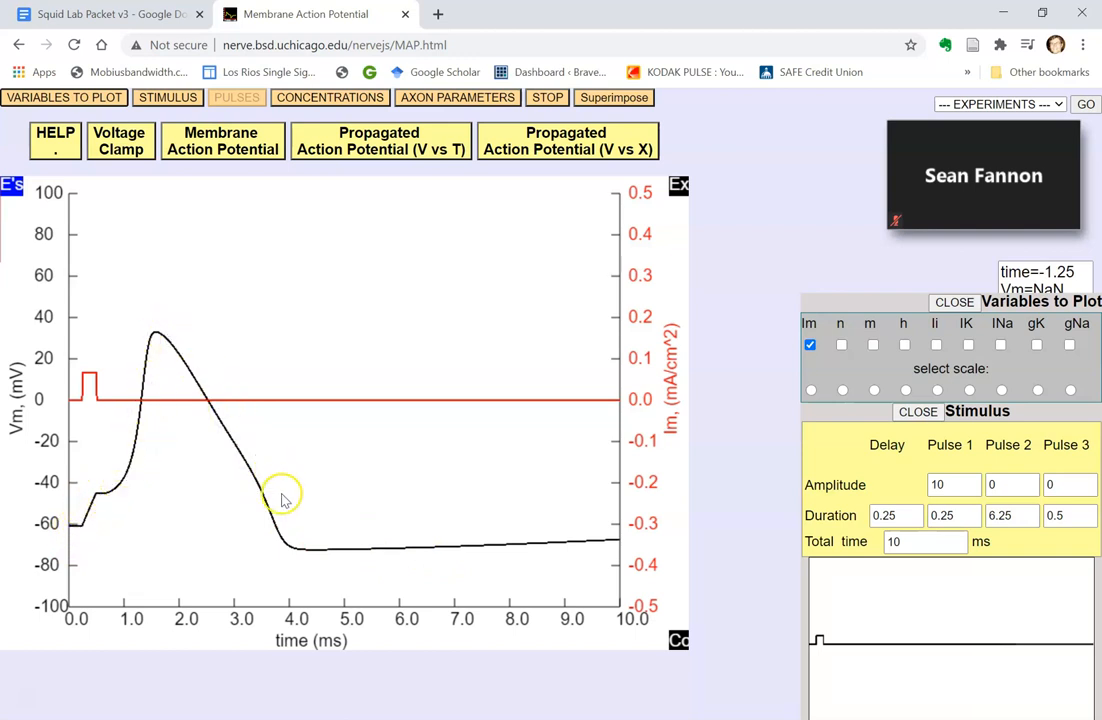
pyautogui.moveTo(78, 550)
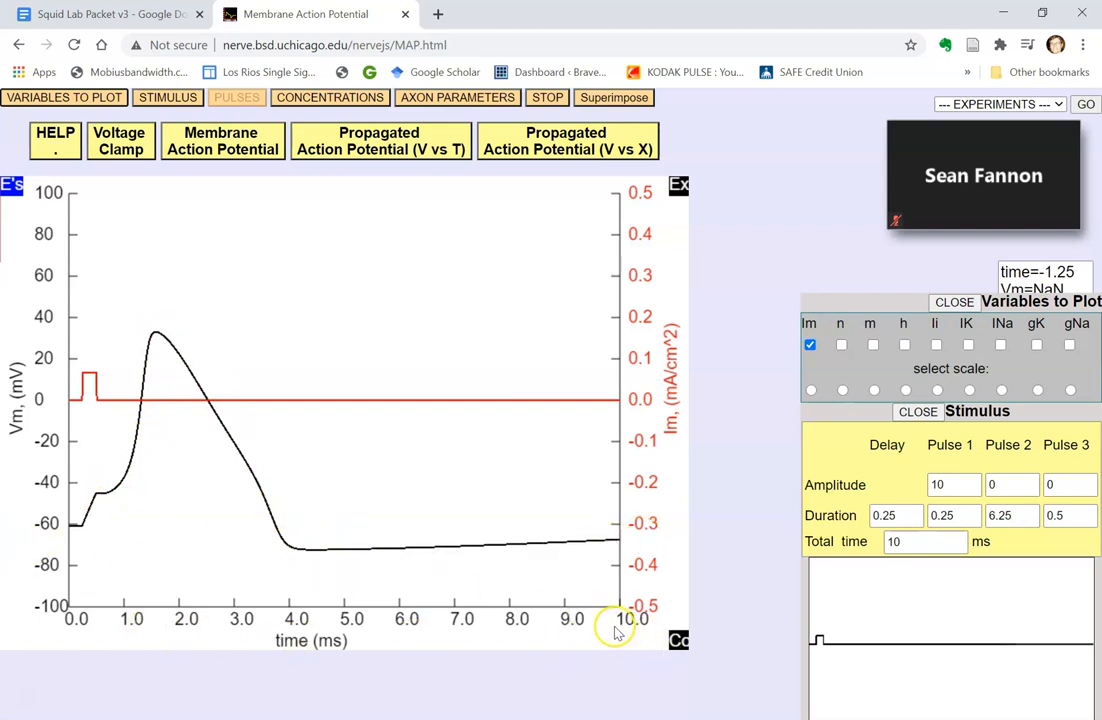
pyautogui.moveTo(55, 483)
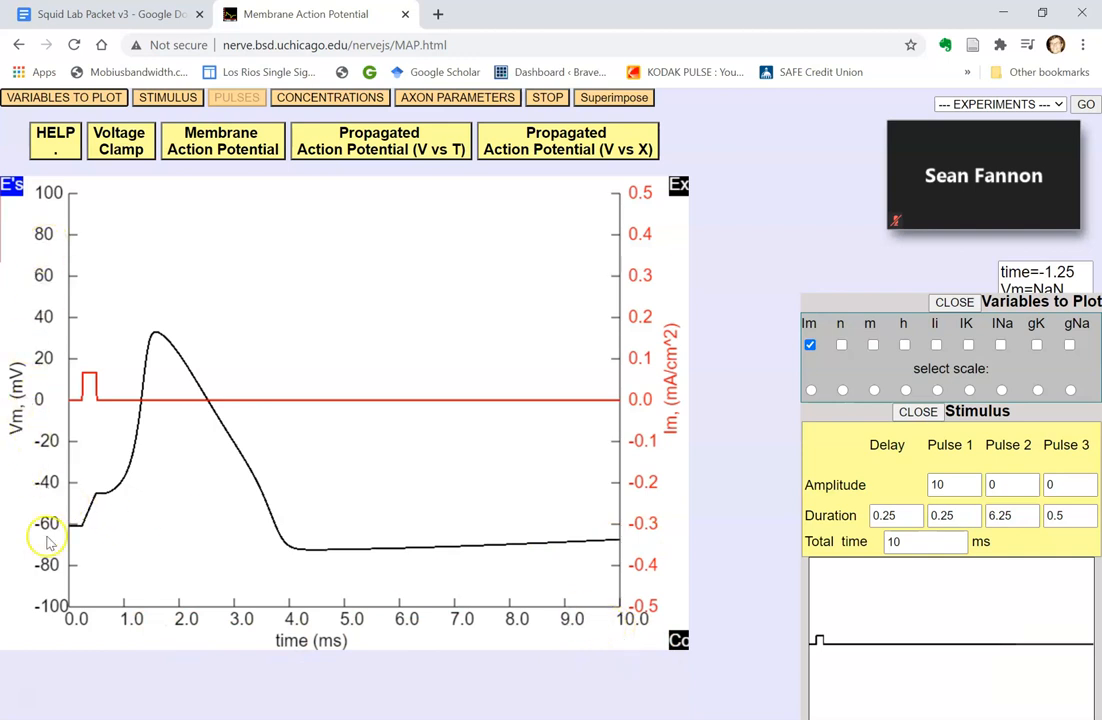
pyautogui.moveTo(38, 390)
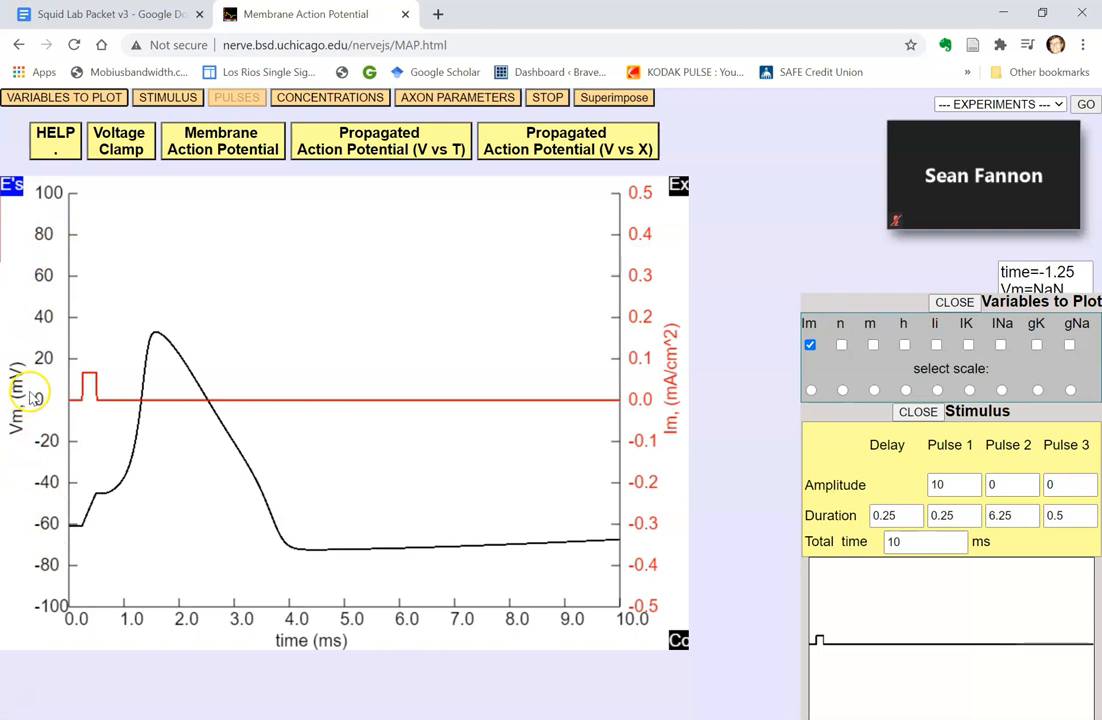
pyautogui.moveTo(135, 460)
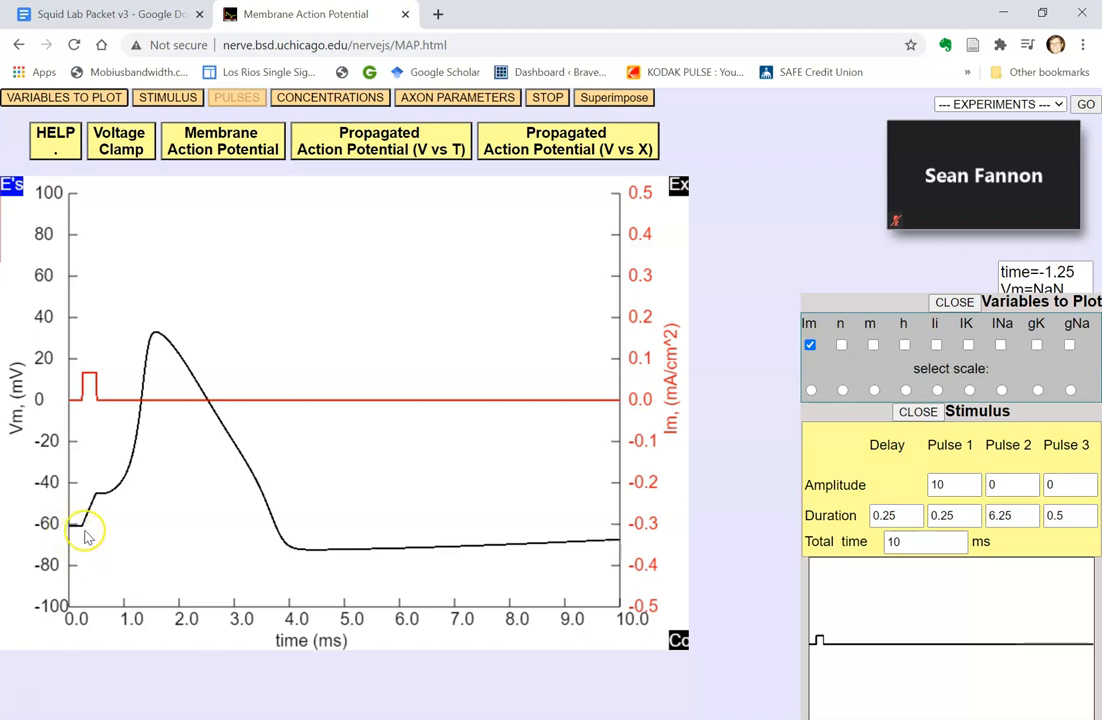
pyautogui.moveTo(90, 378)
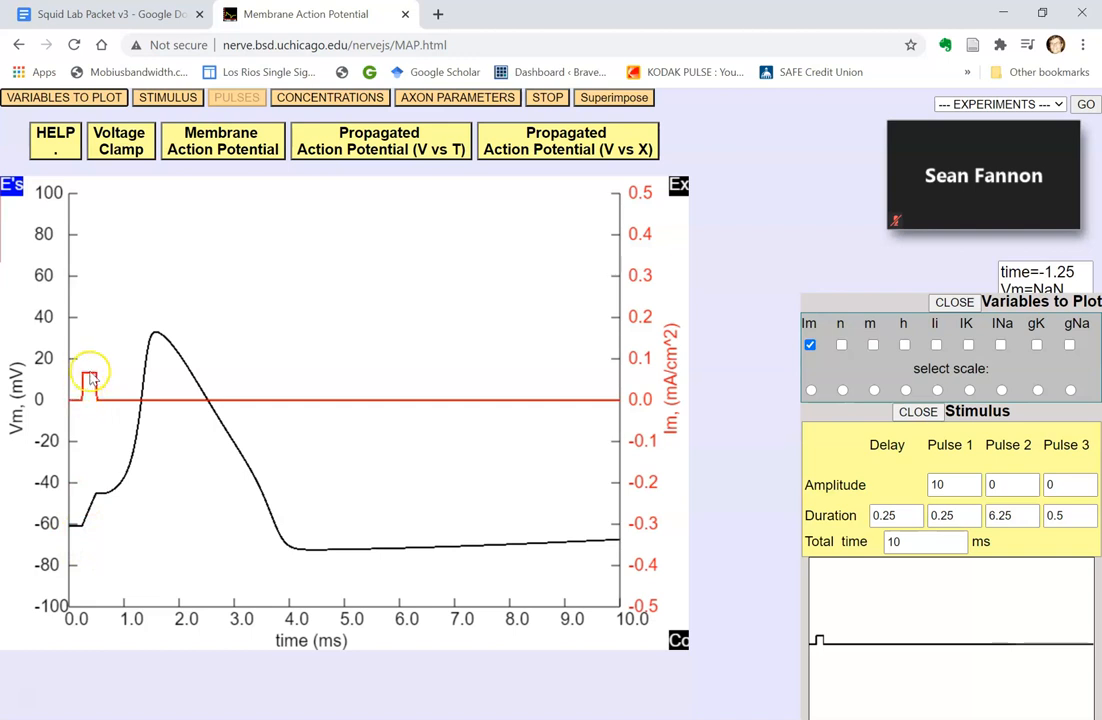
pyautogui.moveTo(85, 402)
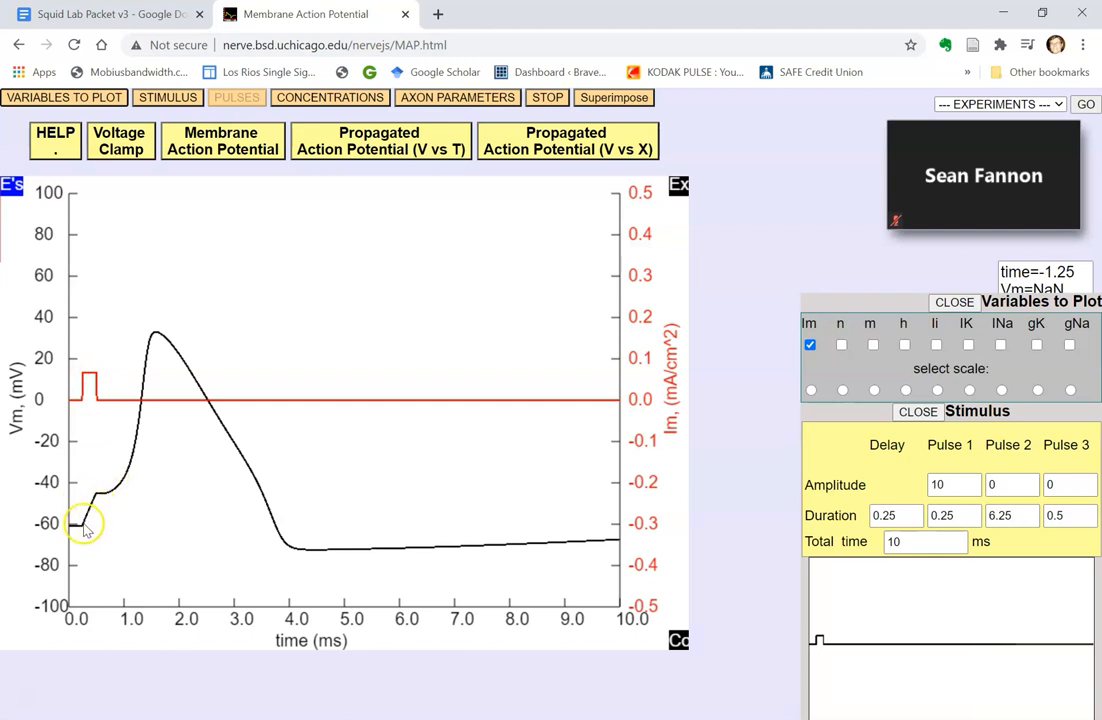
pyautogui.moveTo(85, 520)
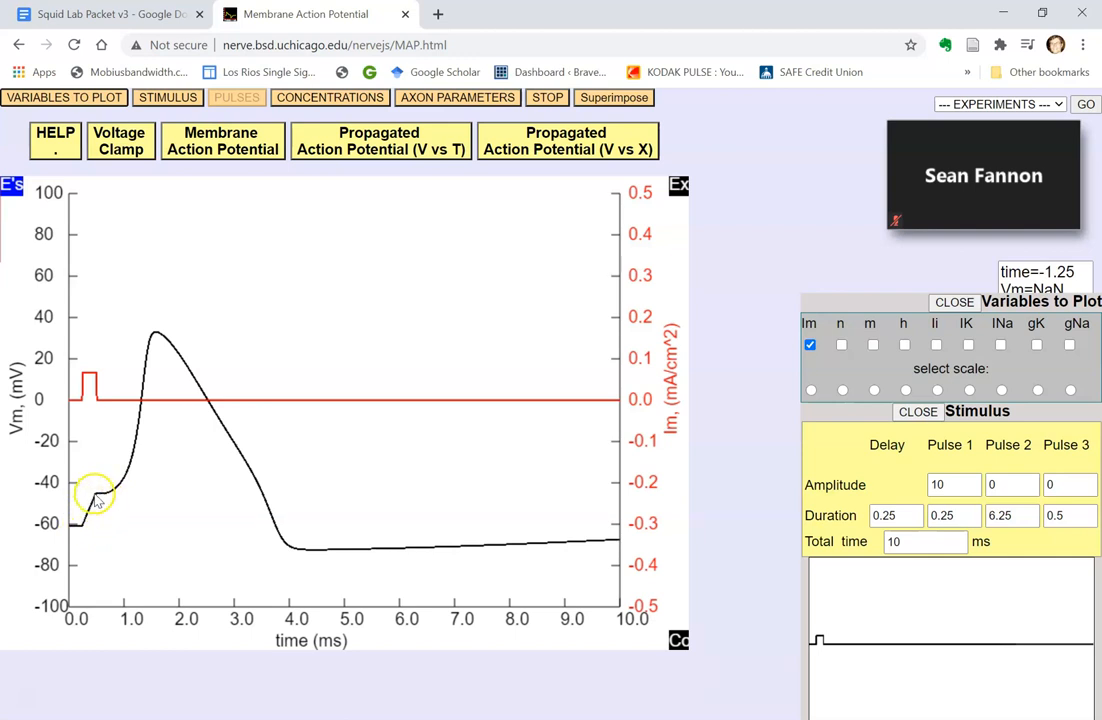
pyautogui.moveTo(108, 505)
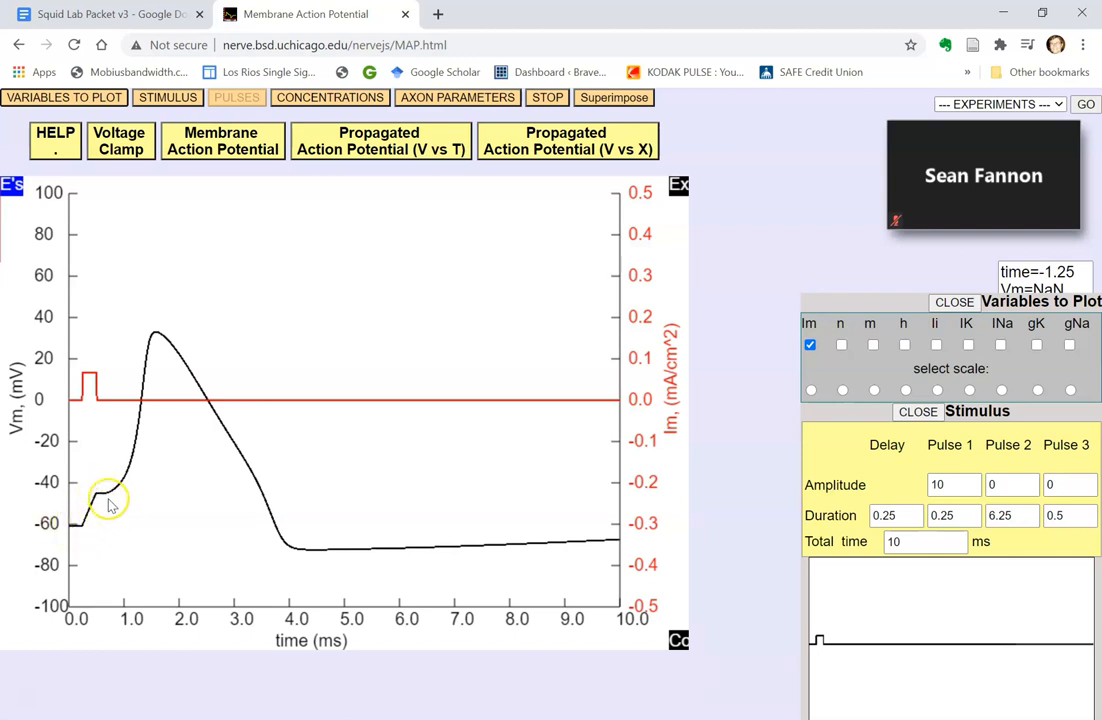
pyautogui.moveTo(97, 367)
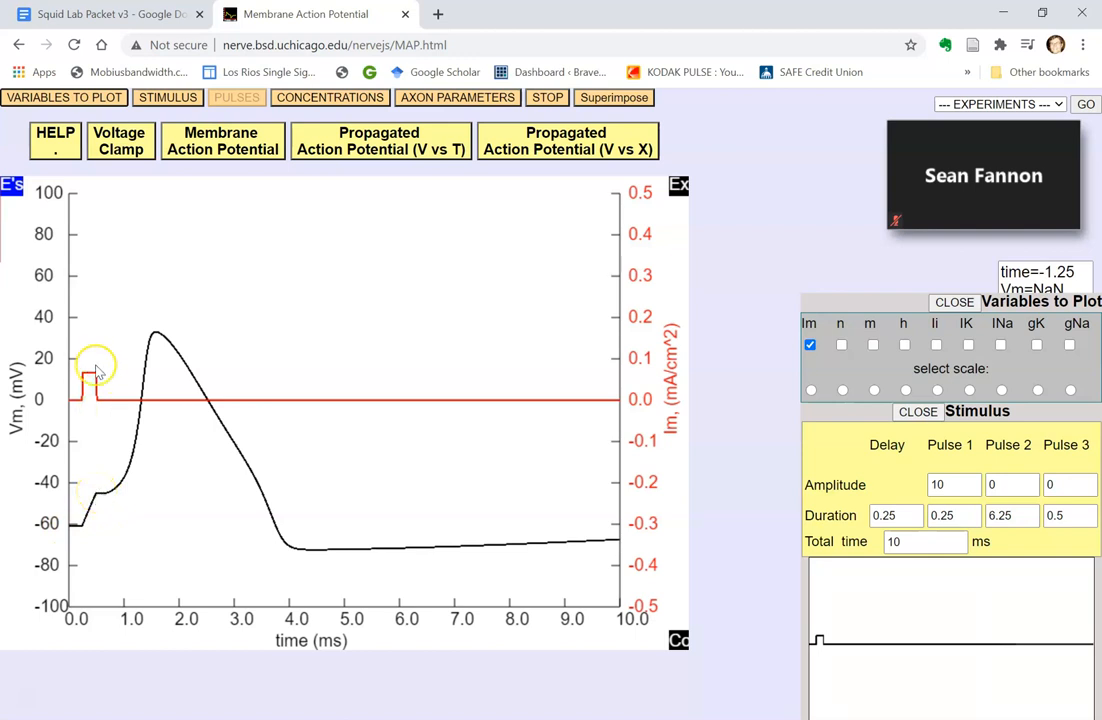
pyautogui.moveTo(107, 500)
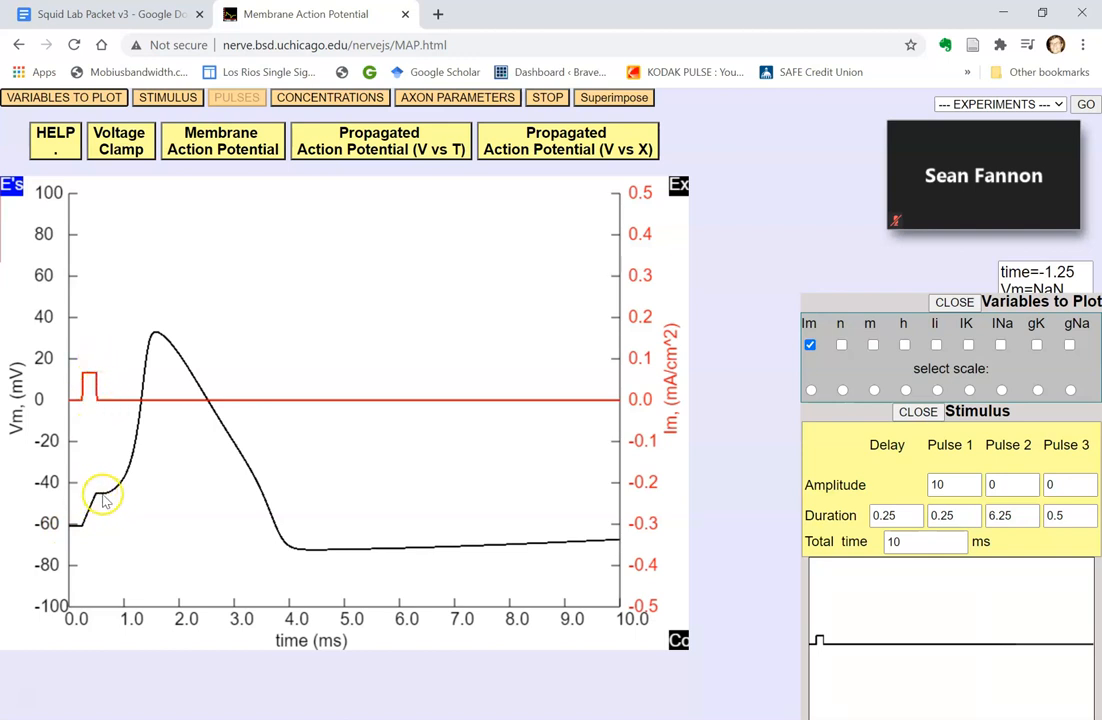
pyautogui.moveTo(297, 543)
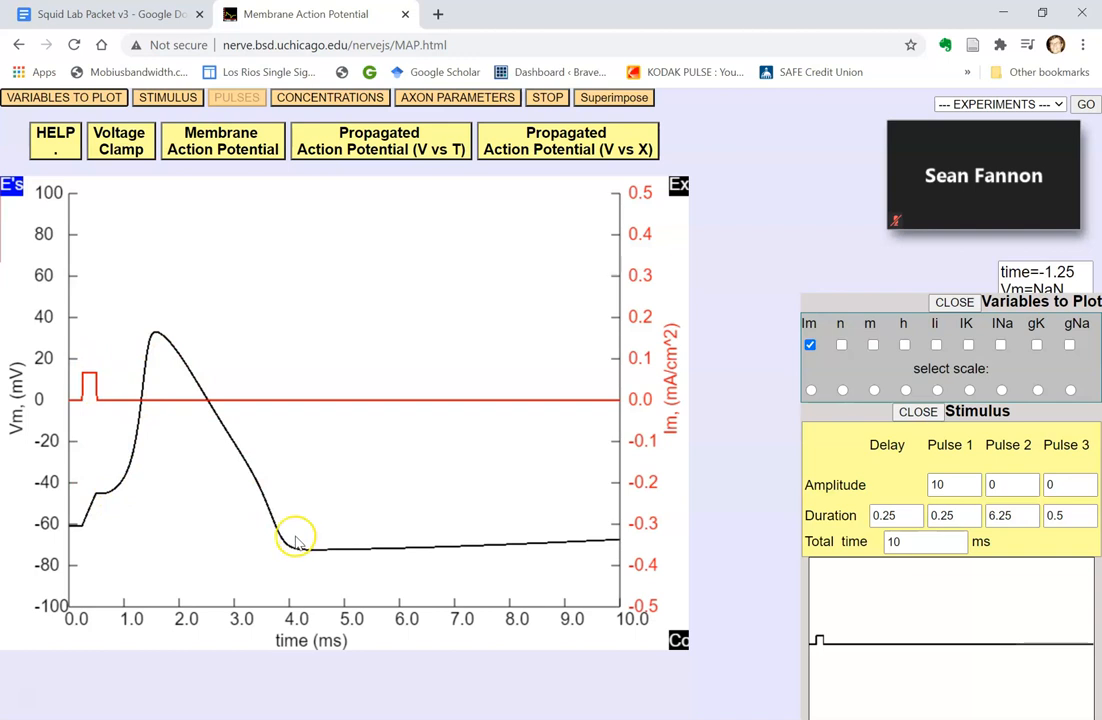
pyautogui.moveTo(100, 400)
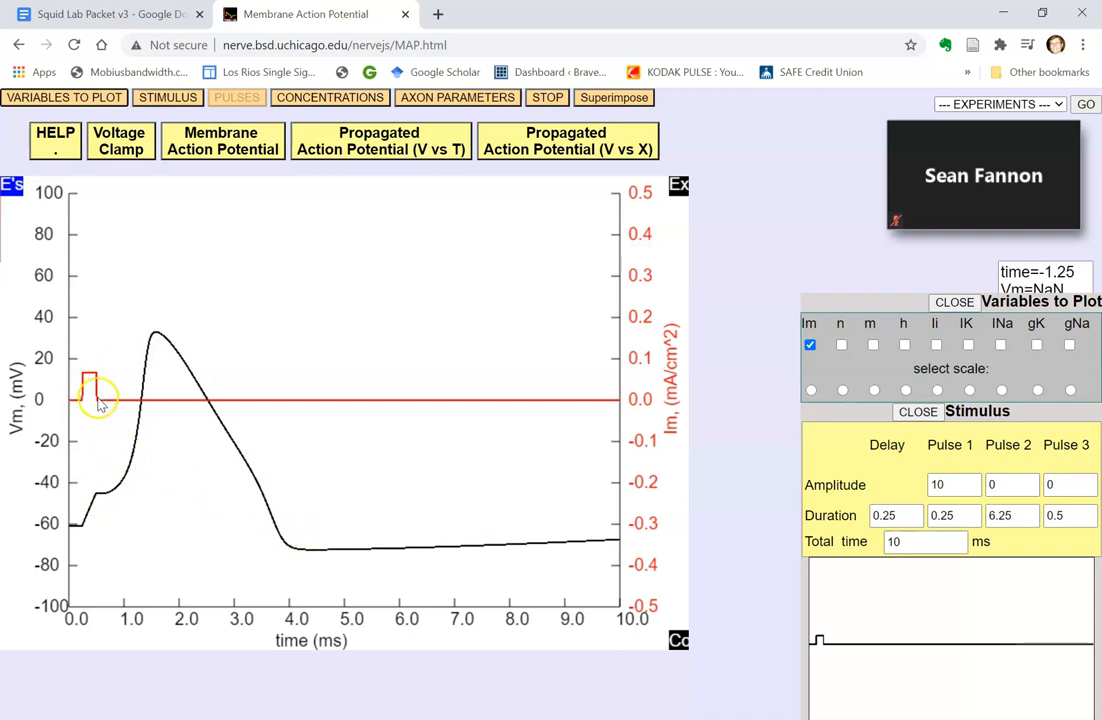
pyautogui.moveTo(93, 525)
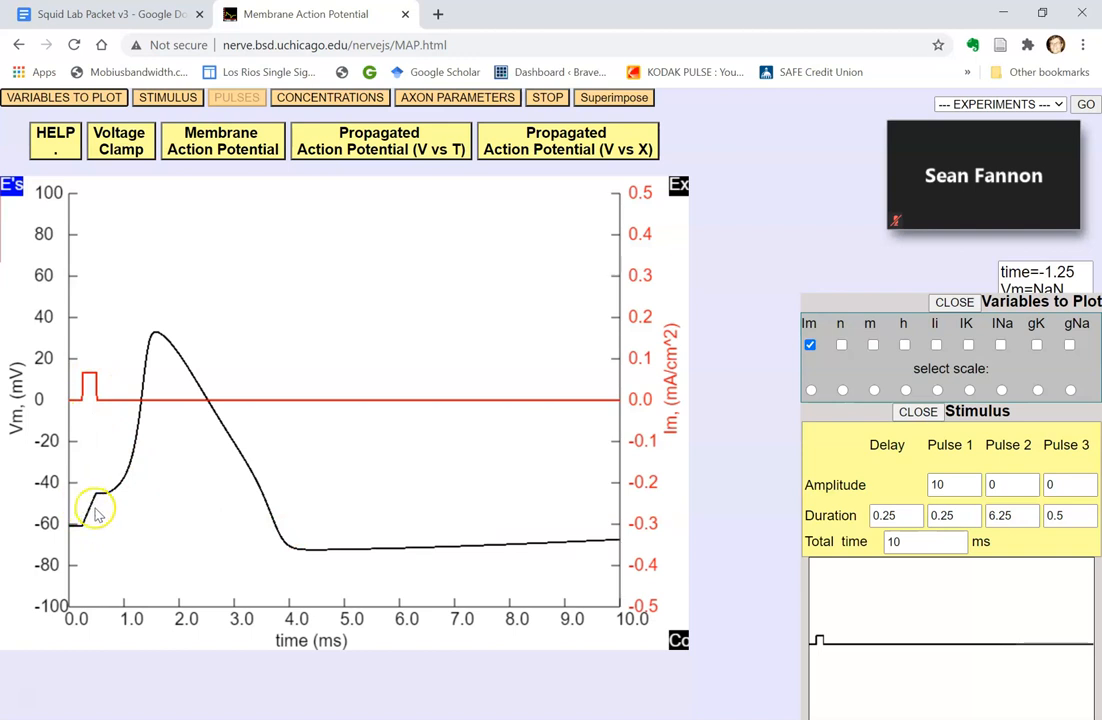
pyautogui.moveTo(477, 517)
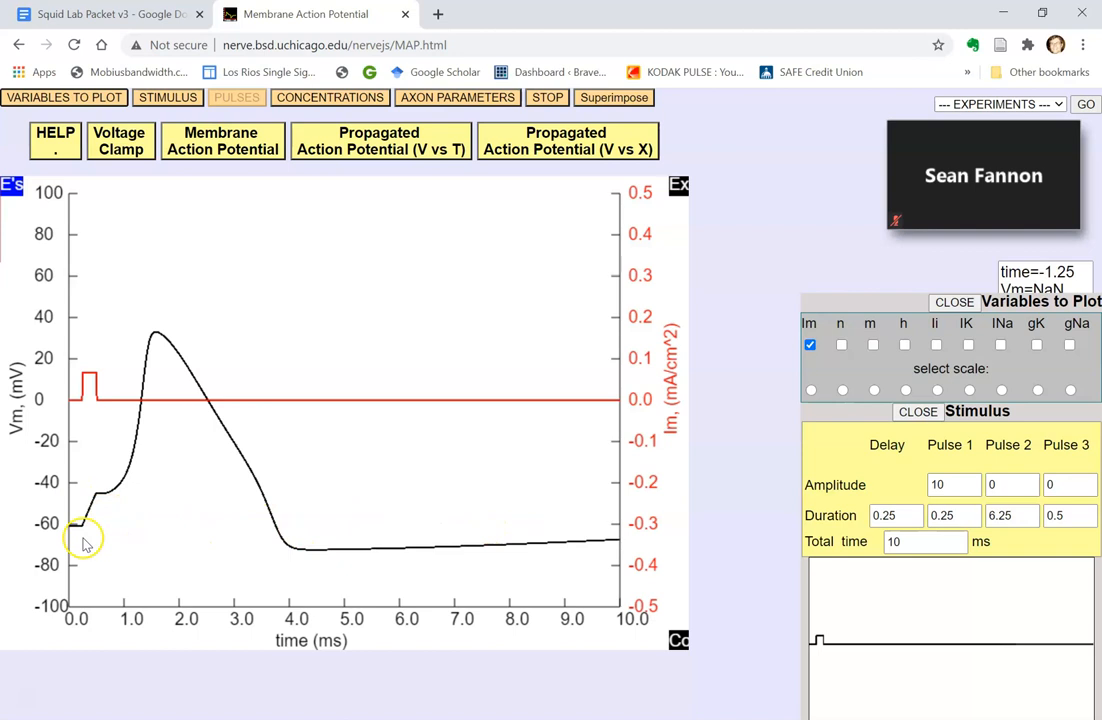
pyautogui.moveTo(422, 530)
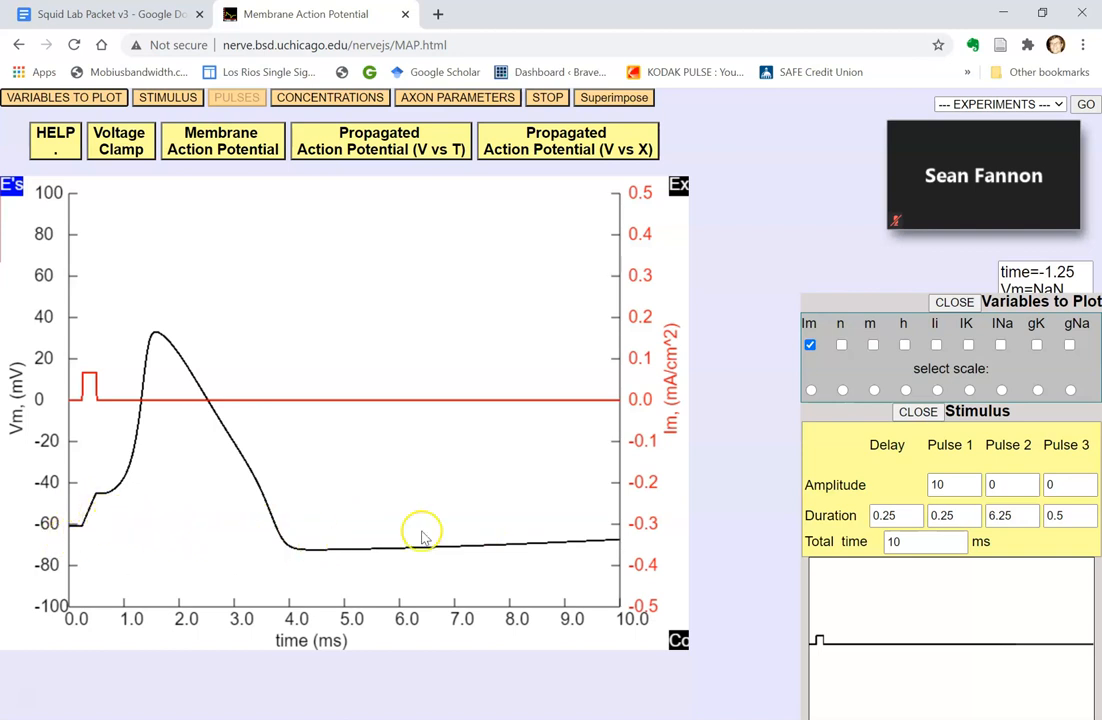
pyautogui.moveTo(95, 505)
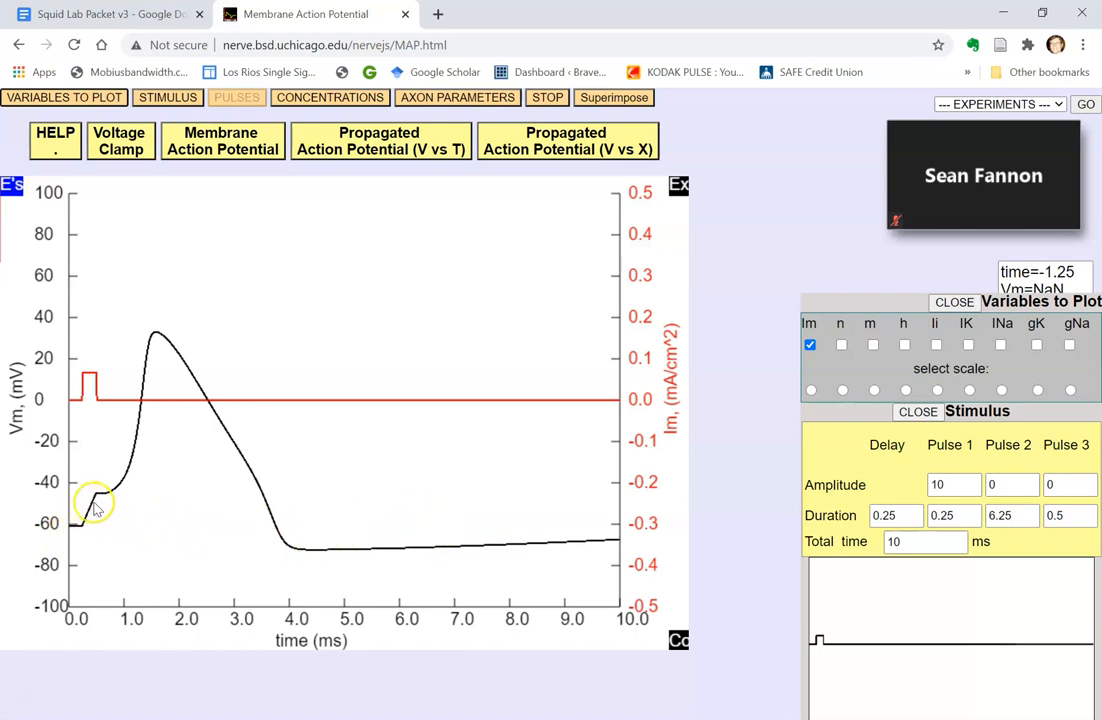
pyautogui.moveTo(98, 497)
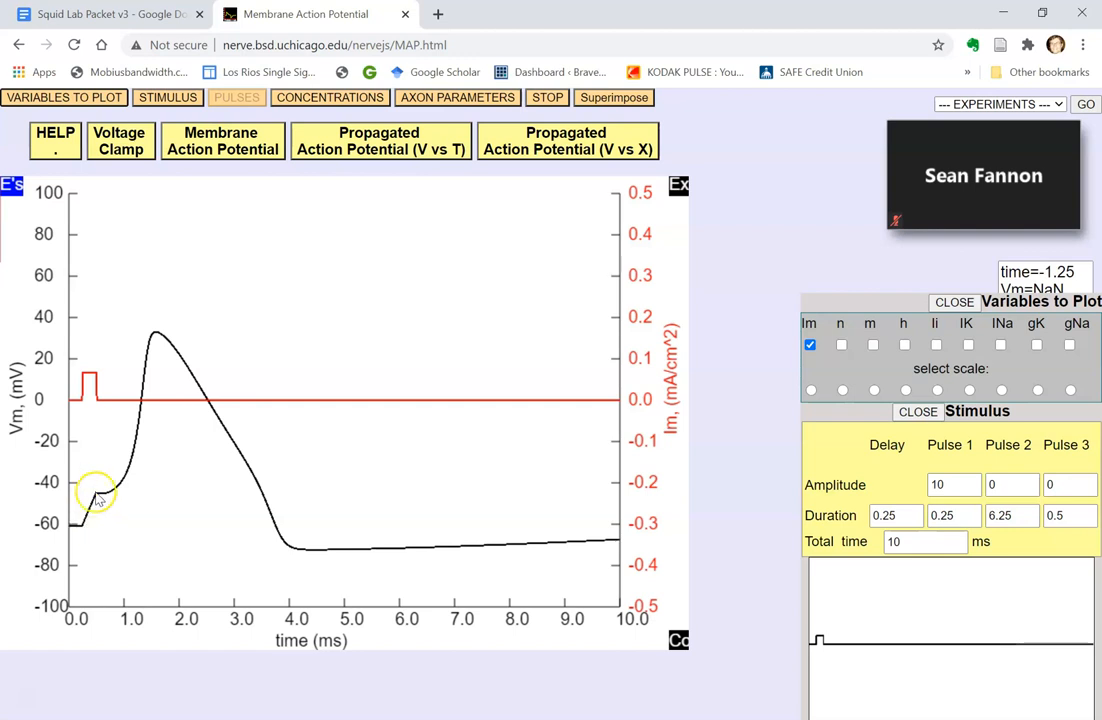
pyautogui.moveTo(150, 358)
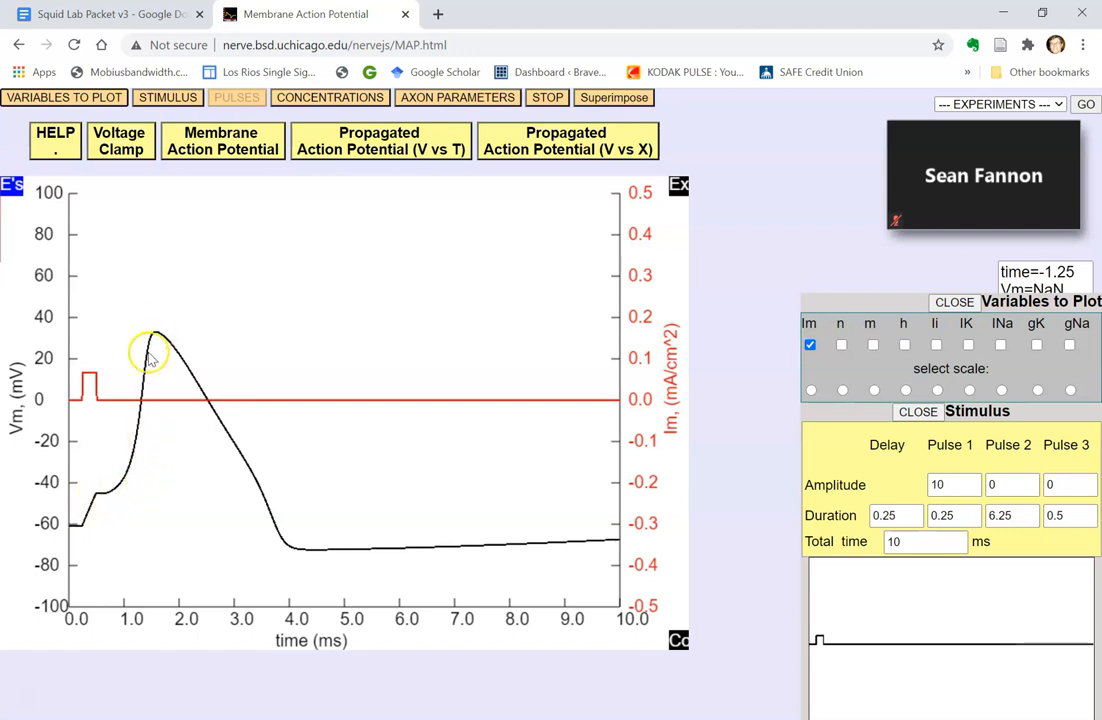
# Add potassium (gK) and sodium (gNa) conductance curves to the plot.
pyautogui.click(1037, 344)
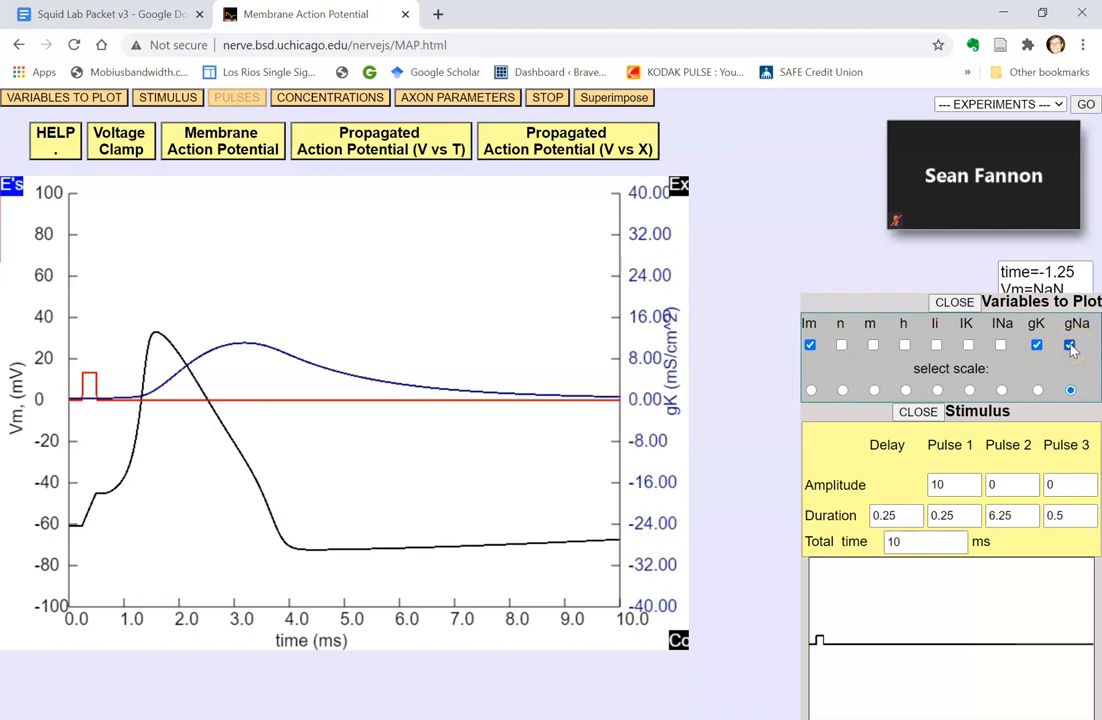
pyautogui.click(1068, 344)
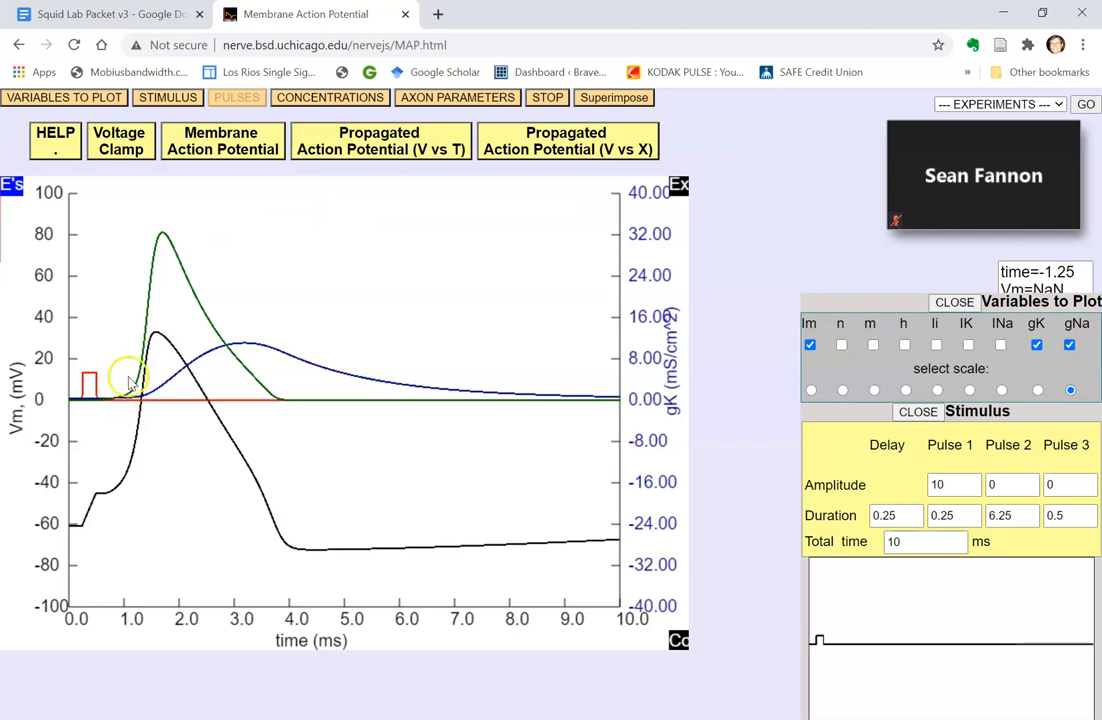
pyautogui.moveTo(278, 415)
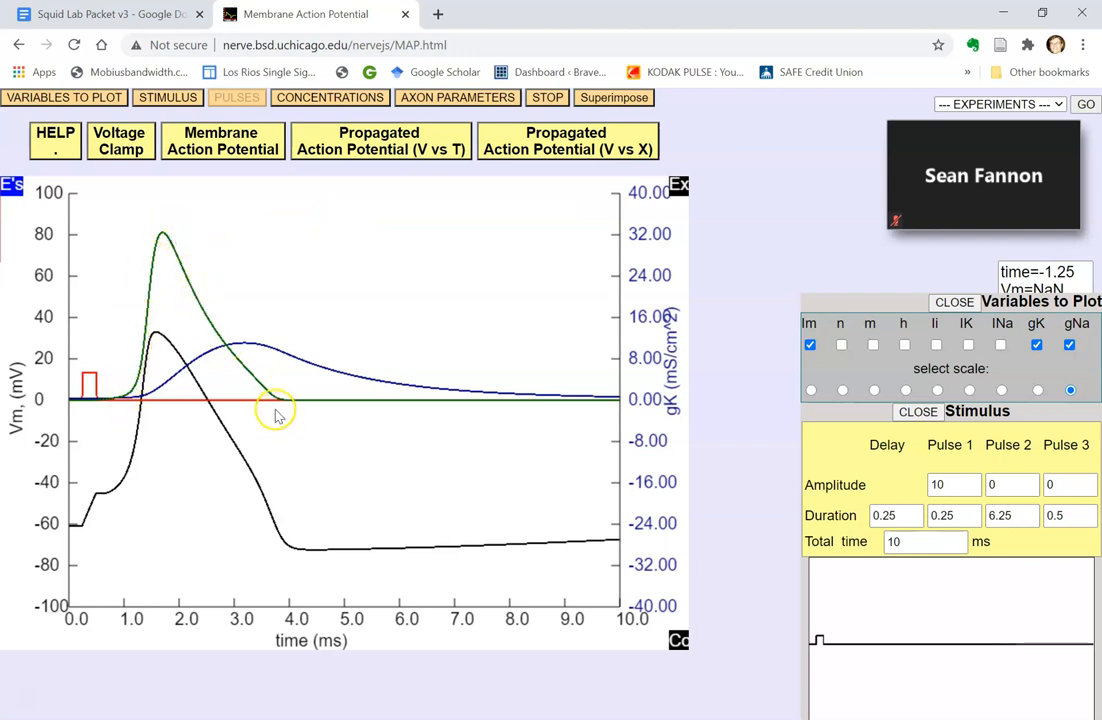
pyautogui.moveTo(458, 408)
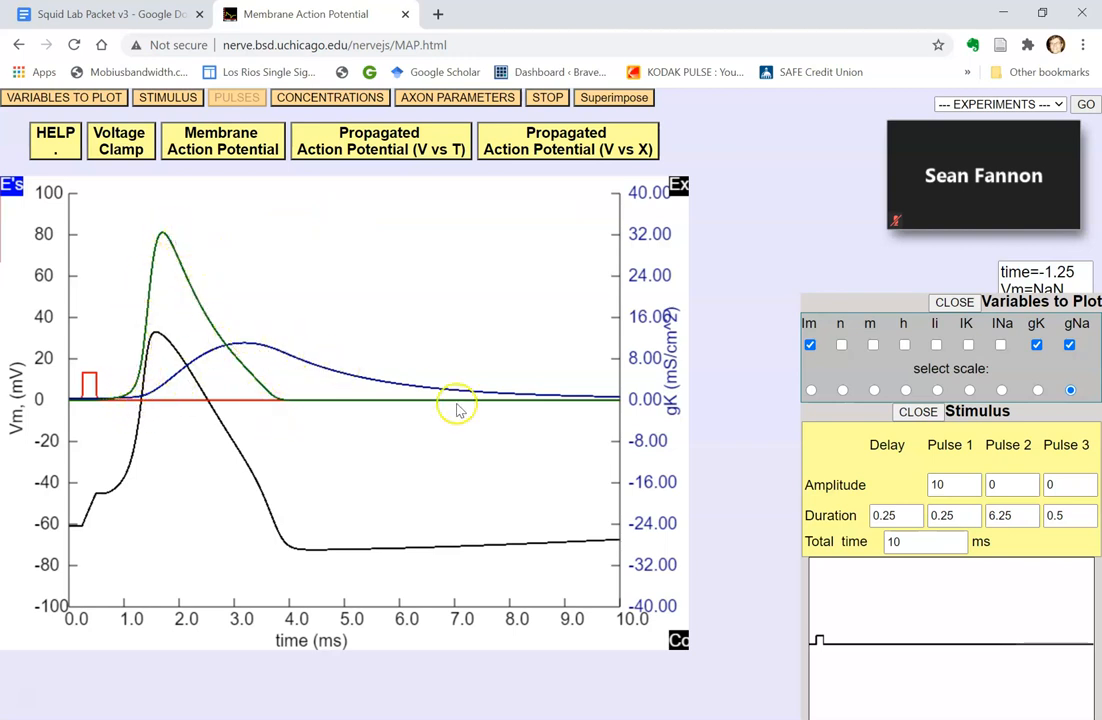
pyautogui.moveTo(125, 403)
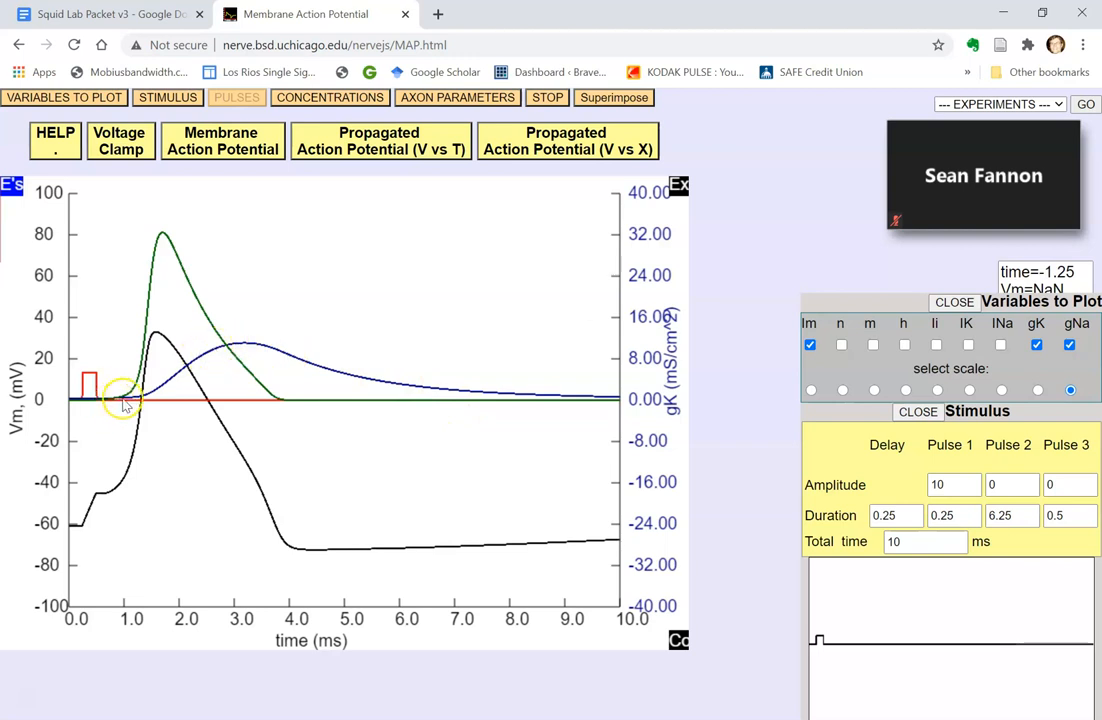
pyautogui.moveTo(285, 388)
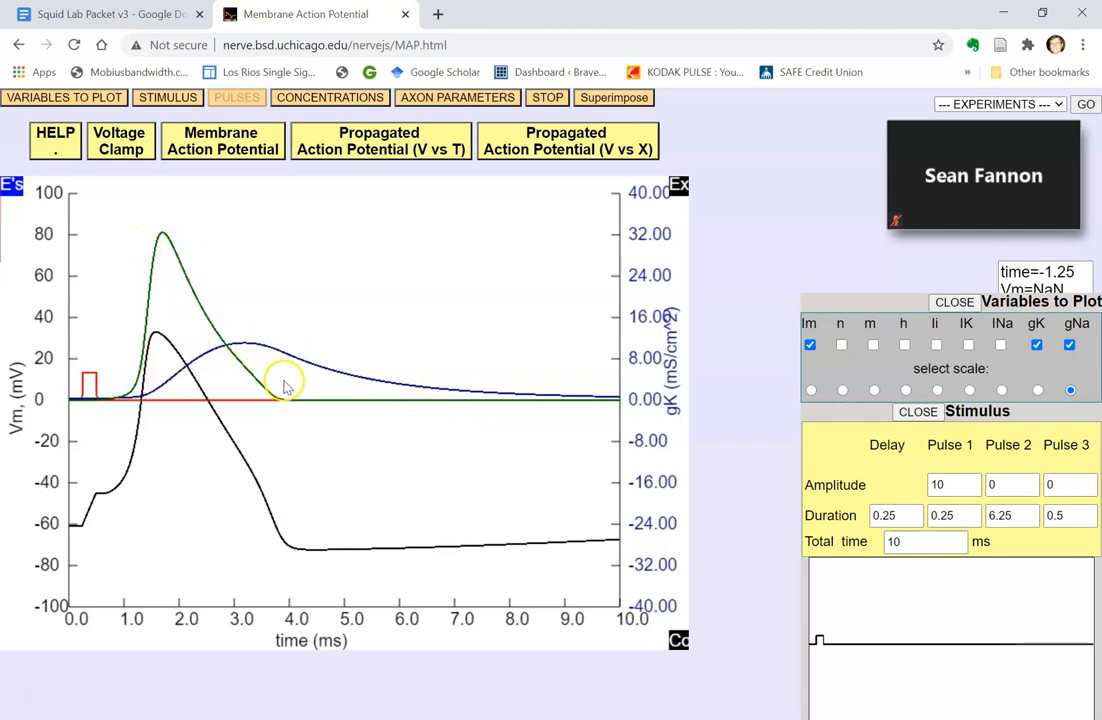
pyautogui.moveTo(127, 395)
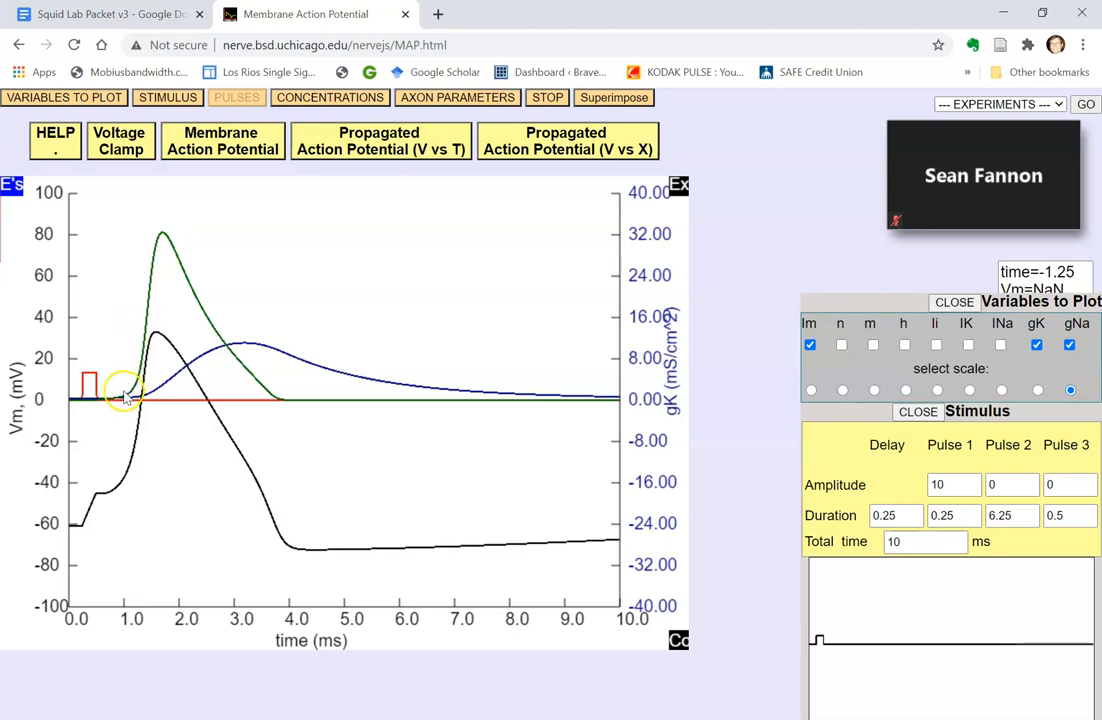
pyautogui.moveTo(270, 385)
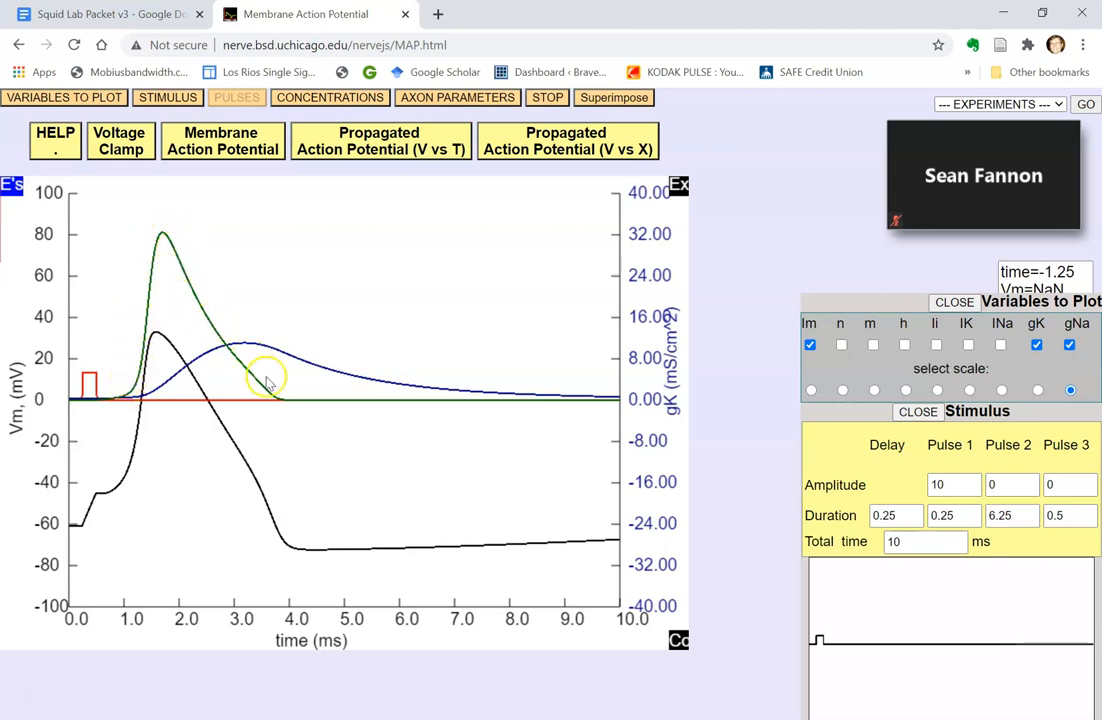
pyautogui.moveTo(155, 400)
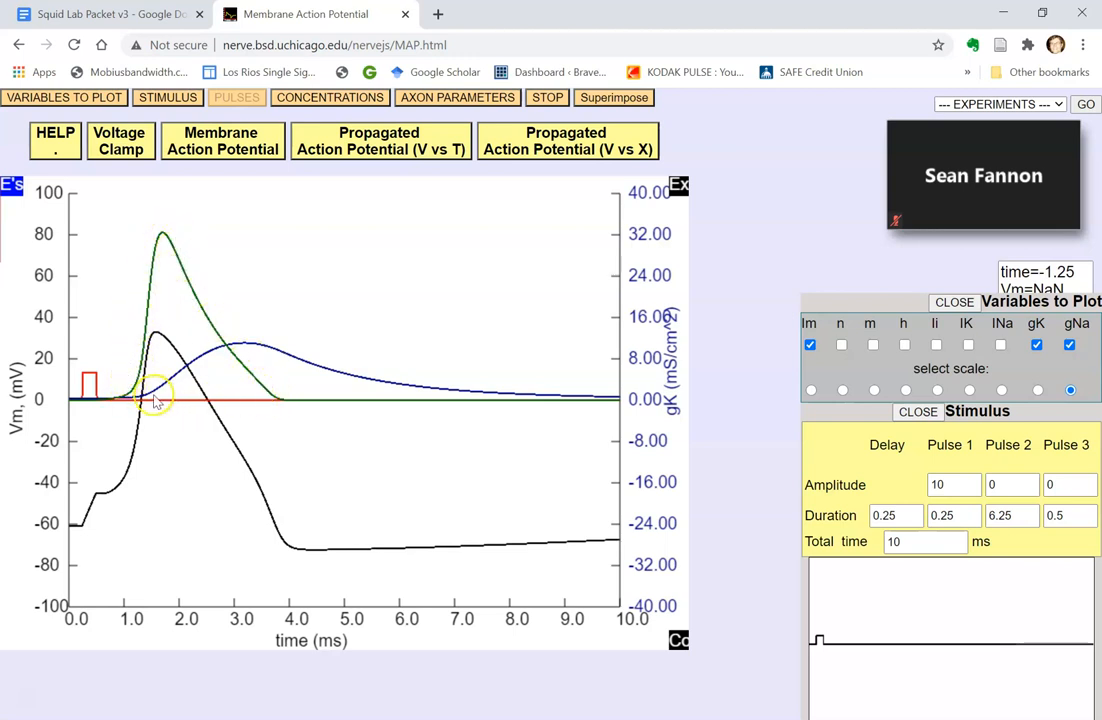
pyautogui.moveTo(460, 400)
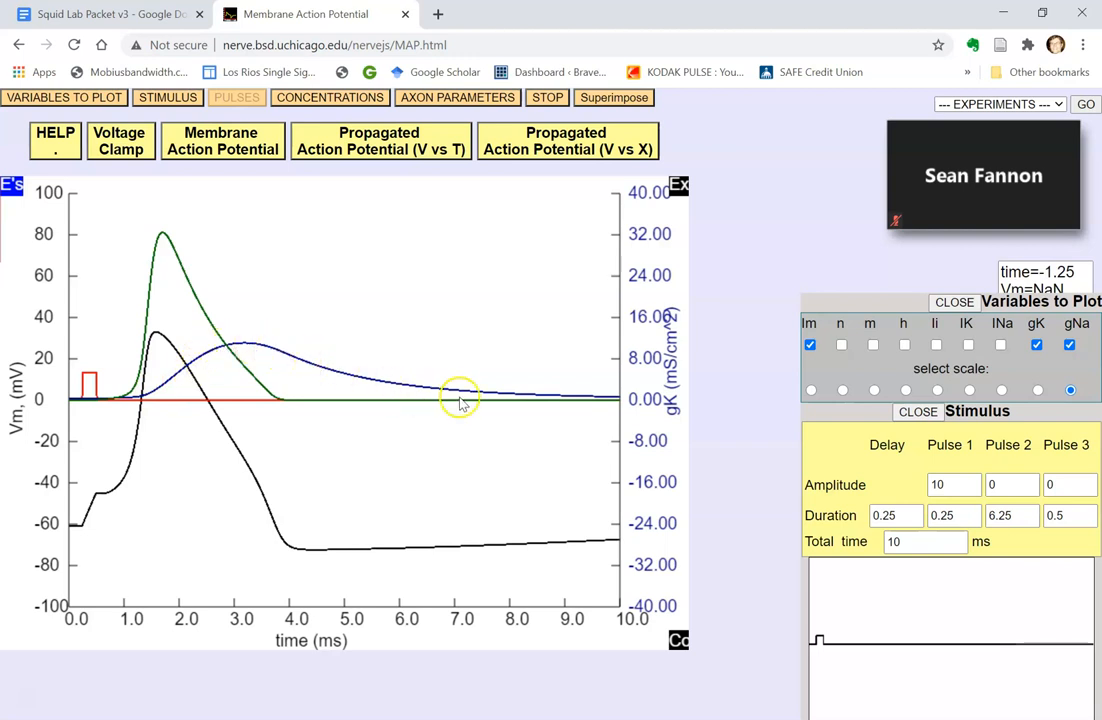
pyautogui.moveTo(90, 585)
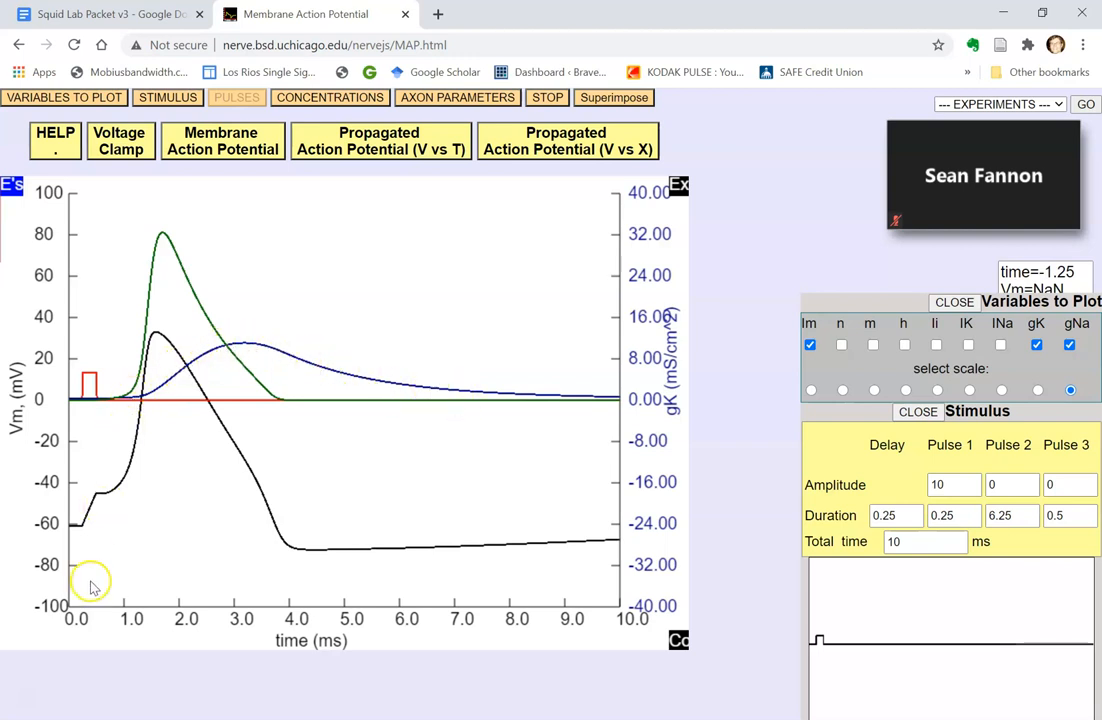
pyautogui.moveTo(480, 605)
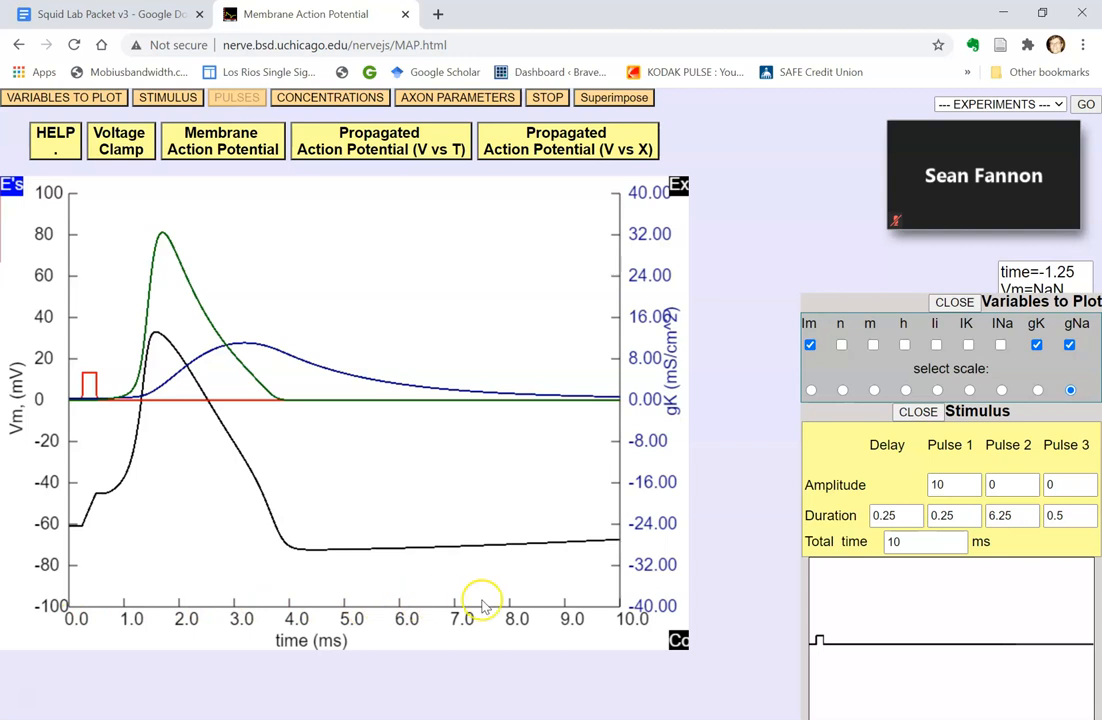
pyautogui.moveTo(113, 408)
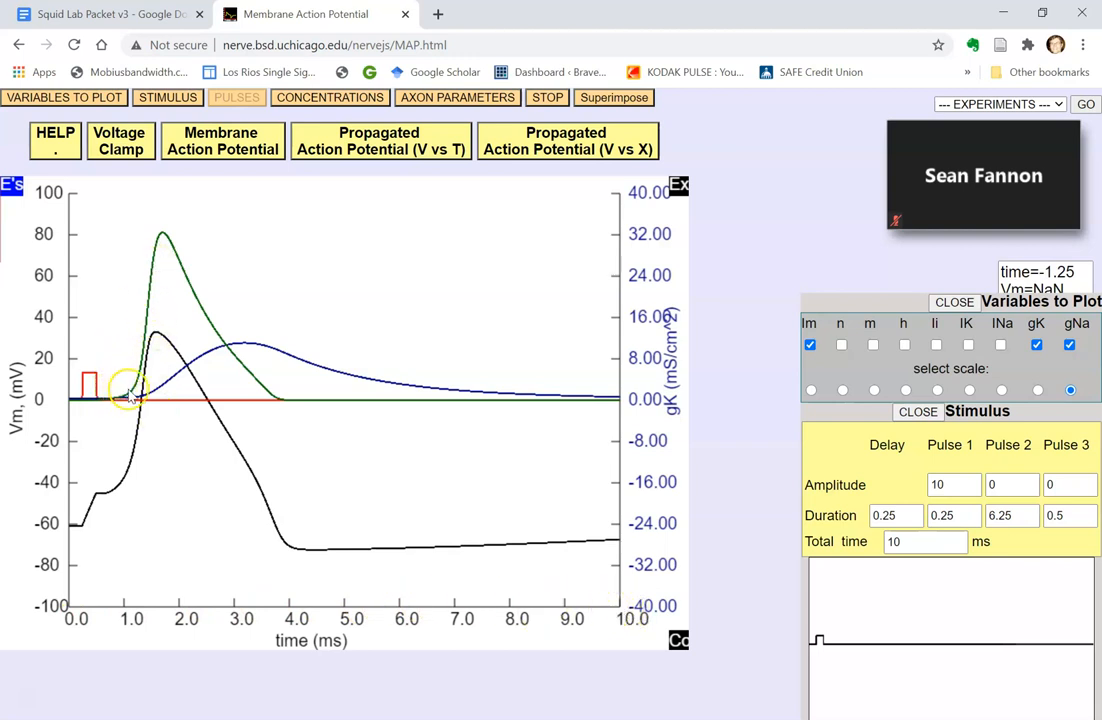
pyautogui.moveTo(228, 325)
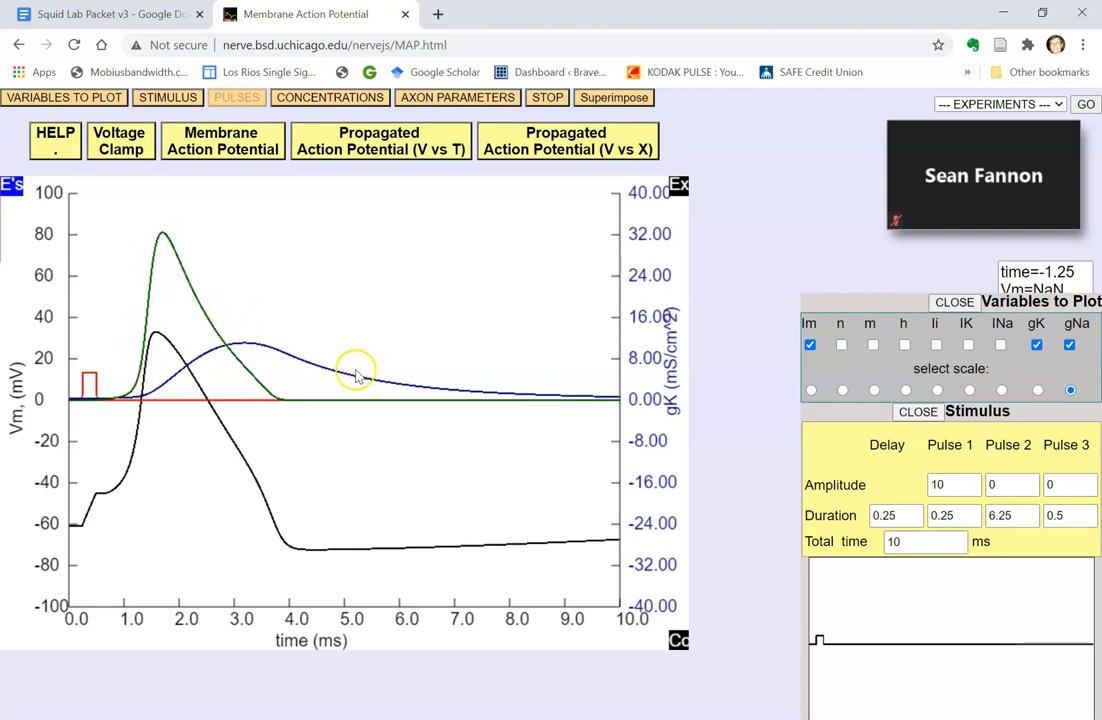
pyautogui.moveTo(153, 278)
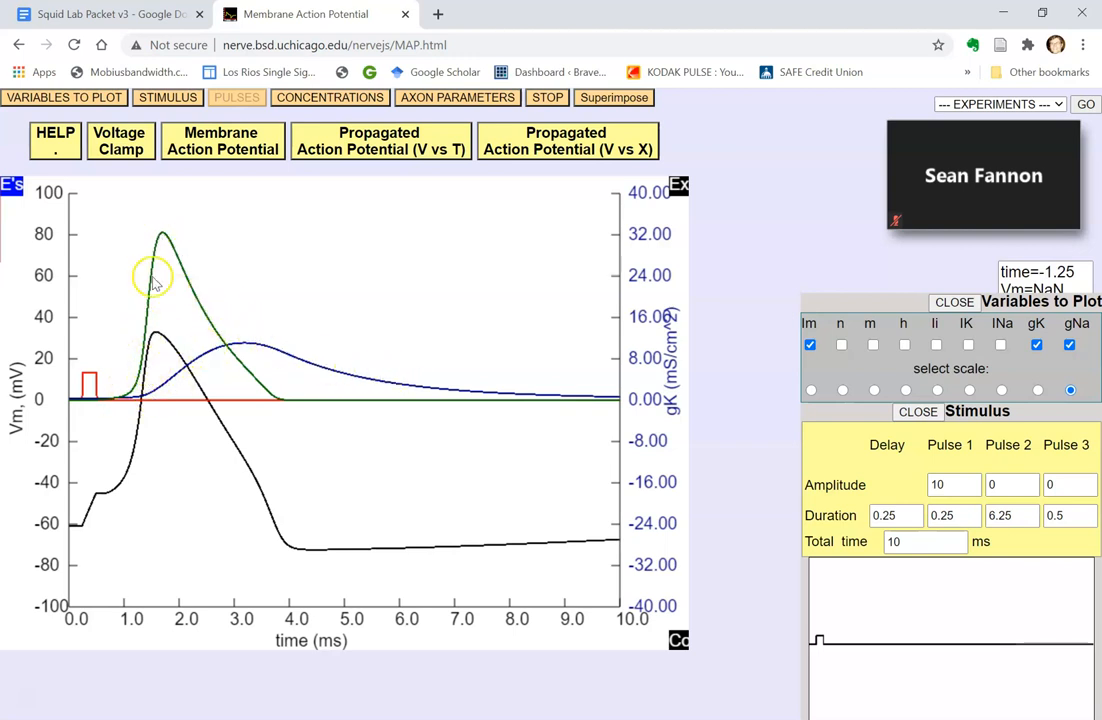
pyautogui.moveTo(115, 420)
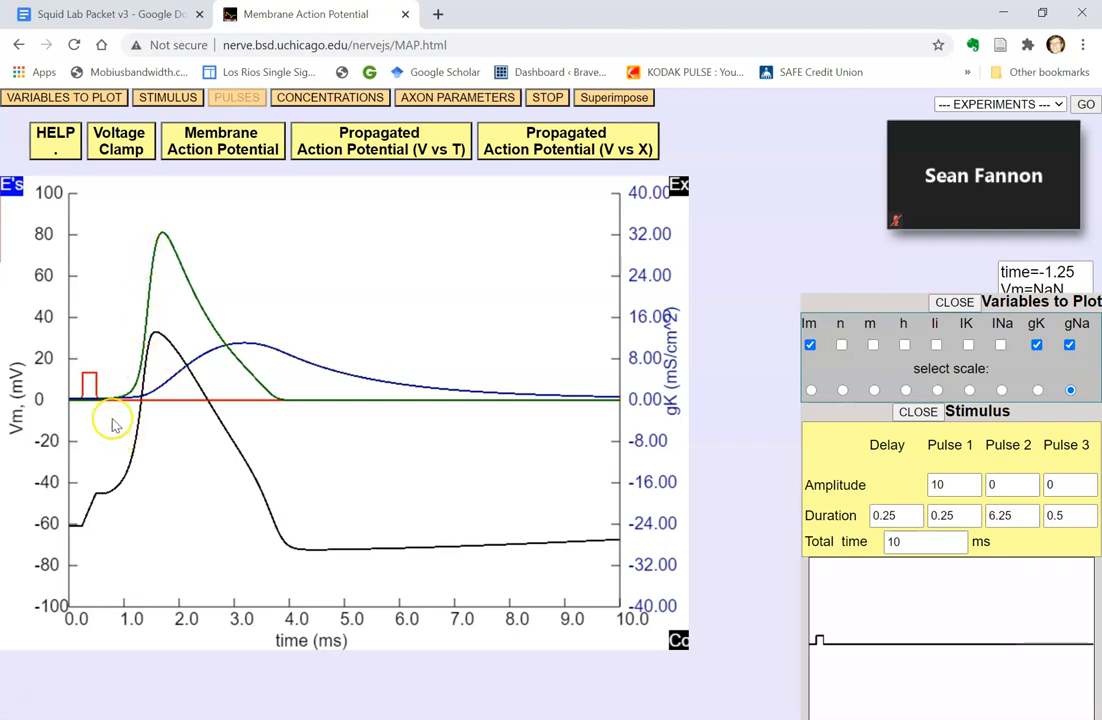
pyautogui.moveTo(118, 403)
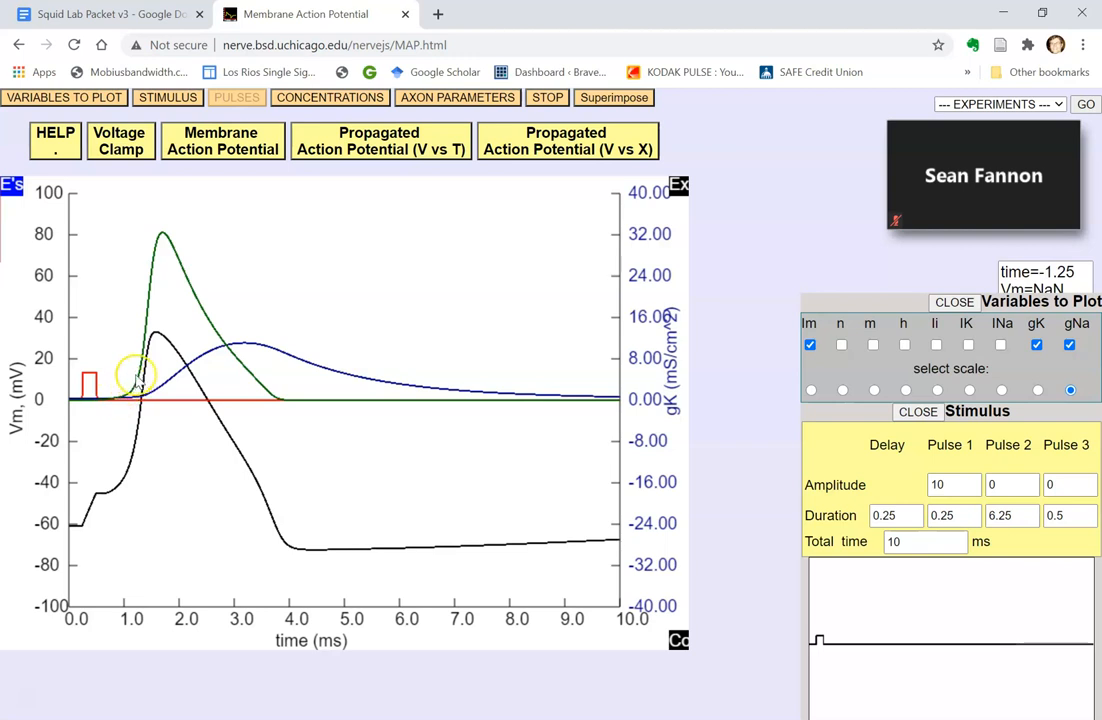
pyautogui.moveTo(168, 238)
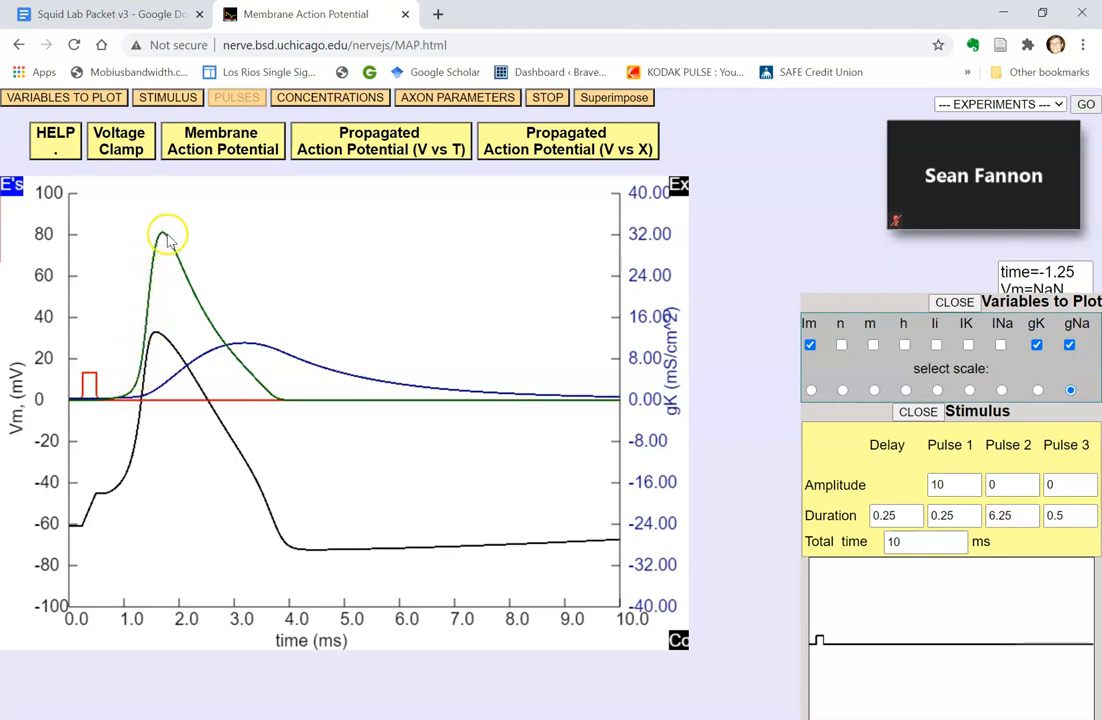
pyautogui.moveTo(165, 393)
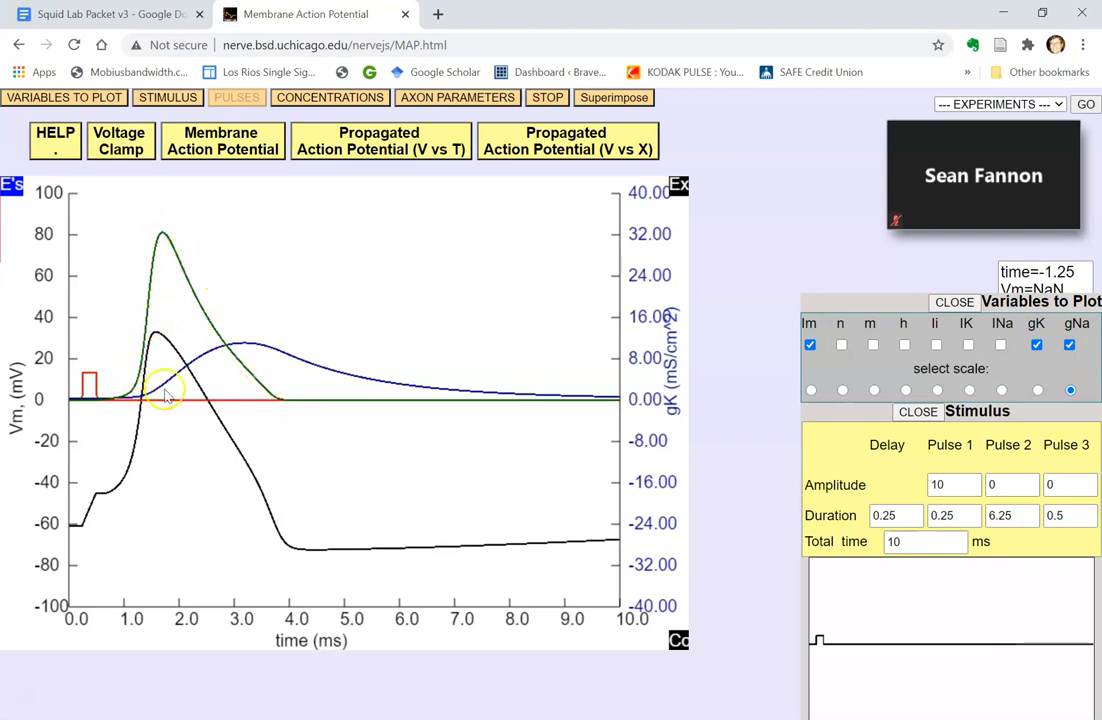
pyautogui.moveTo(170, 390)
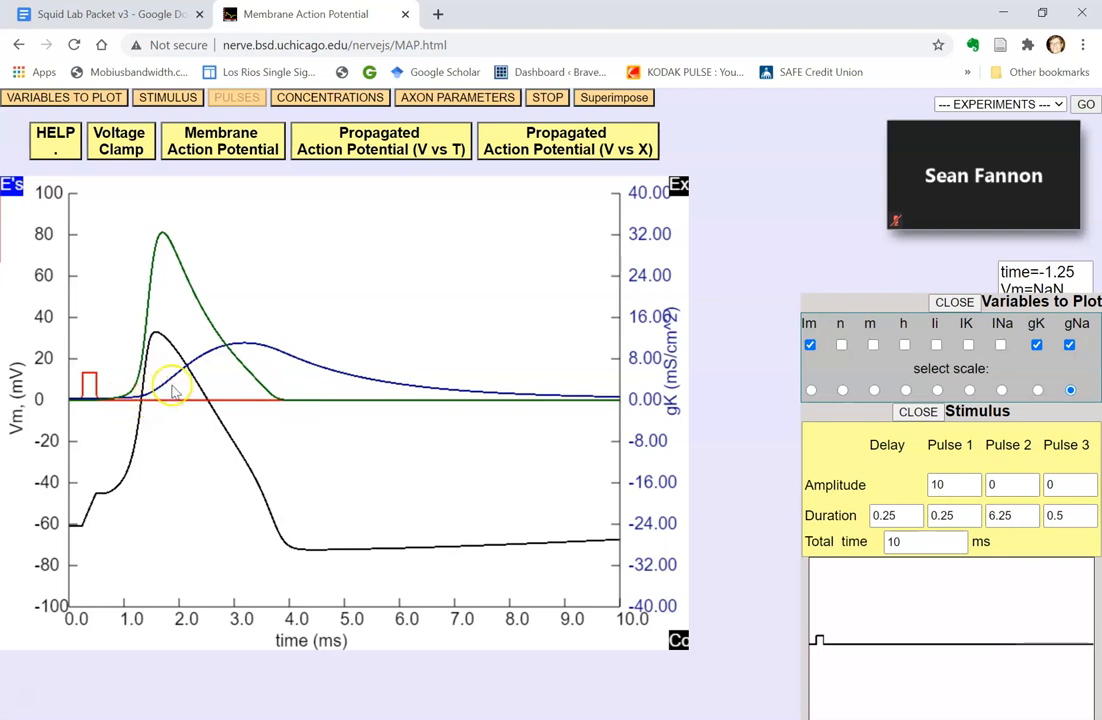
pyautogui.moveTo(213, 345)
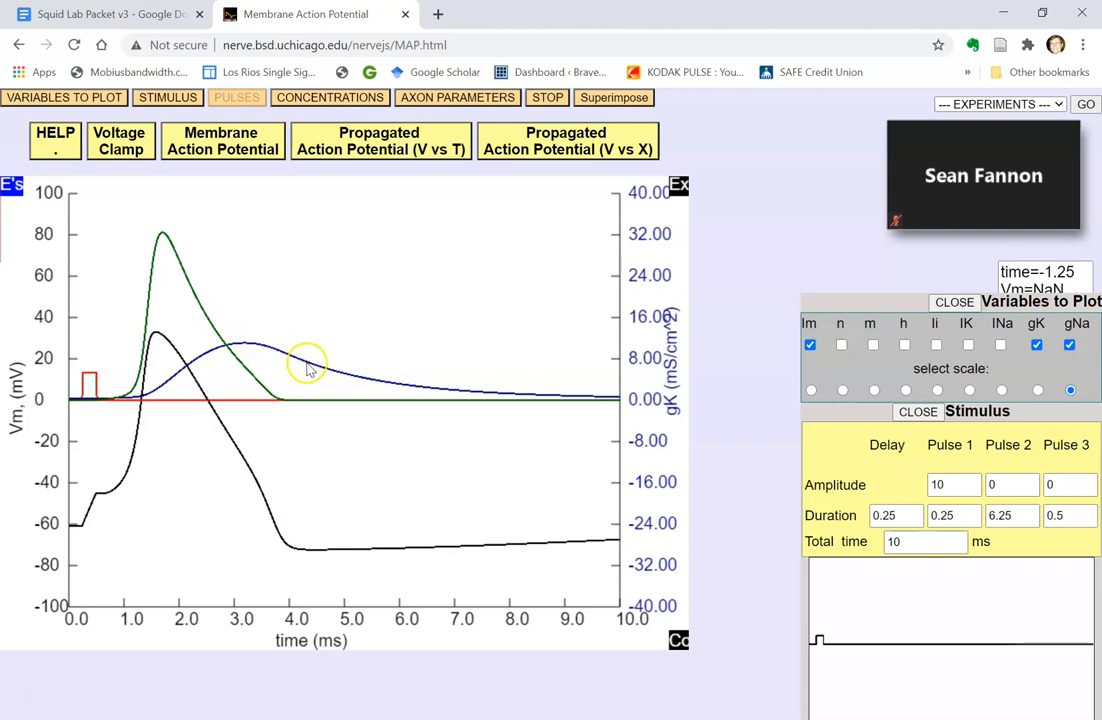
pyautogui.moveTo(614, 395)
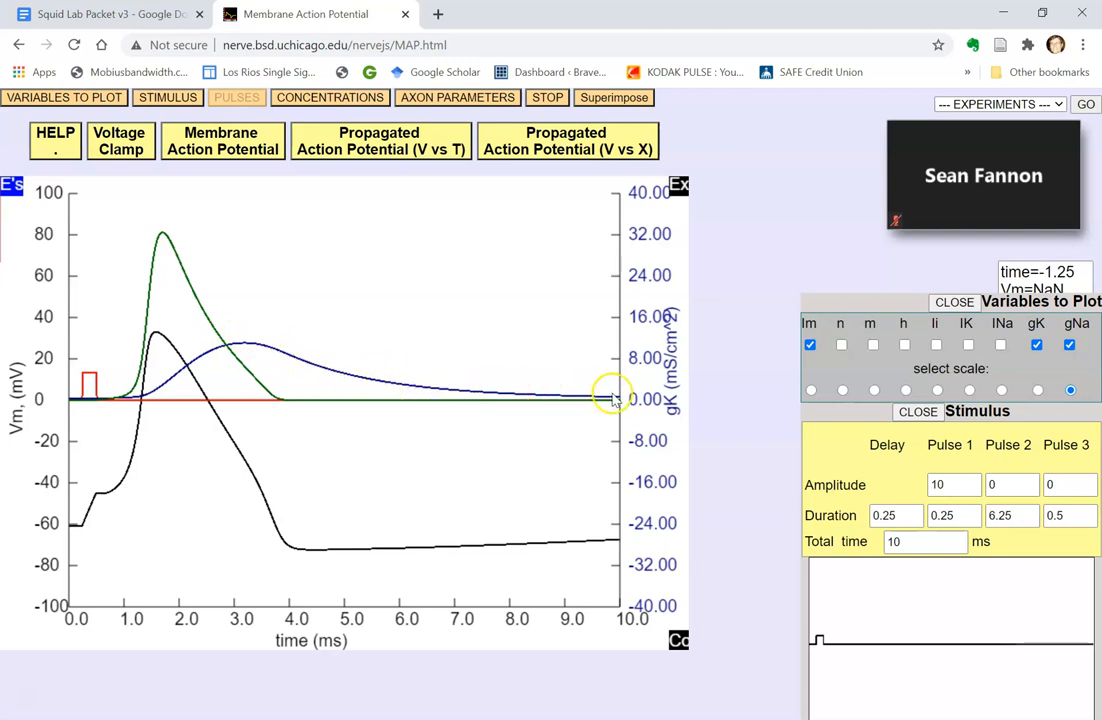
pyautogui.moveTo(137, 458)
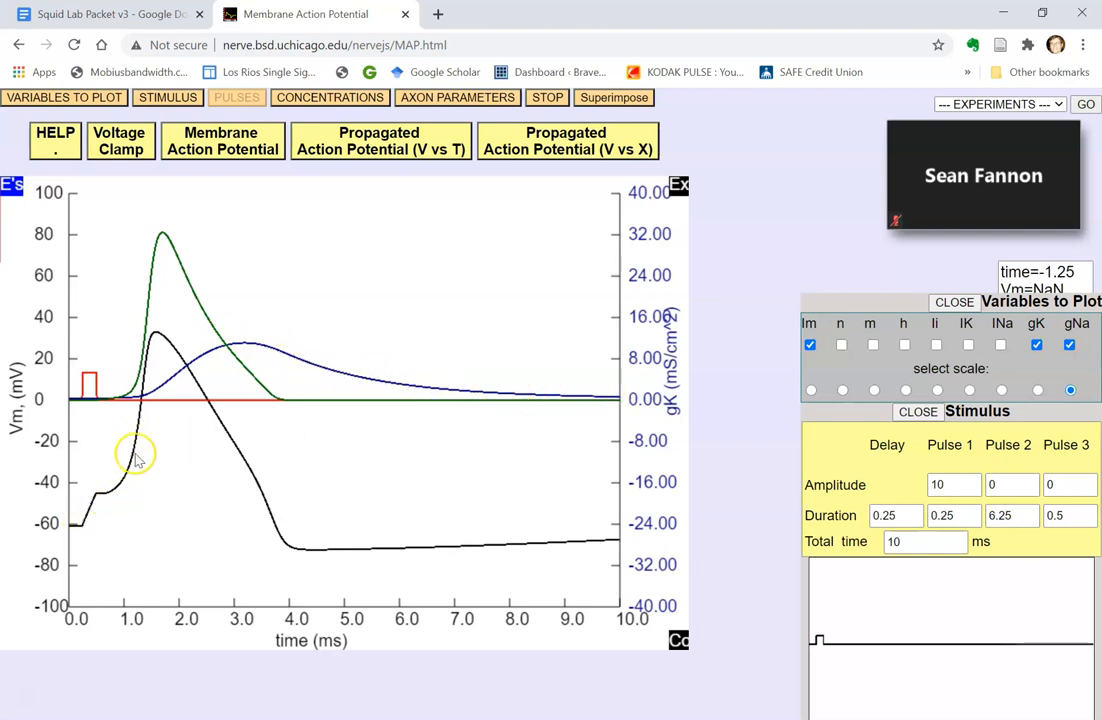
pyautogui.moveTo(172, 383)
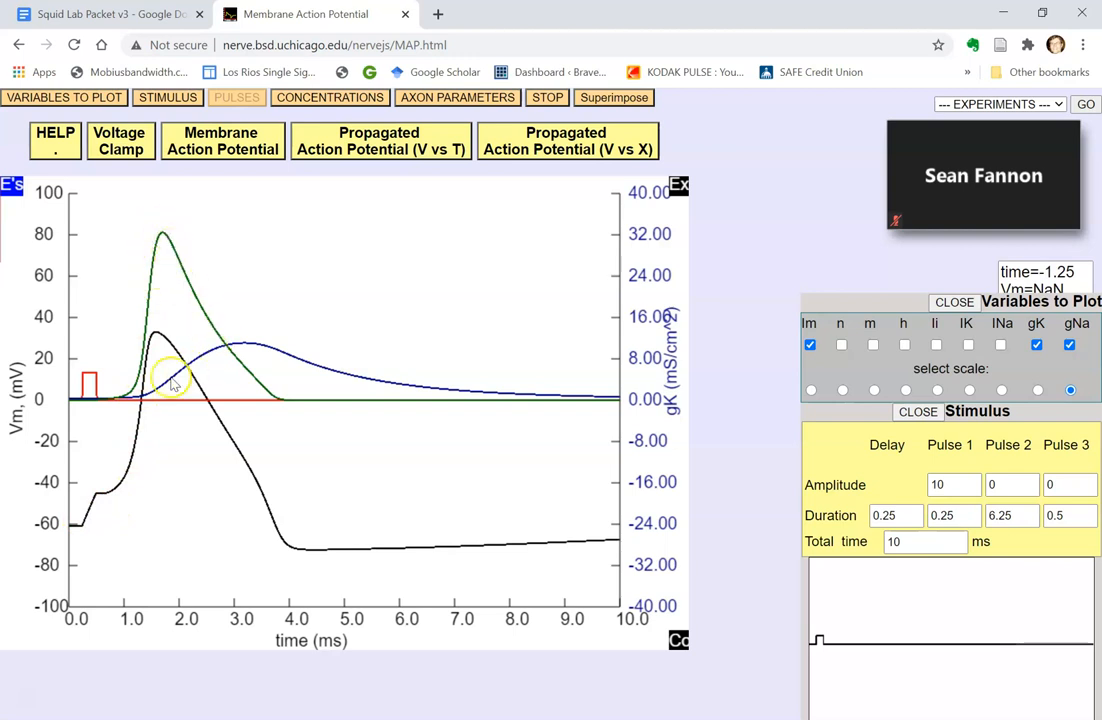
pyautogui.moveTo(140, 330)
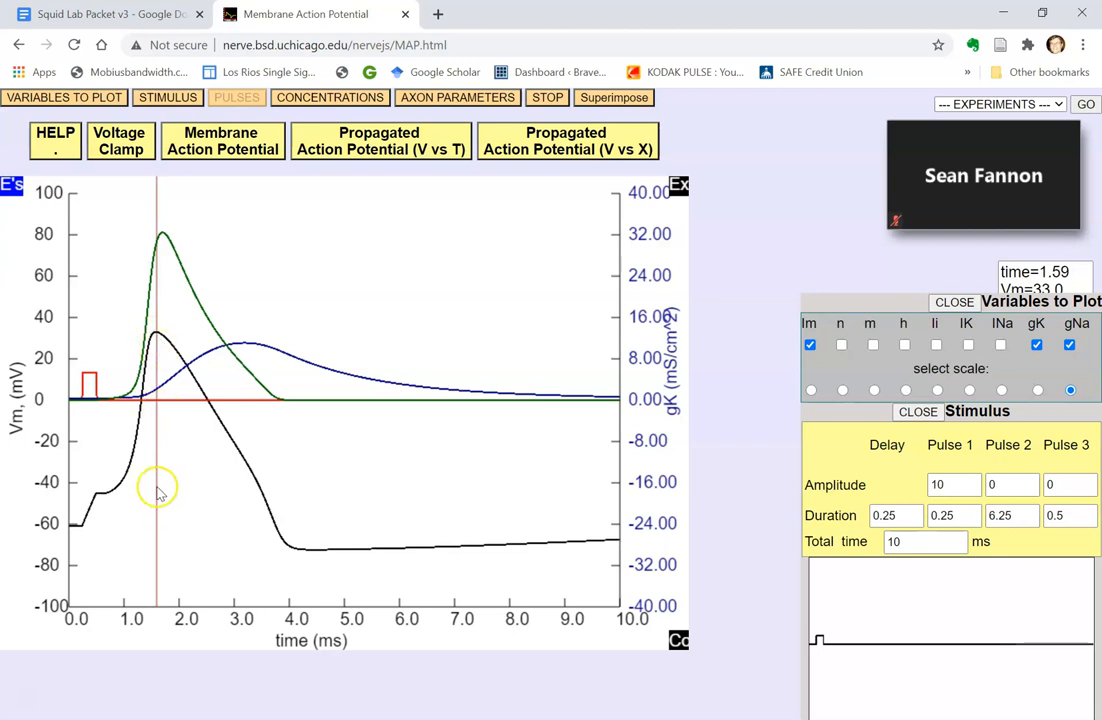
pyautogui.moveTo(100, 497)
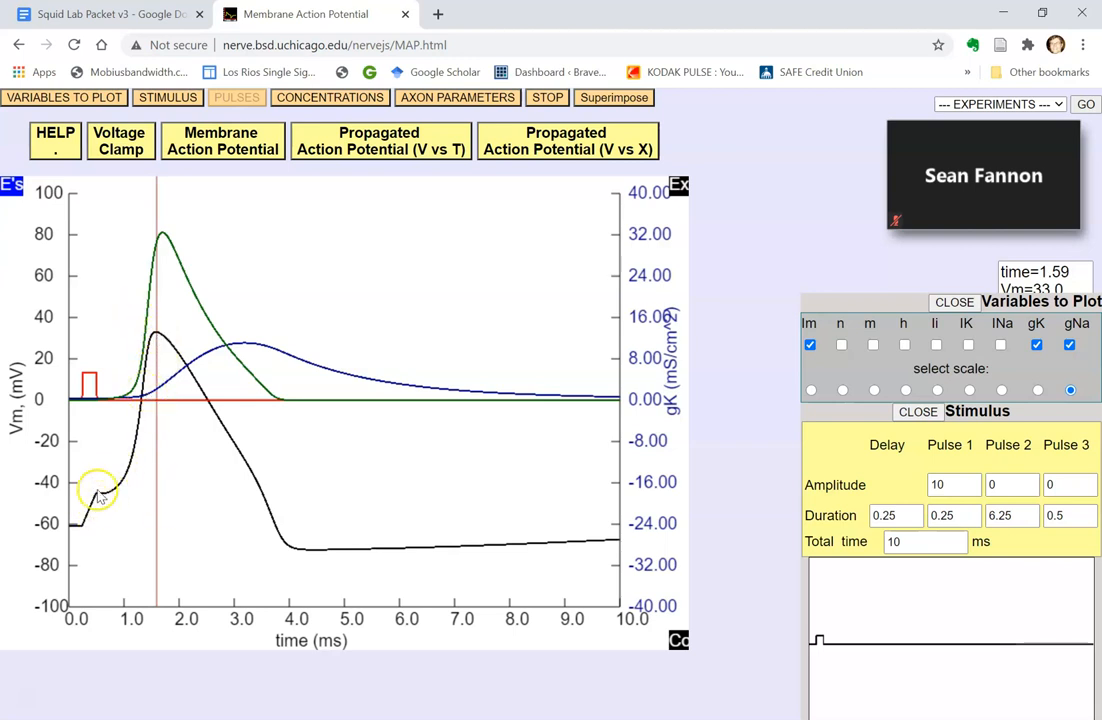
pyautogui.moveTo(152, 345)
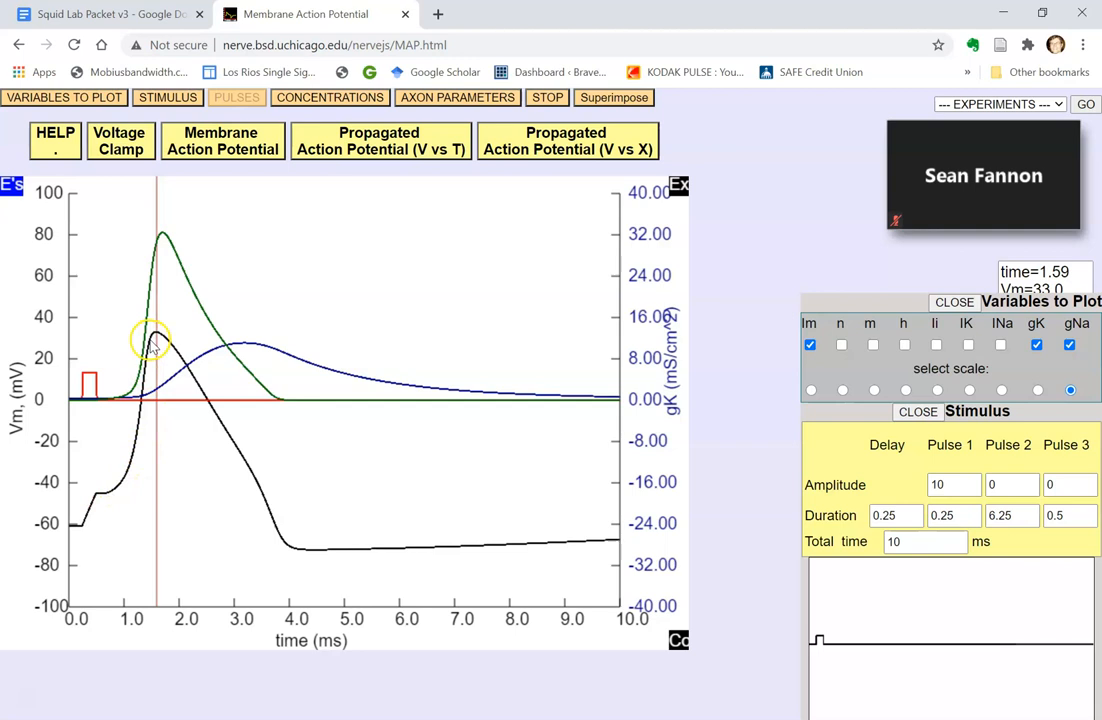
pyautogui.moveTo(152, 425)
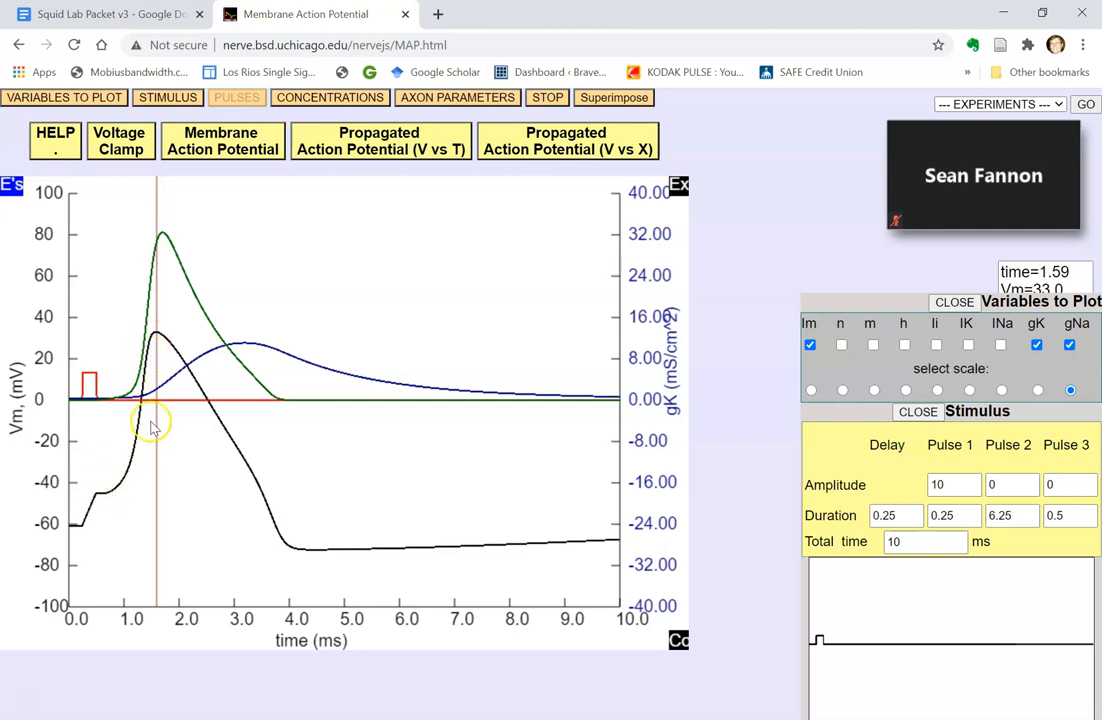
pyautogui.moveTo(152, 358)
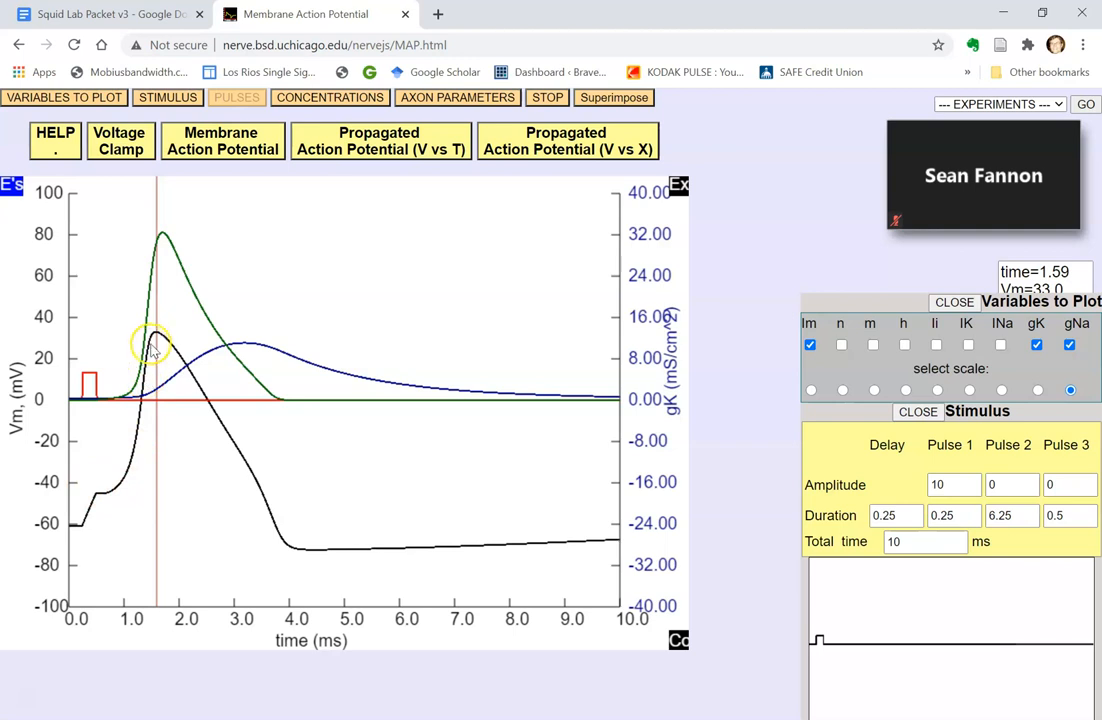
pyautogui.moveTo(110, 400)
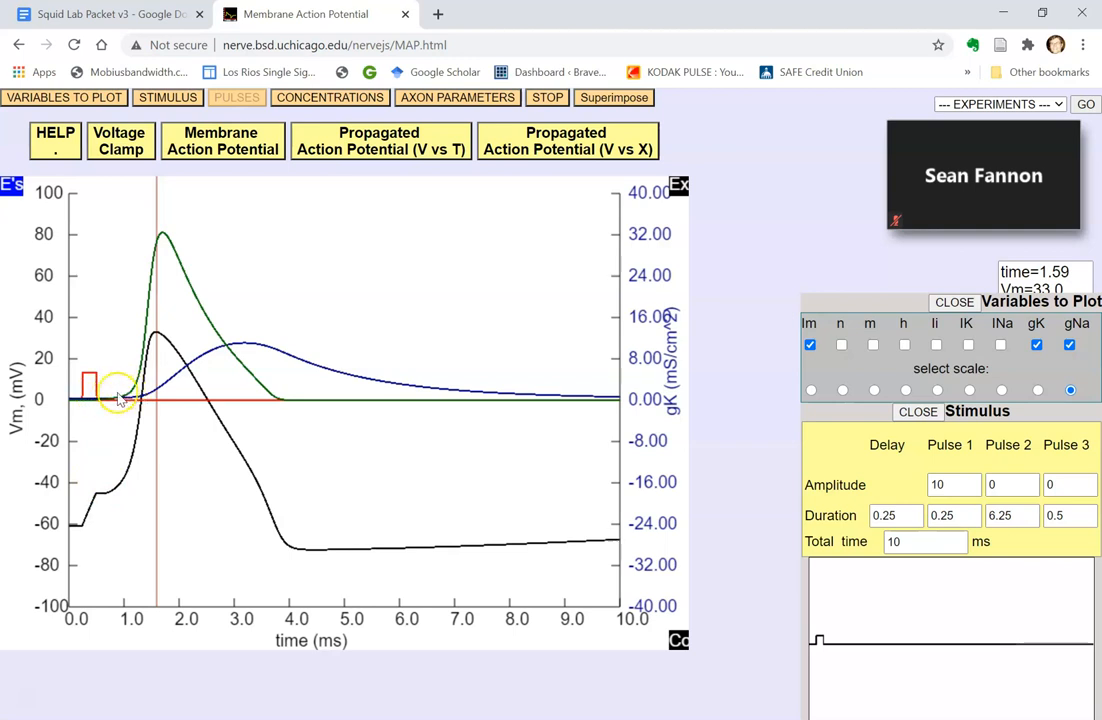
pyautogui.moveTo(158, 240)
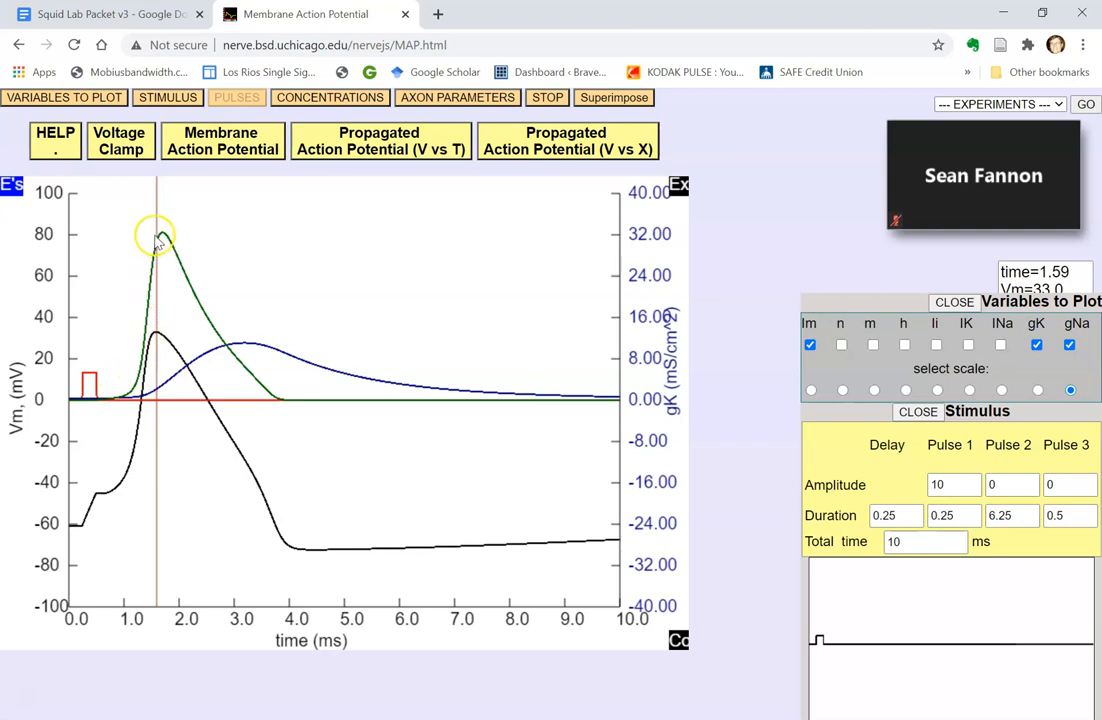
pyautogui.moveTo(150, 273)
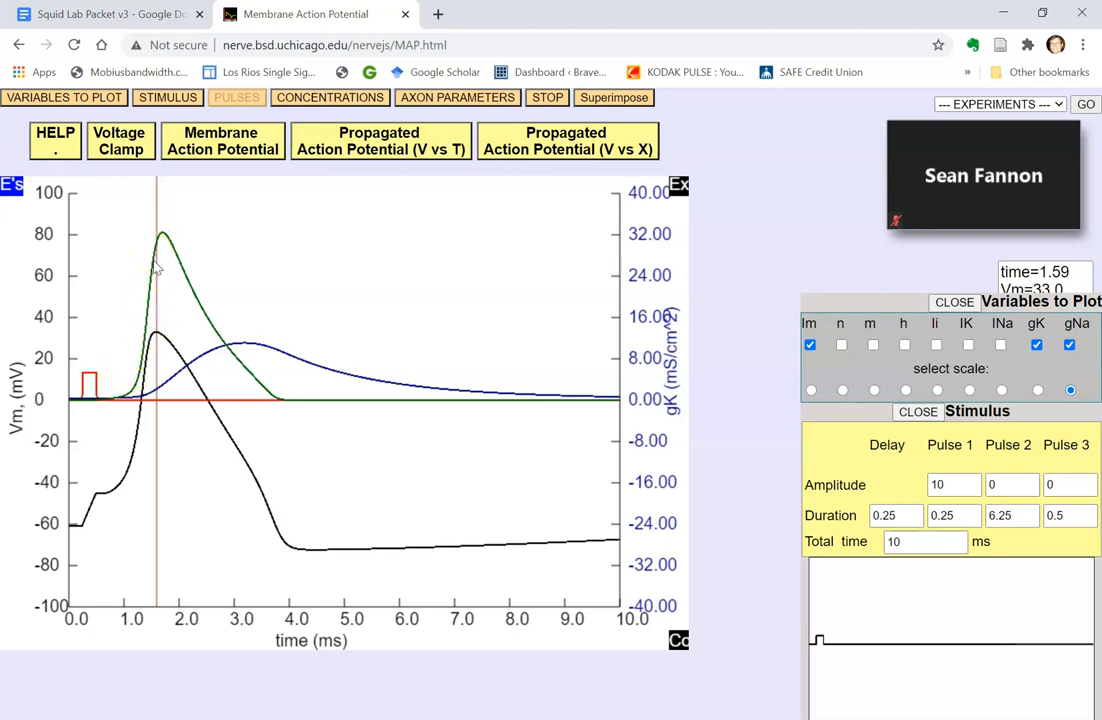
pyautogui.moveTo(107, 497)
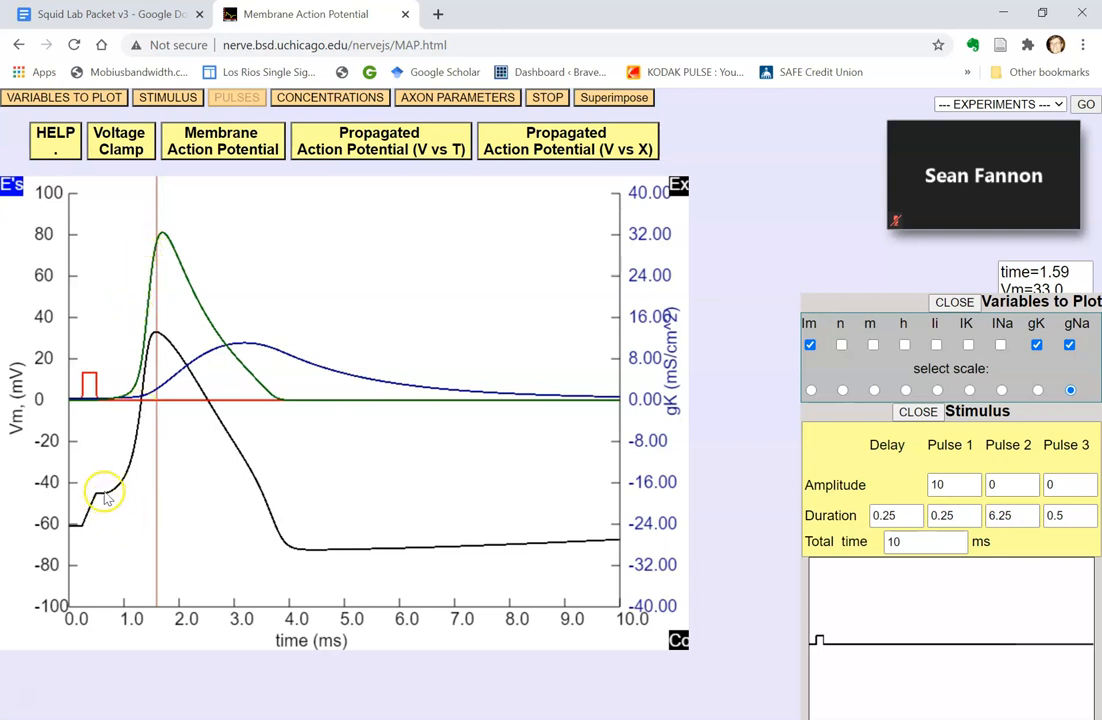
pyautogui.moveTo(133, 478)
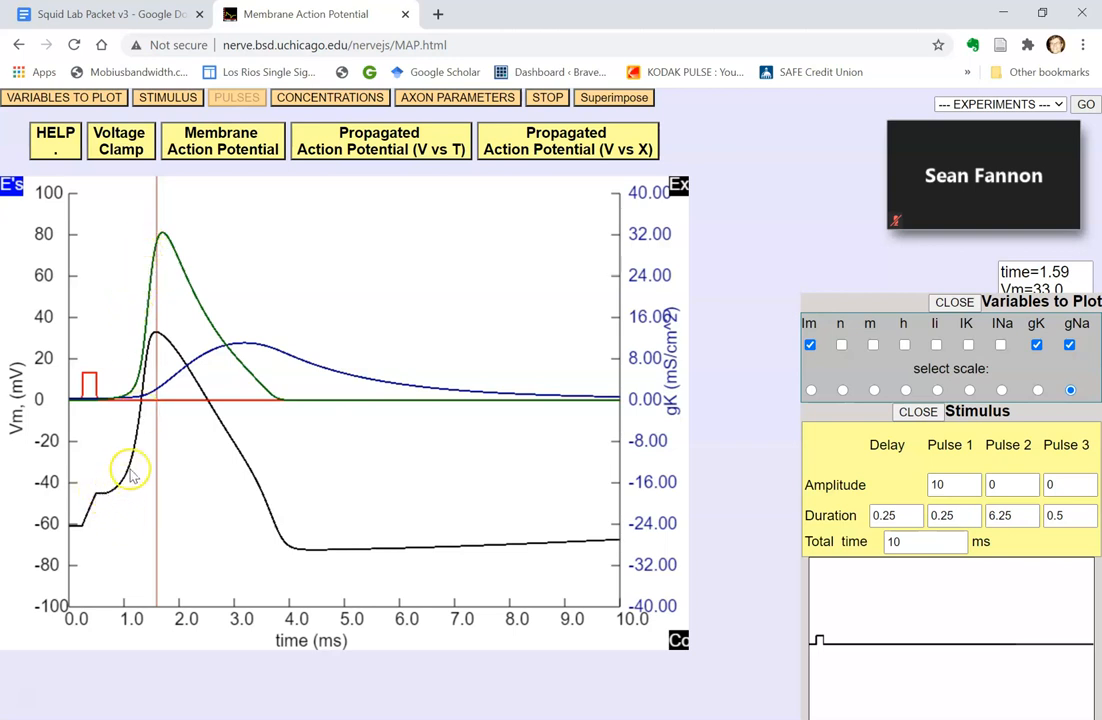
pyautogui.moveTo(162, 335)
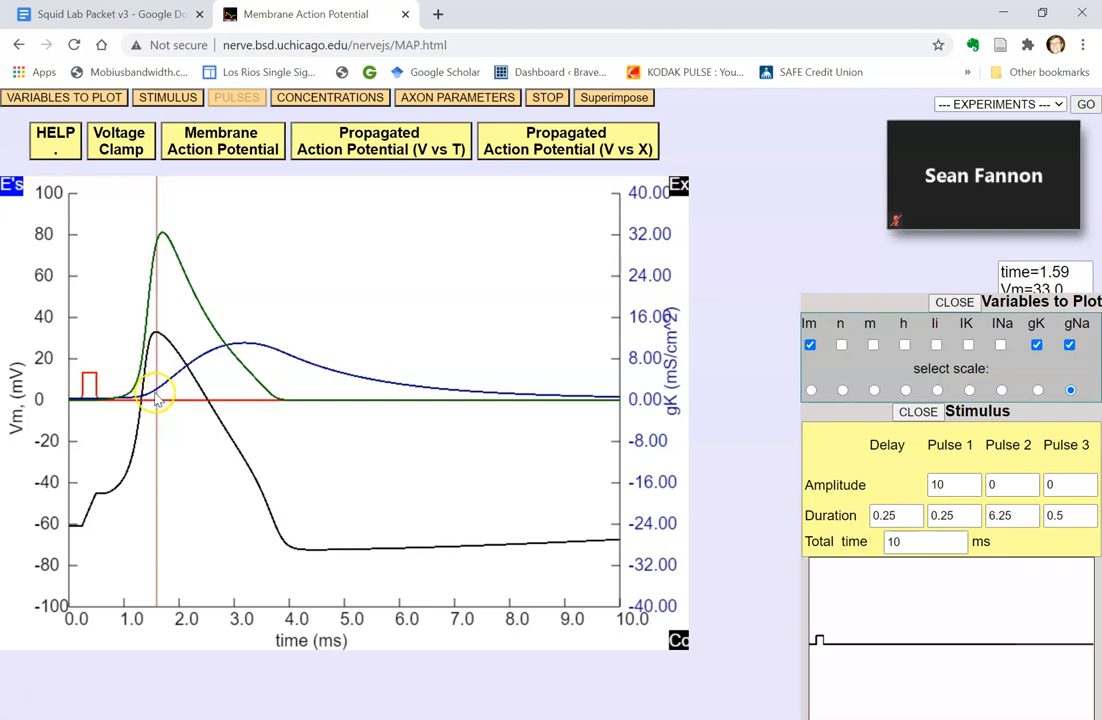
pyautogui.moveTo(245, 335)
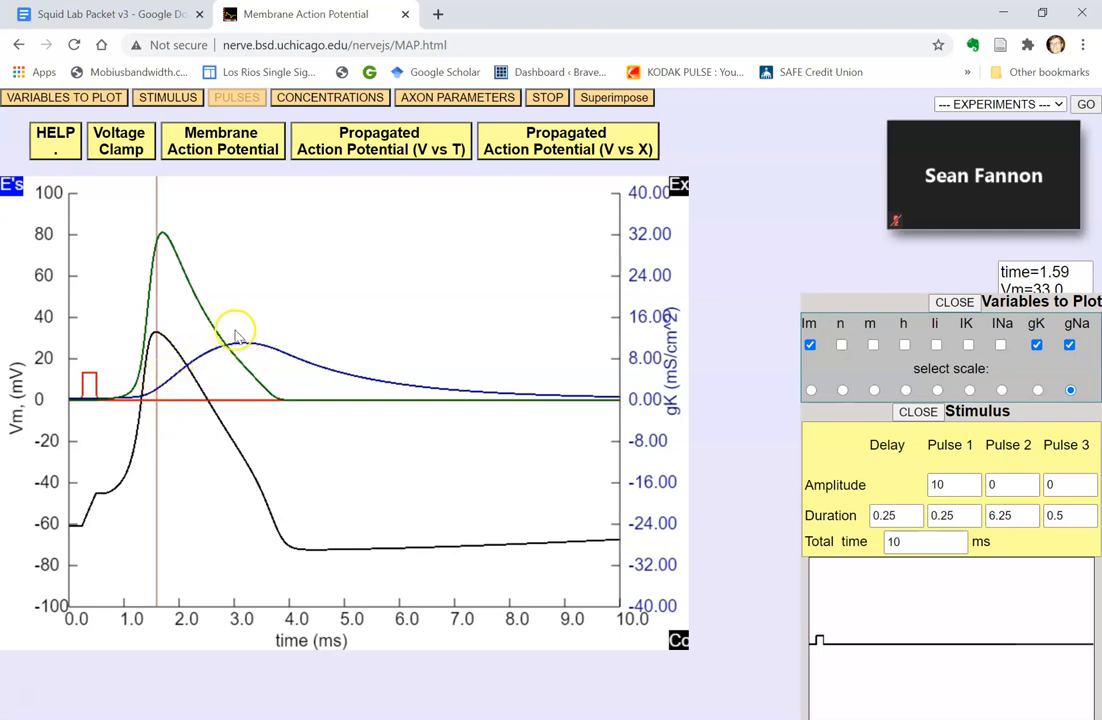
pyautogui.moveTo(265, 522)
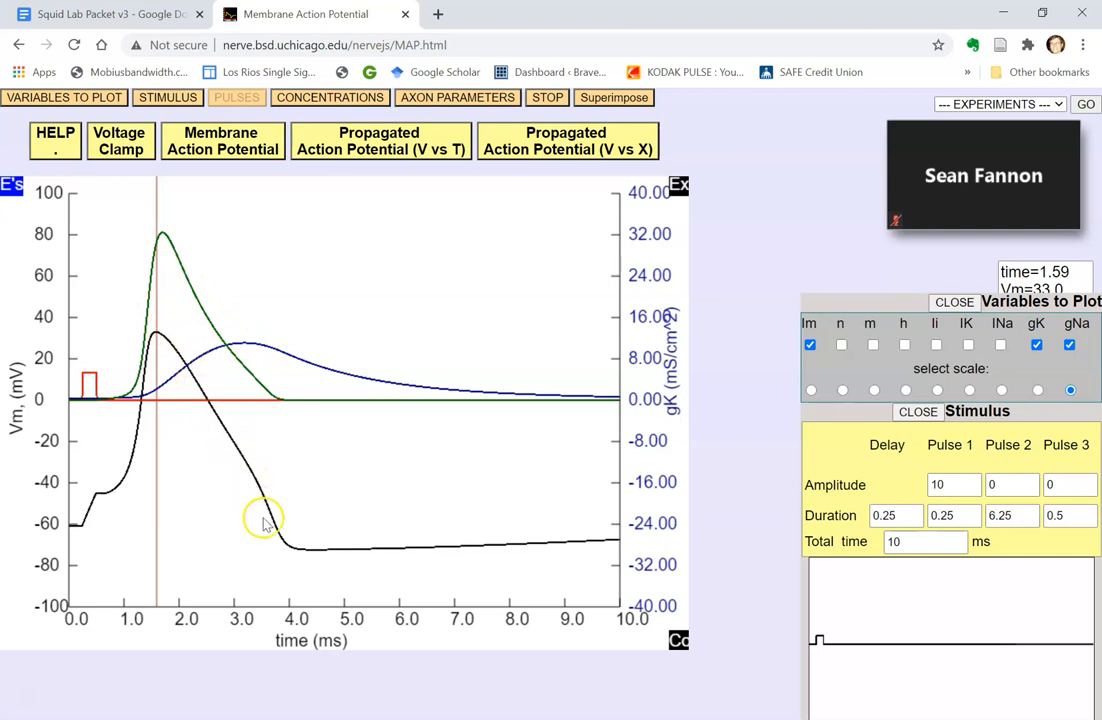
pyautogui.moveTo(160, 393)
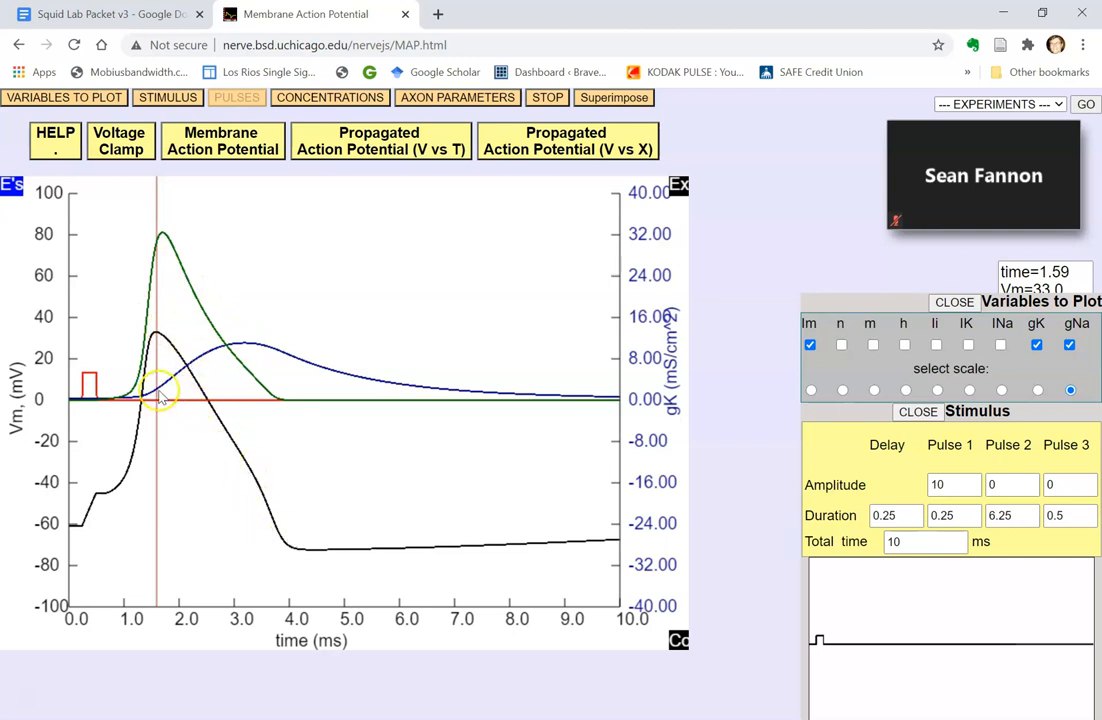
pyautogui.moveTo(255, 343)
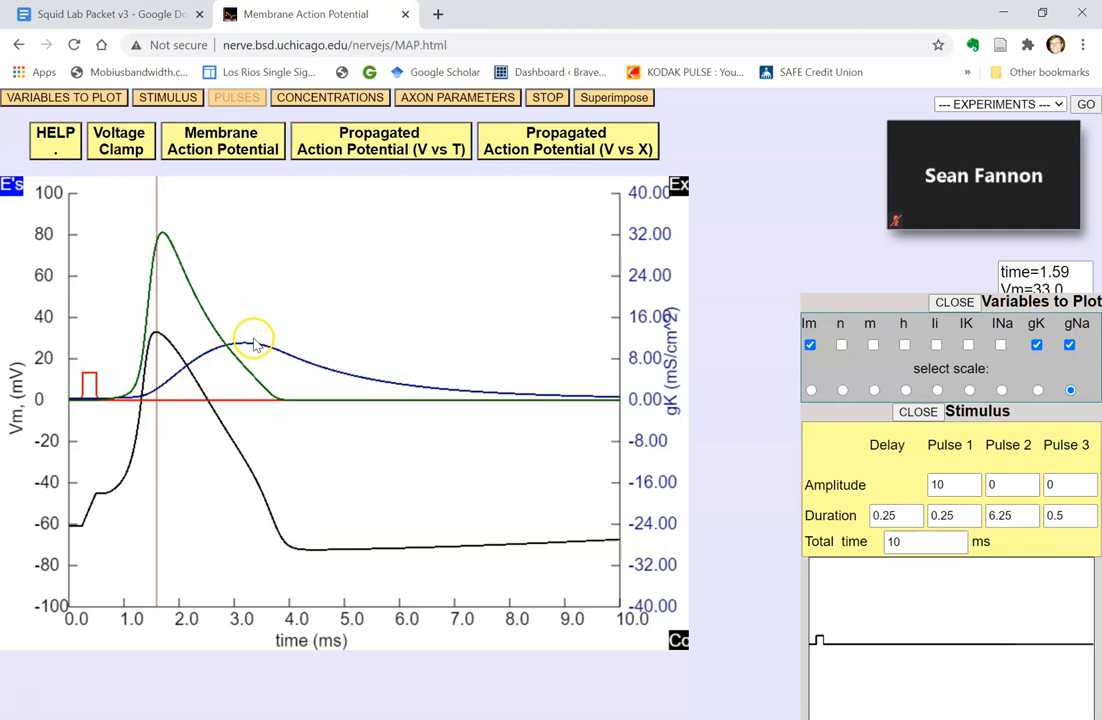
pyautogui.moveTo(190, 374)
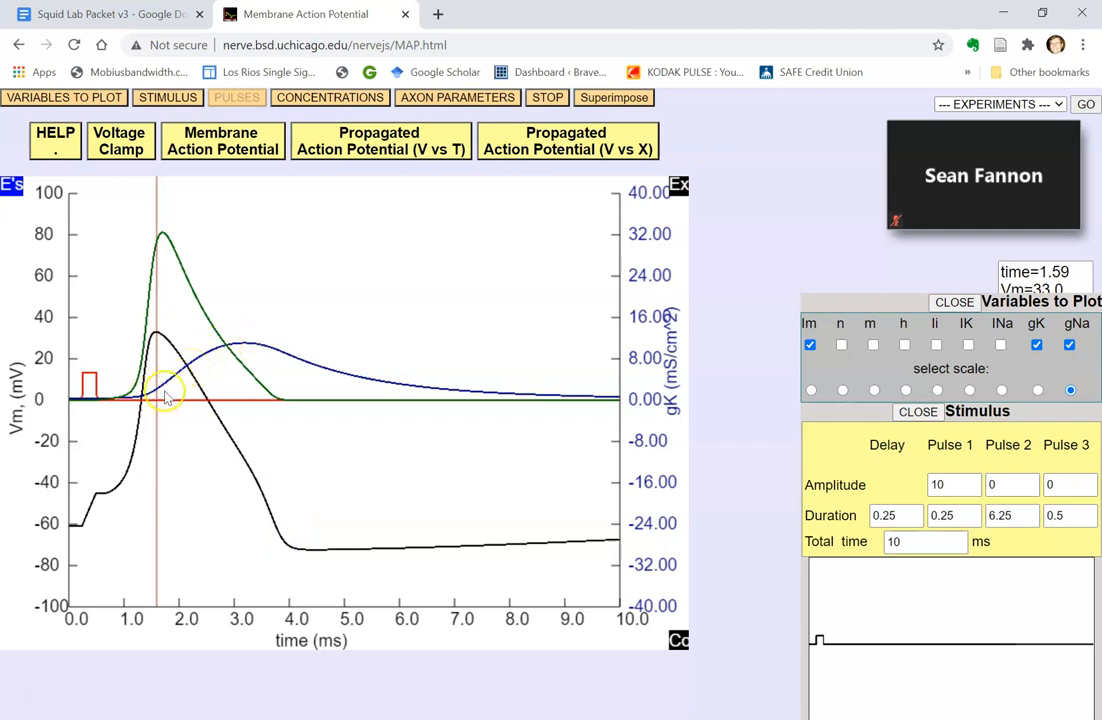
pyautogui.moveTo(160, 333)
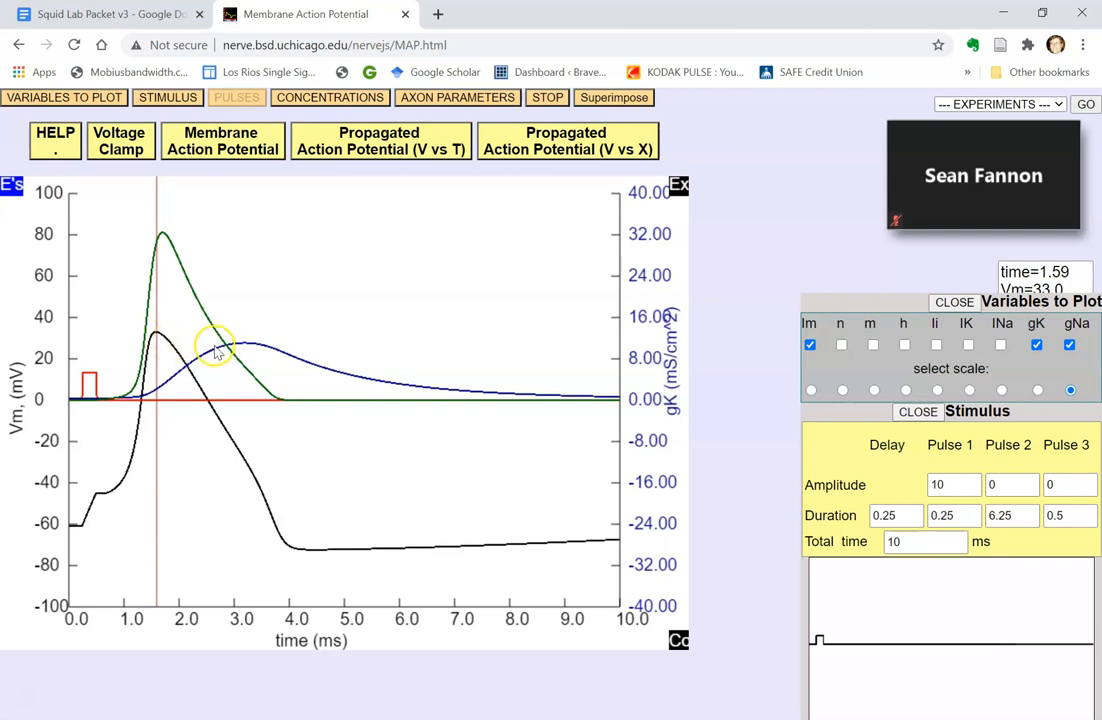
pyautogui.moveTo(170, 335)
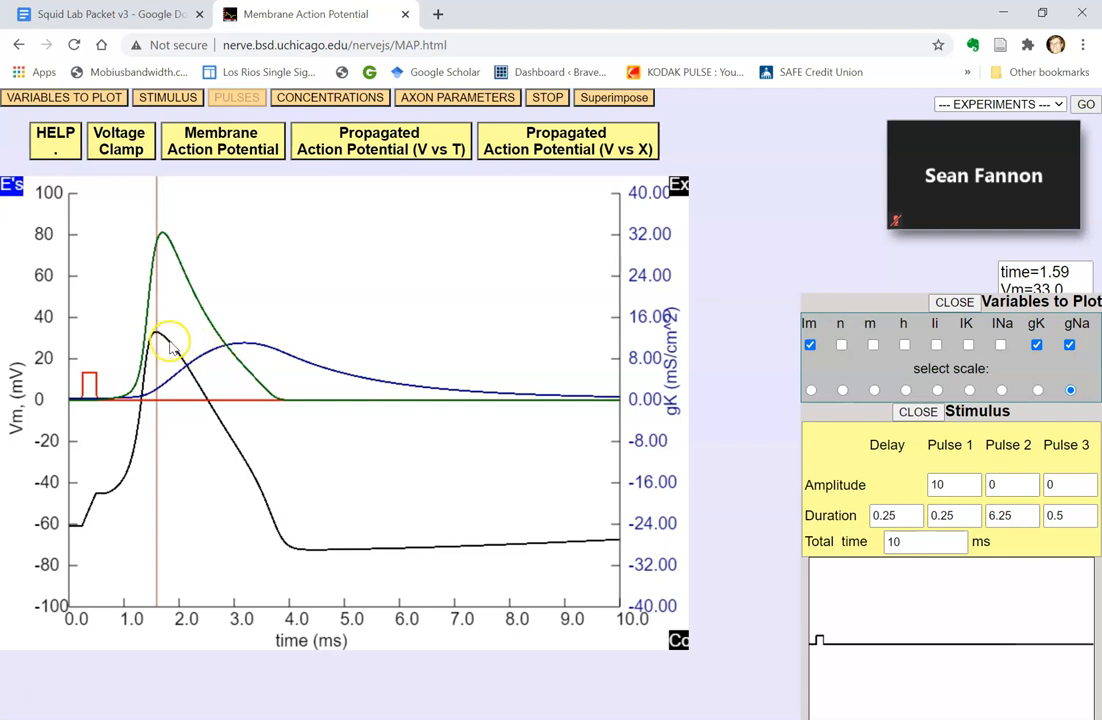
pyautogui.moveTo(230, 350)
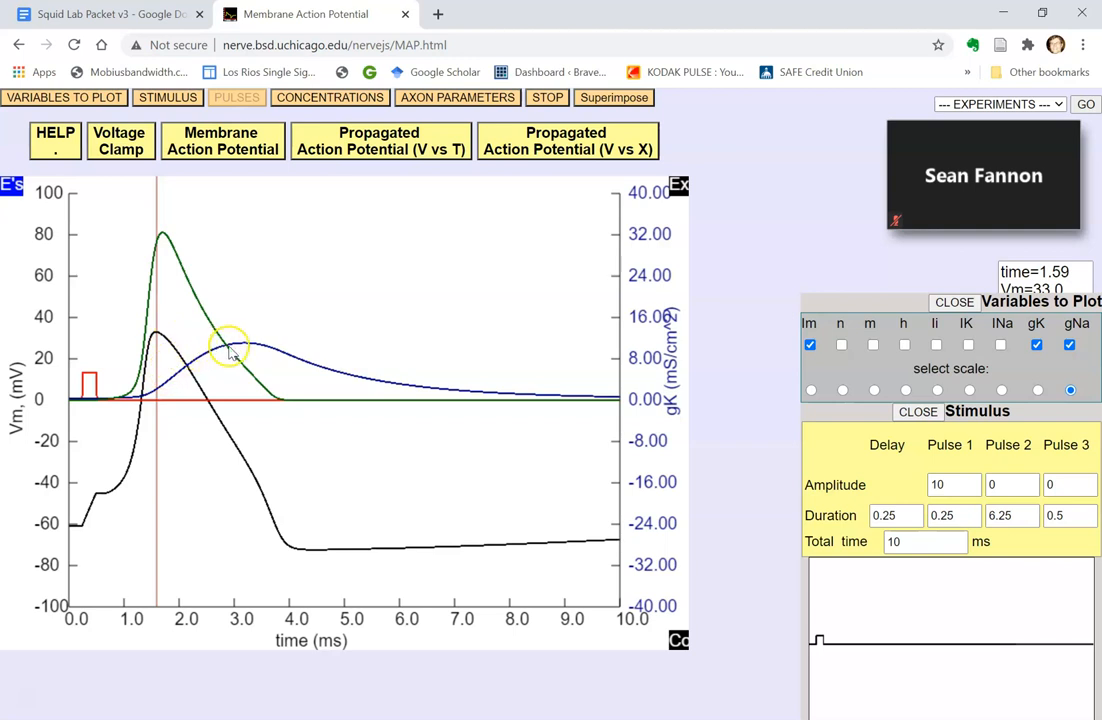
pyautogui.moveTo(165, 390)
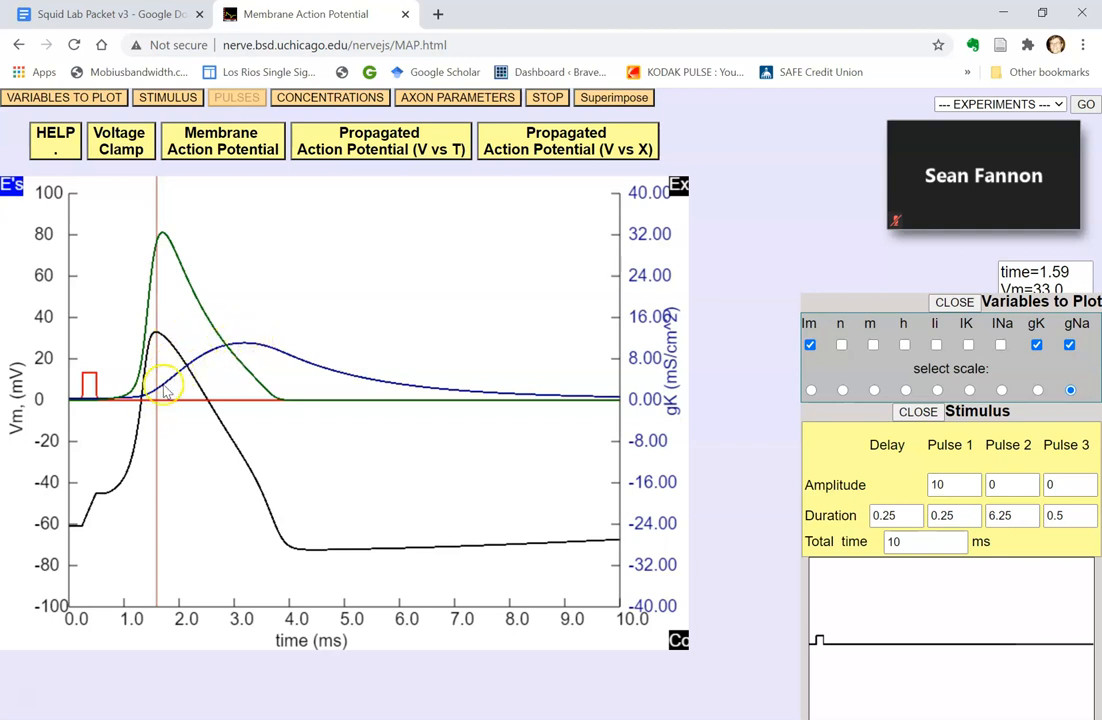
pyautogui.moveTo(170, 340)
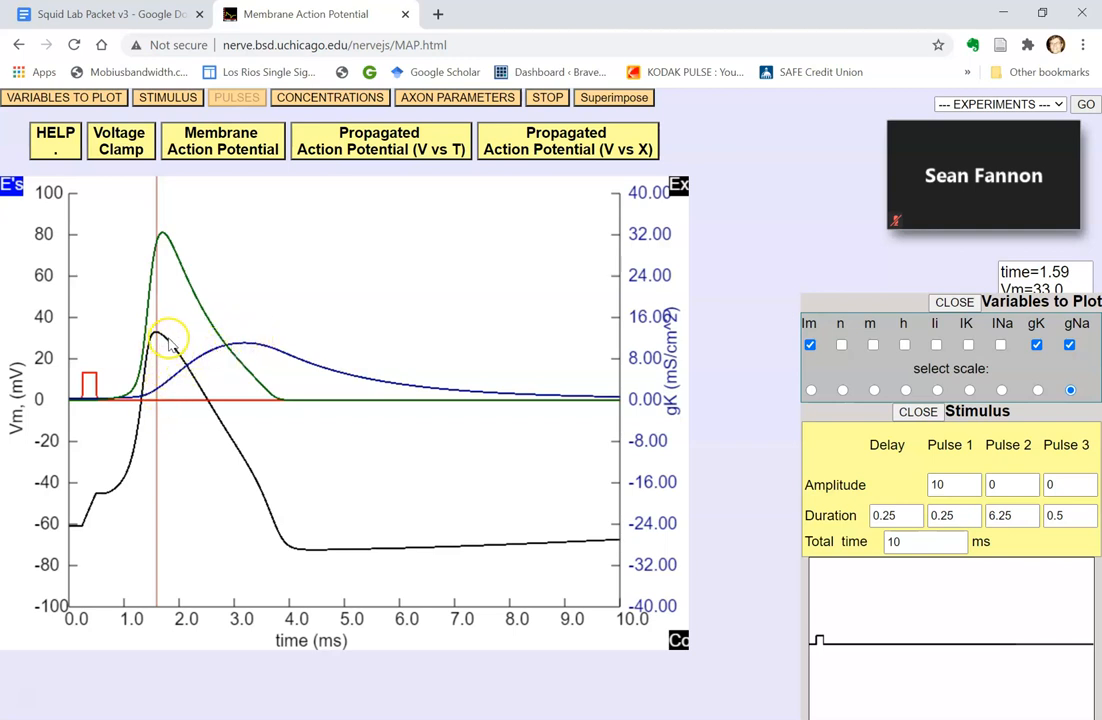
pyautogui.moveTo(175, 348)
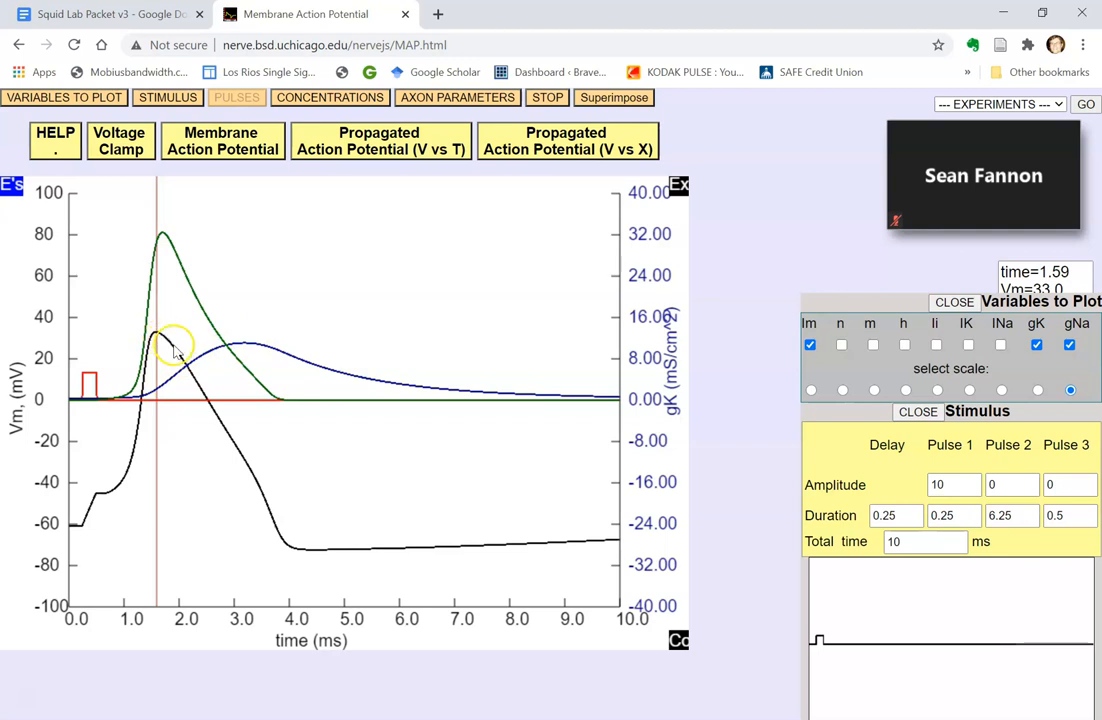
pyautogui.moveTo(175, 345)
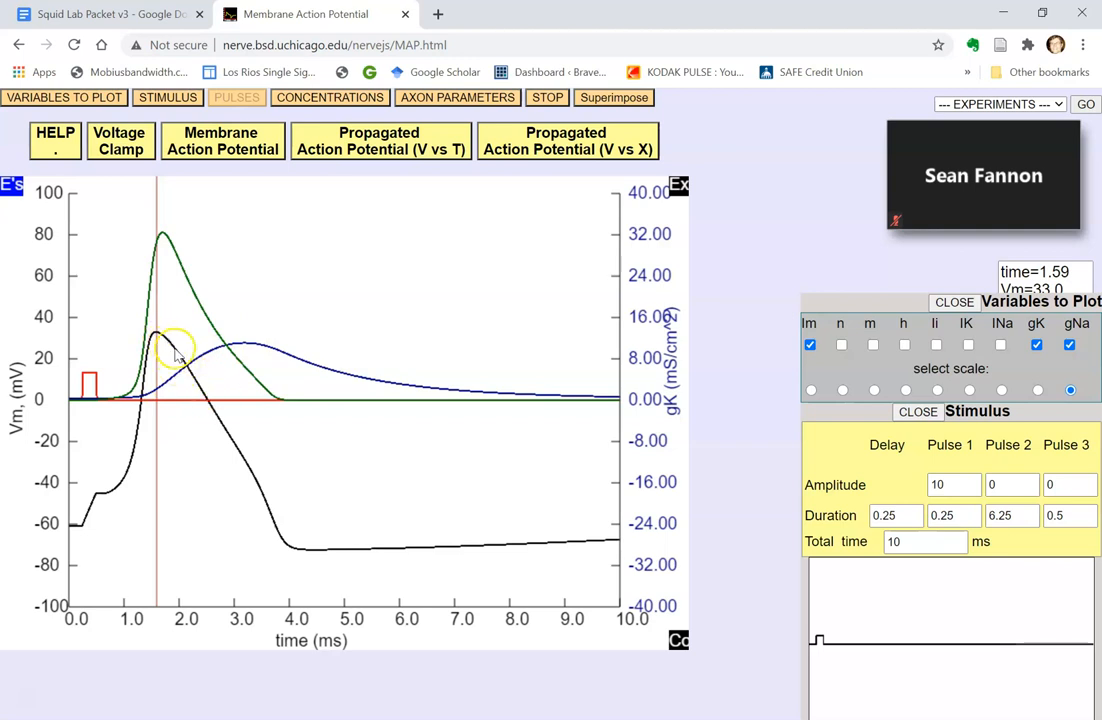
pyautogui.moveTo(275, 528)
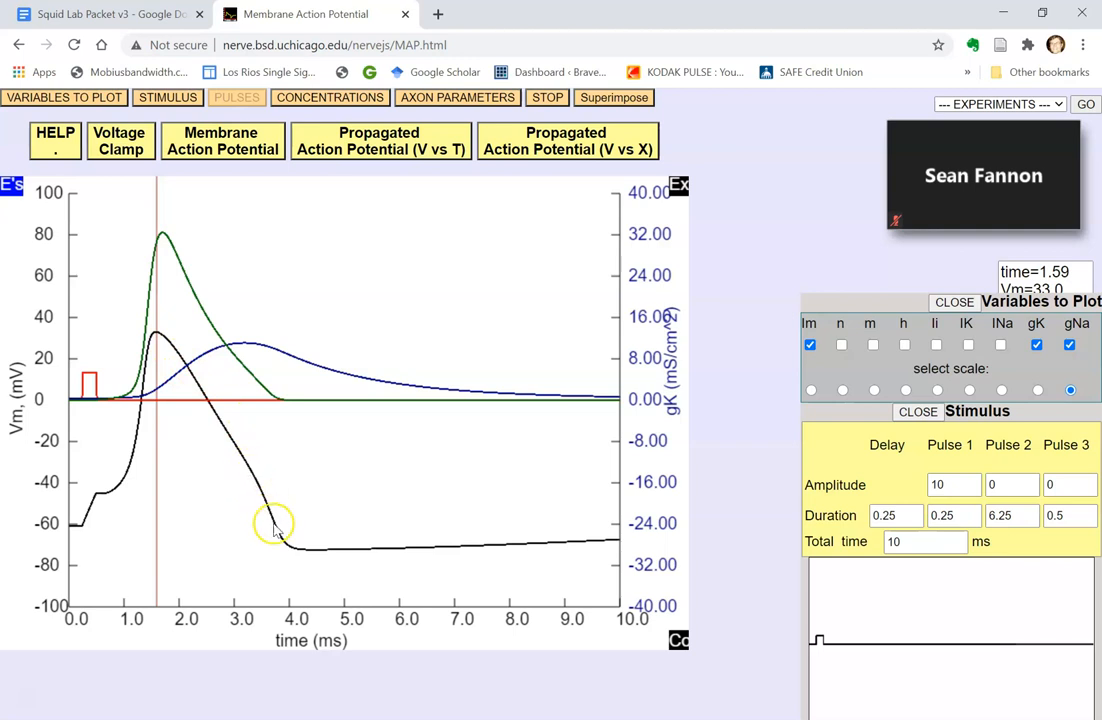
pyautogui.moveTo(250, 350)
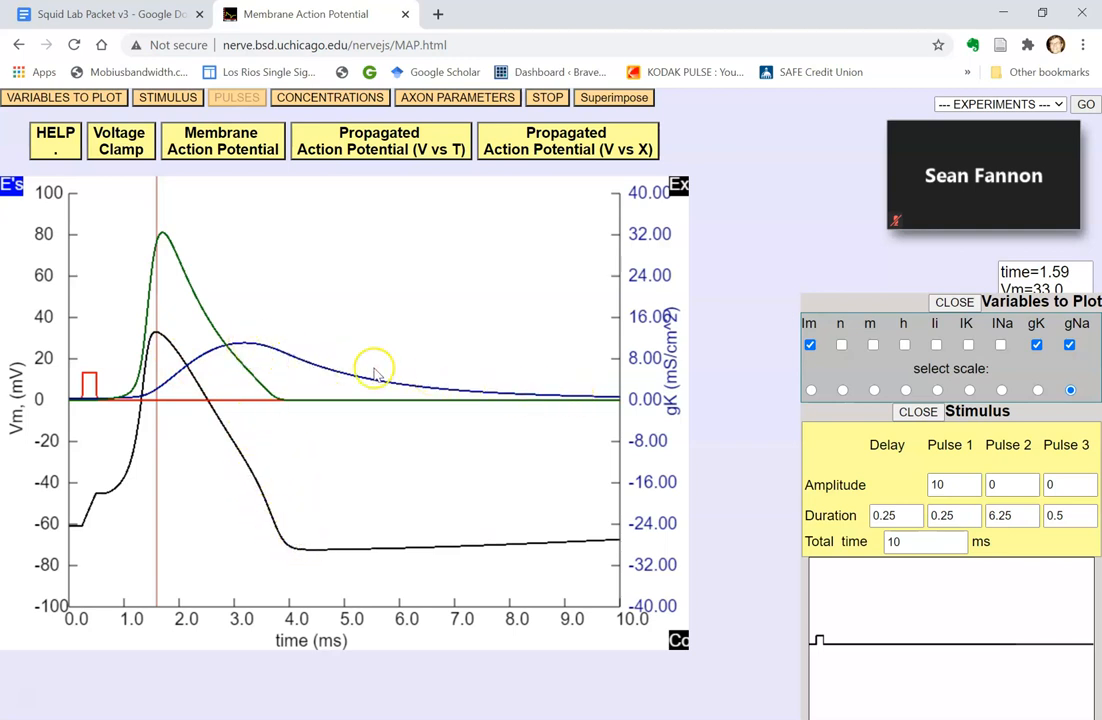
pyautogui.moveTo(328, 363)
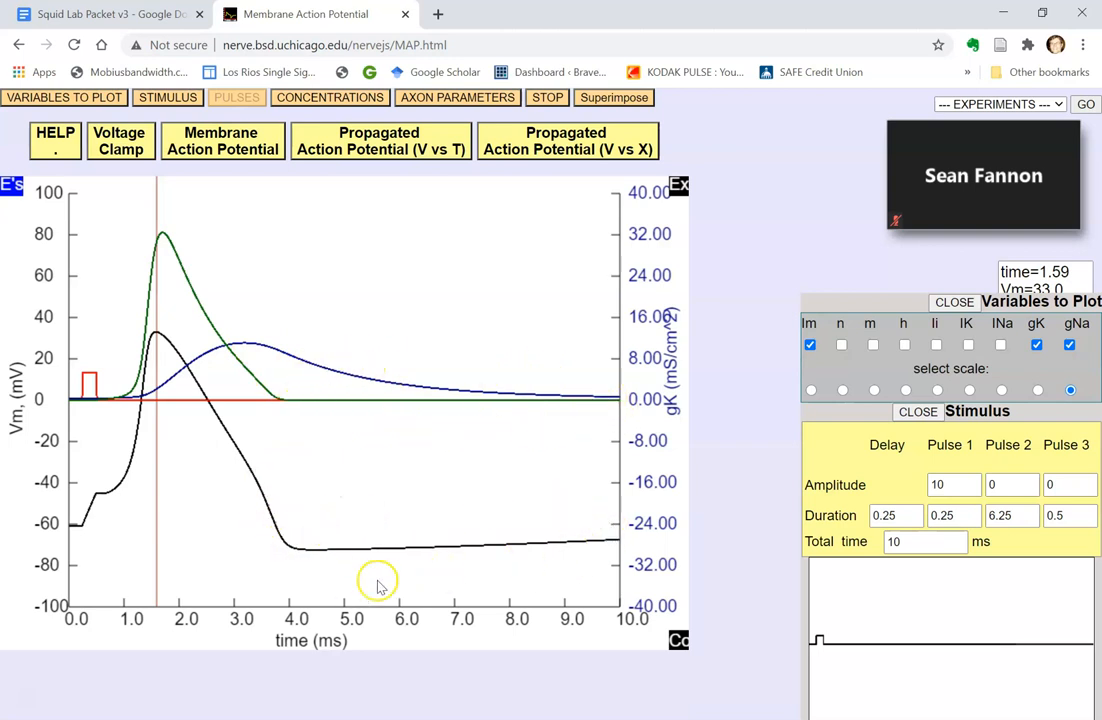
pyautogui.moveTo(250, 418)
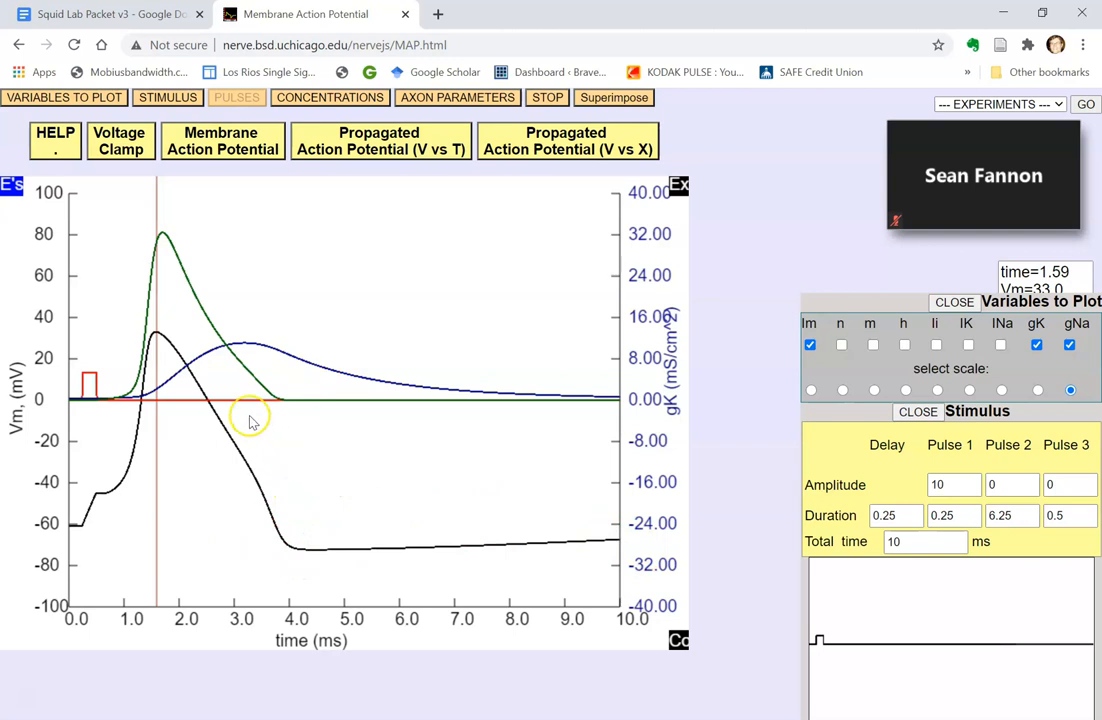
pyautogui.moveTo(300, 490)
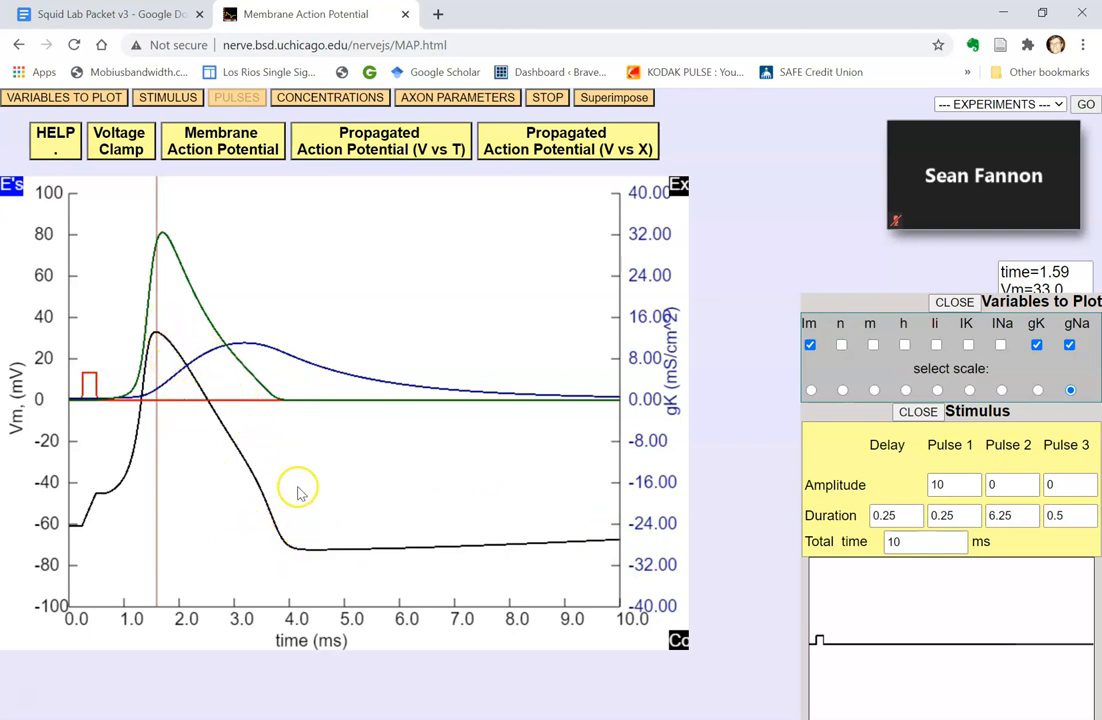
pyautogui.moveTo(175, 360)
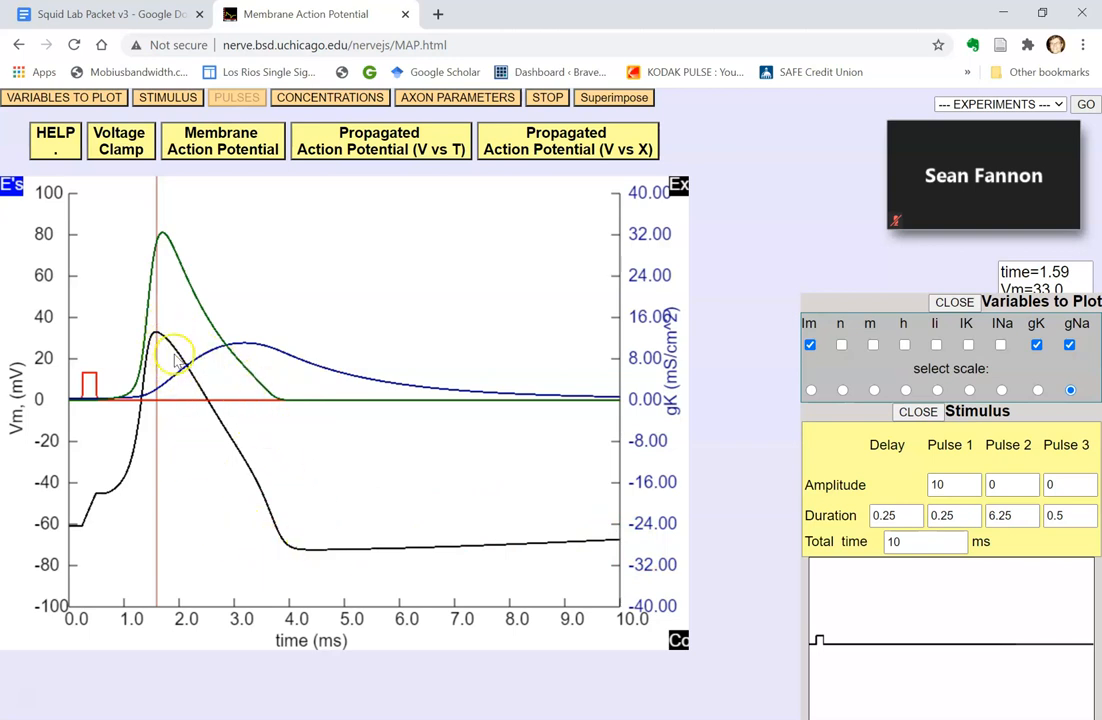
pyautogui.moveTo(298, 535)
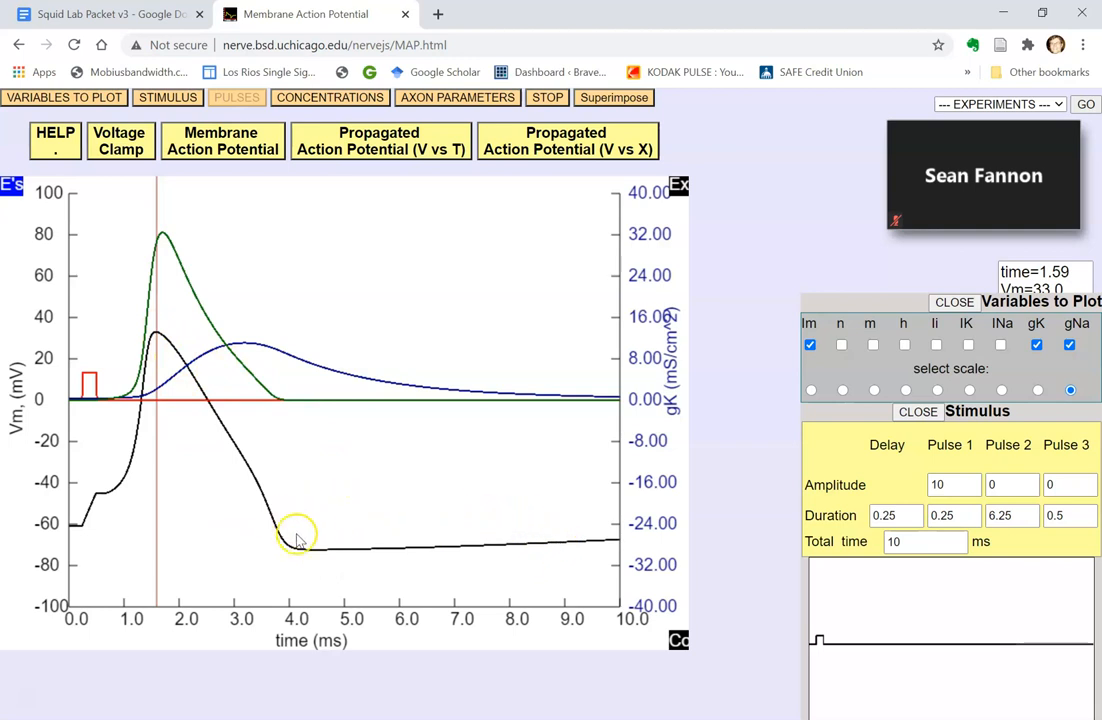
pyautogui.moveTo(278, 515)
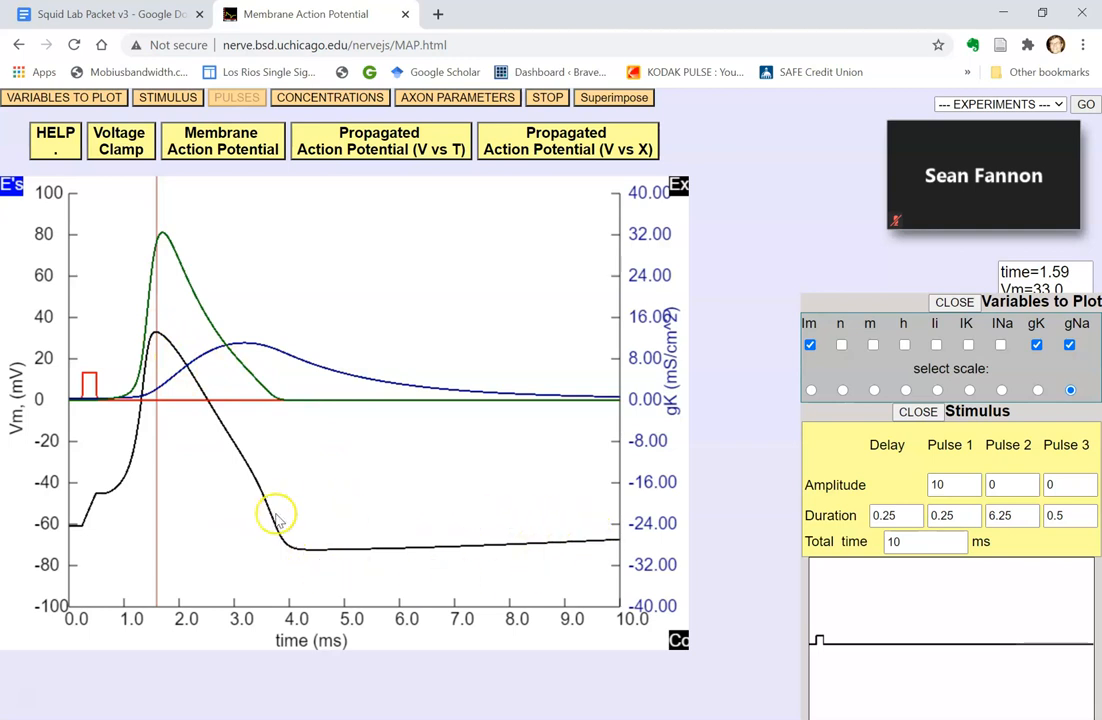
pyautogui.moveTo(300, 521)
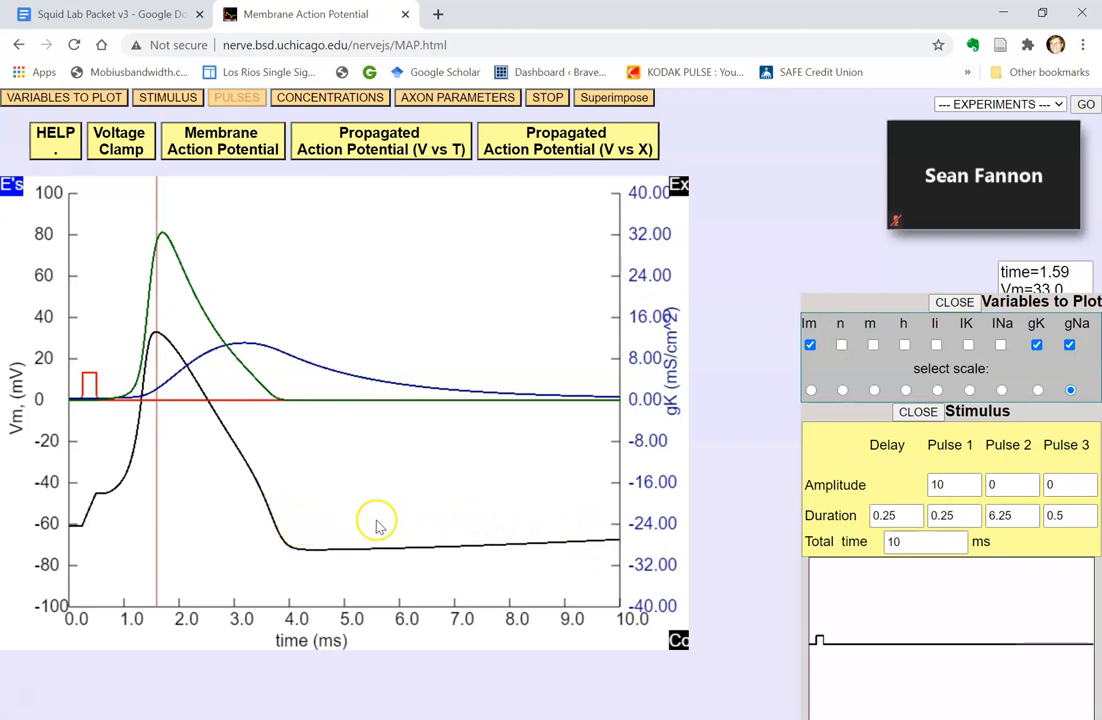
pyautogui.moveTo(598, 550)
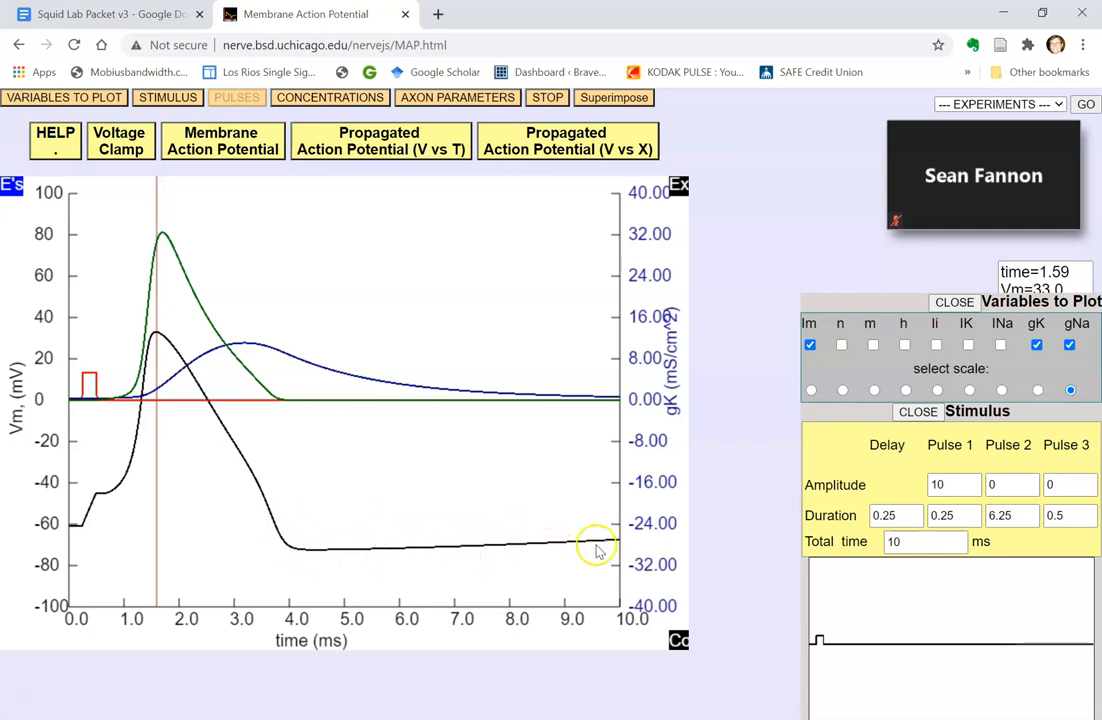
pyautogui.moveTo(450, 548)
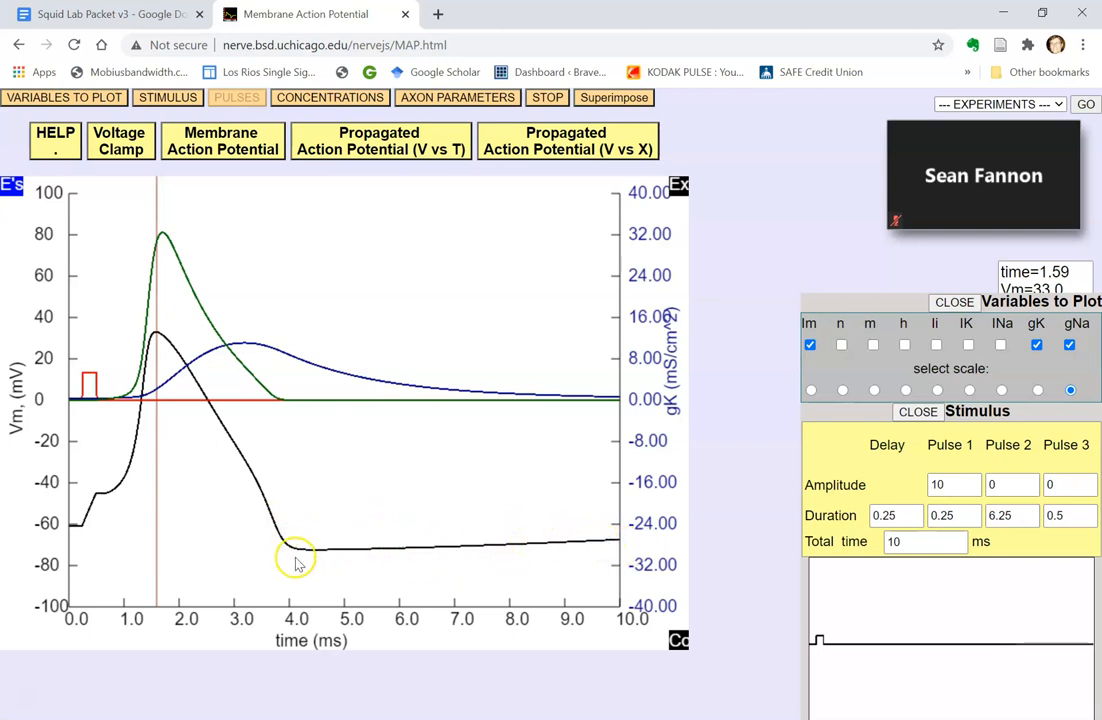
pyautogui.moveTo(268, 335)
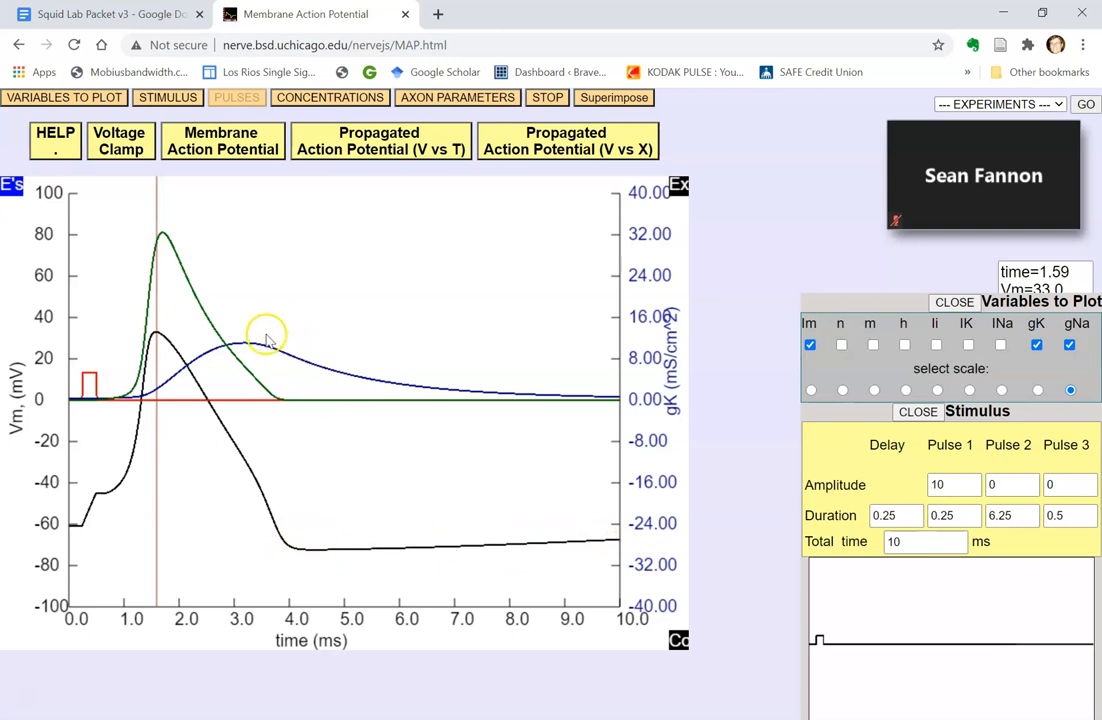
pyautogui.moveTo(405, 393)
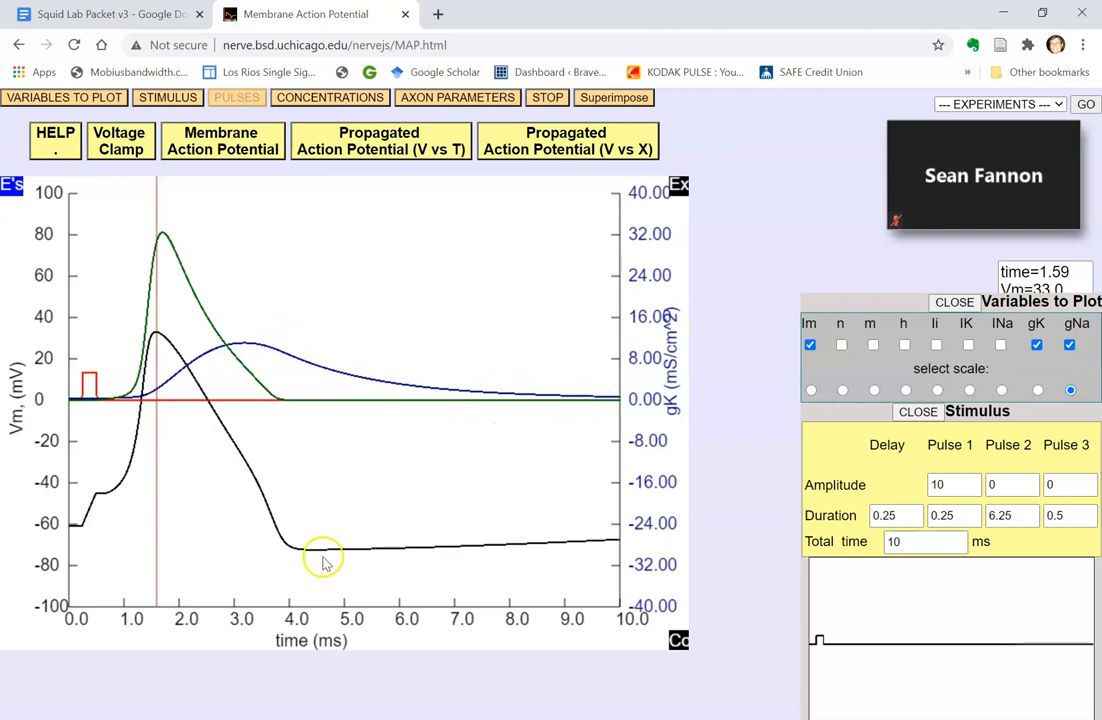
pyautogui.moveTo(324, 568)
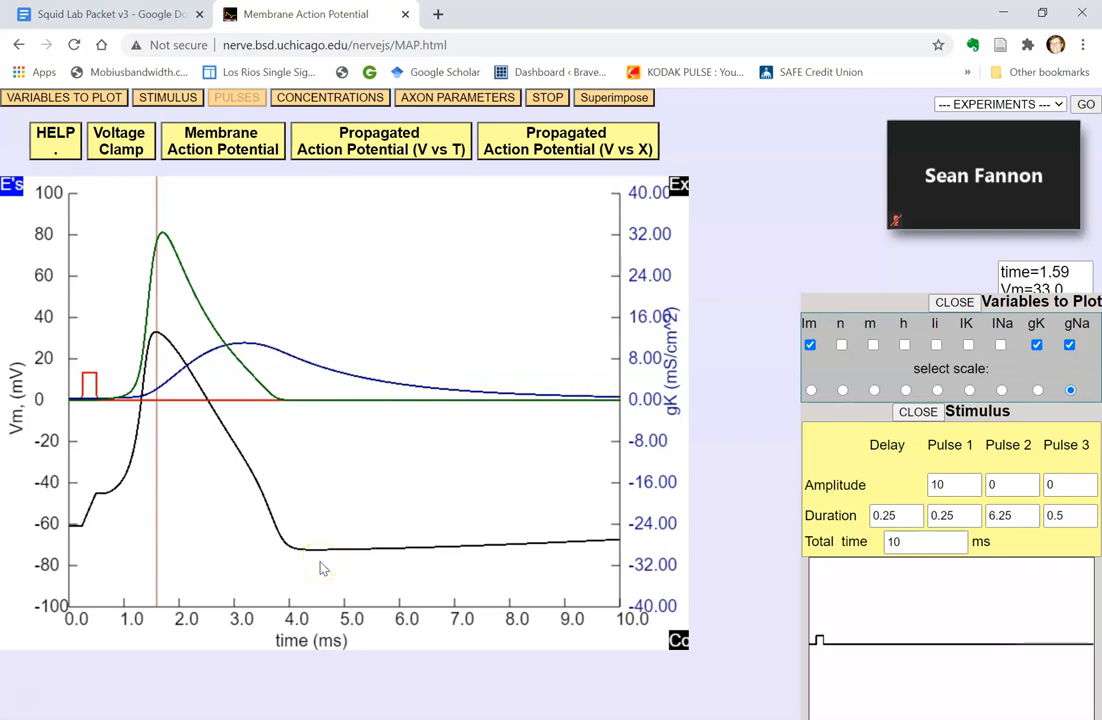
pyautogui.moveTo(323, 510)
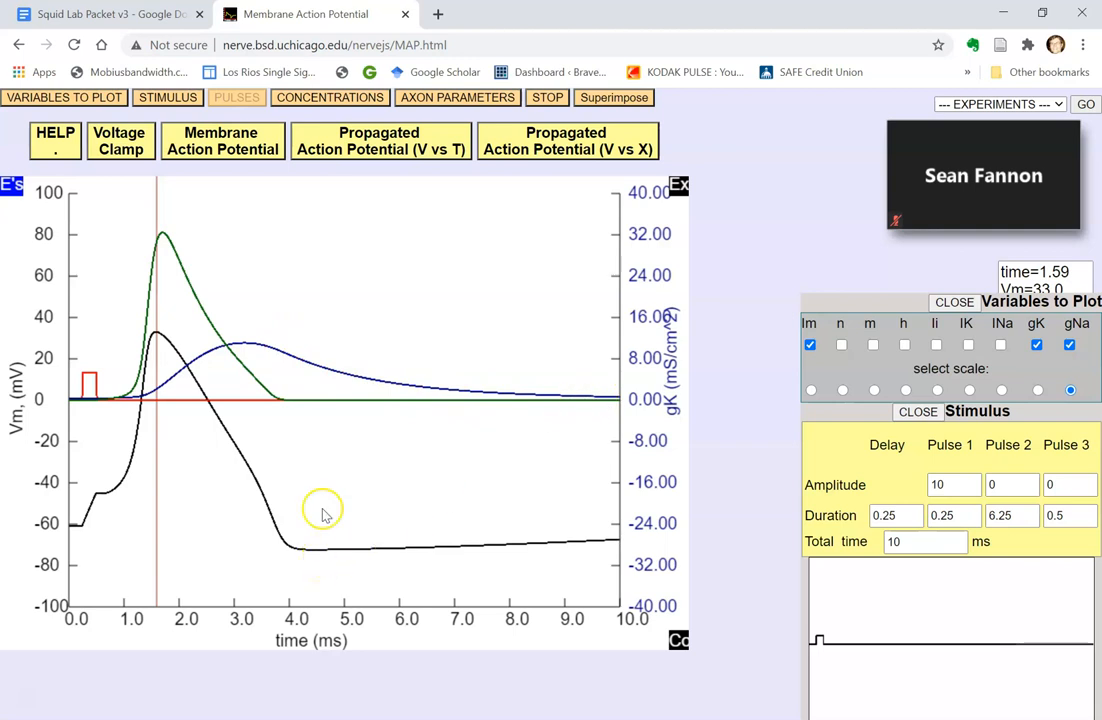
pyautogui.moveTo(408, 390)
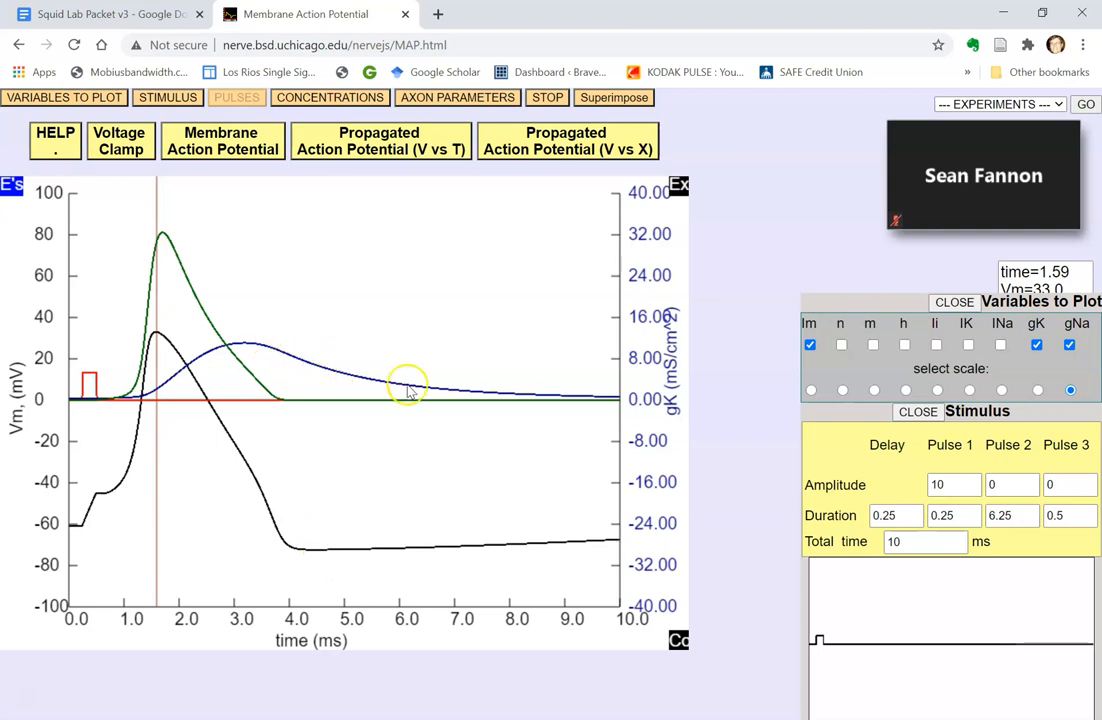
pyautogui.moveTo(628, 412)
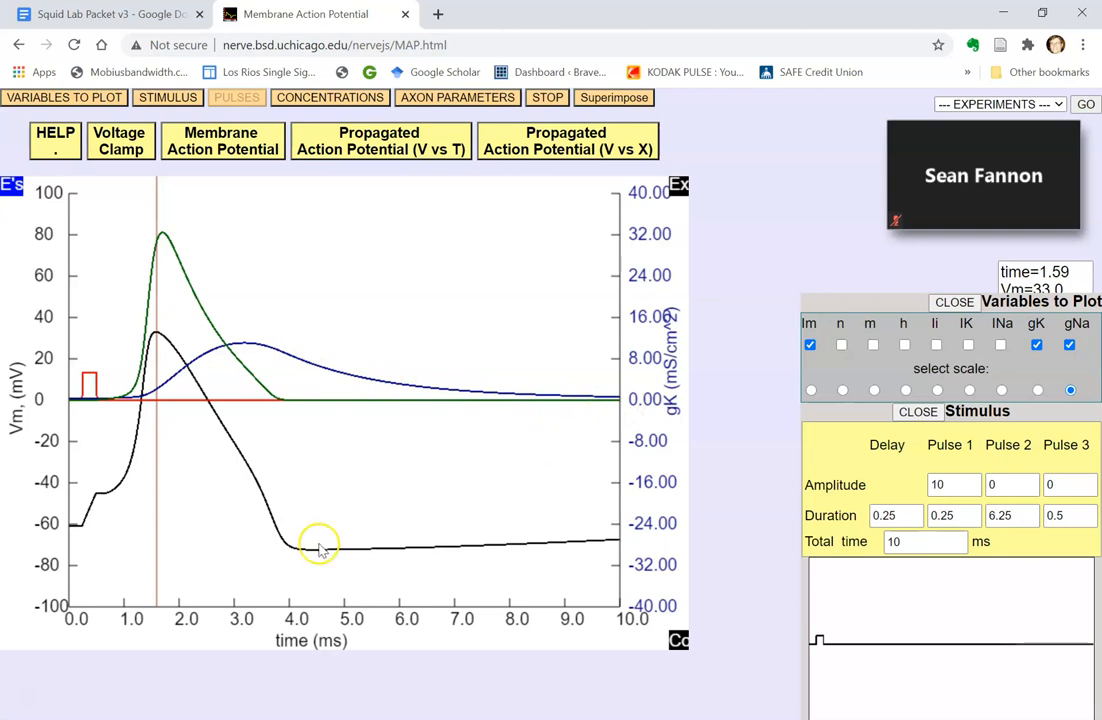
pyautogui.moveTo(505, 530)
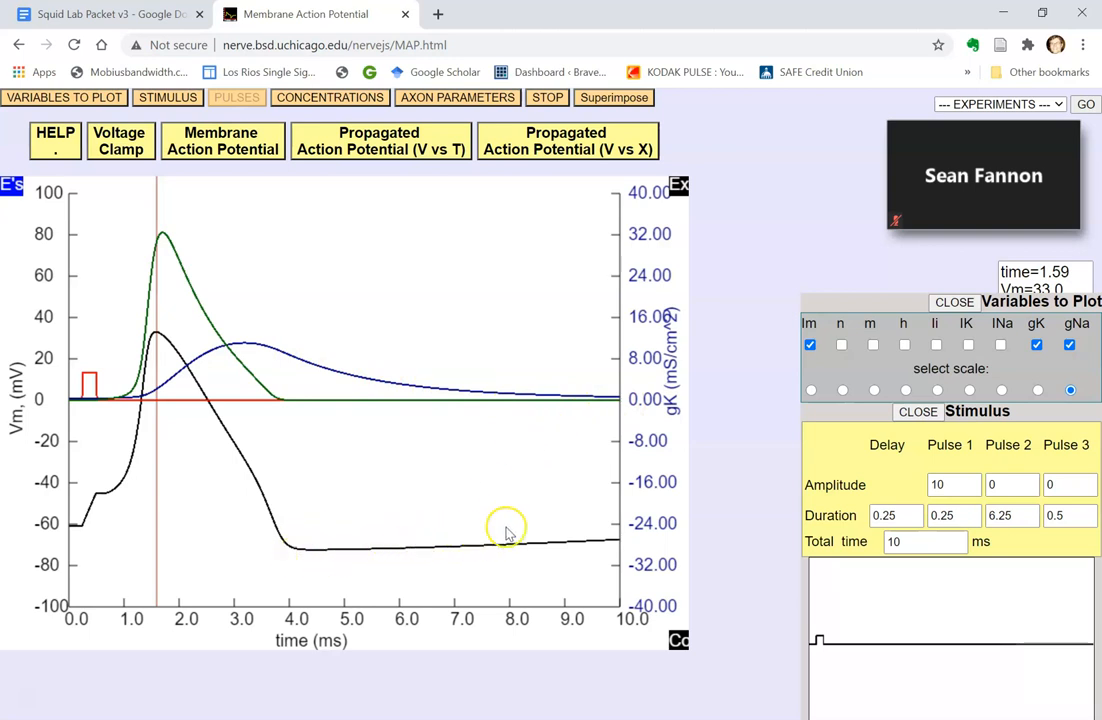
pyautogui.moveTo(620, 543)
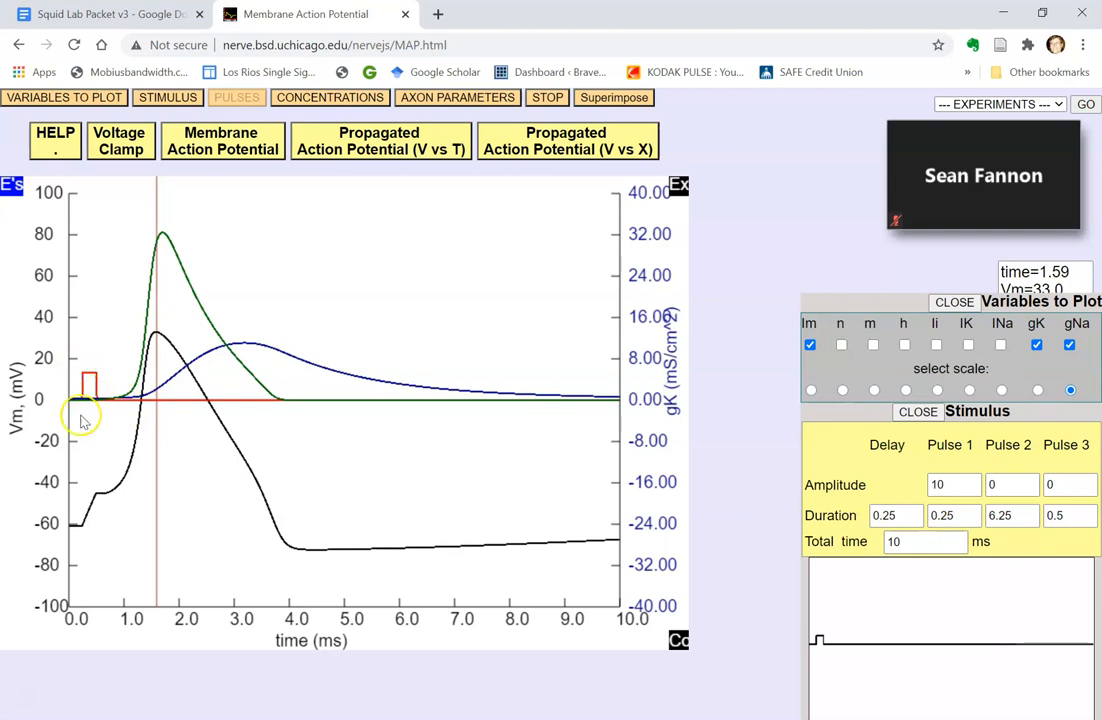
pyautogui.moveTo(545, 505)
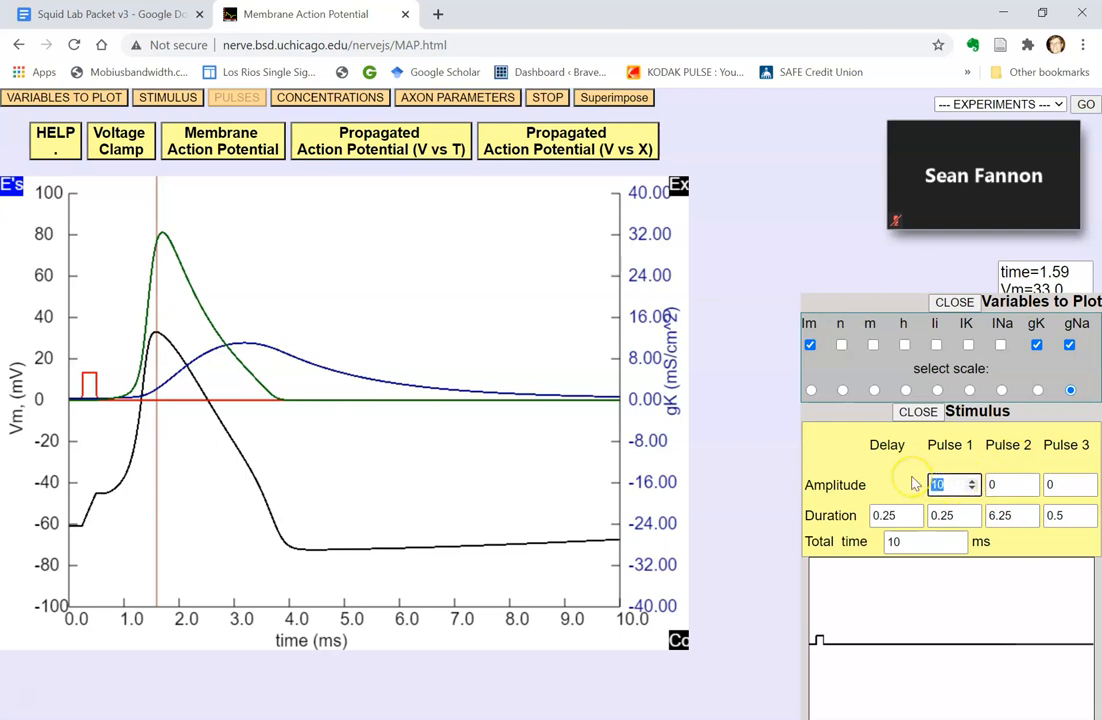
pyautogui.moveTo(918, 489)
pyautogui.write('4')
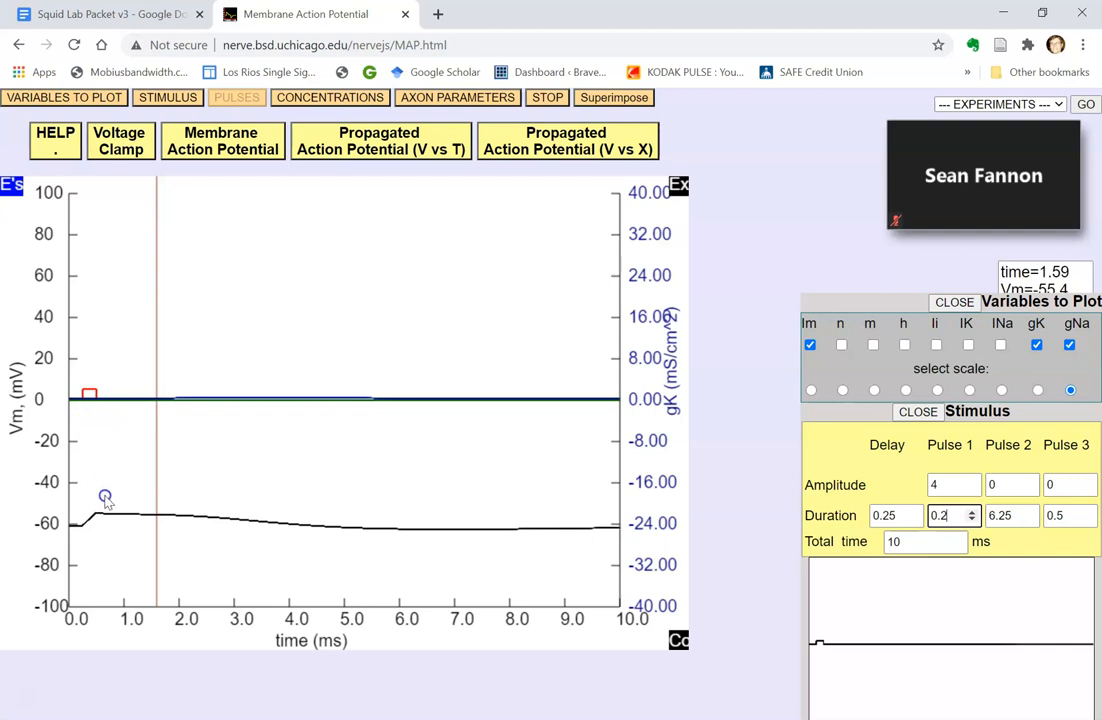
pyautogui.moveTo(297, 527)
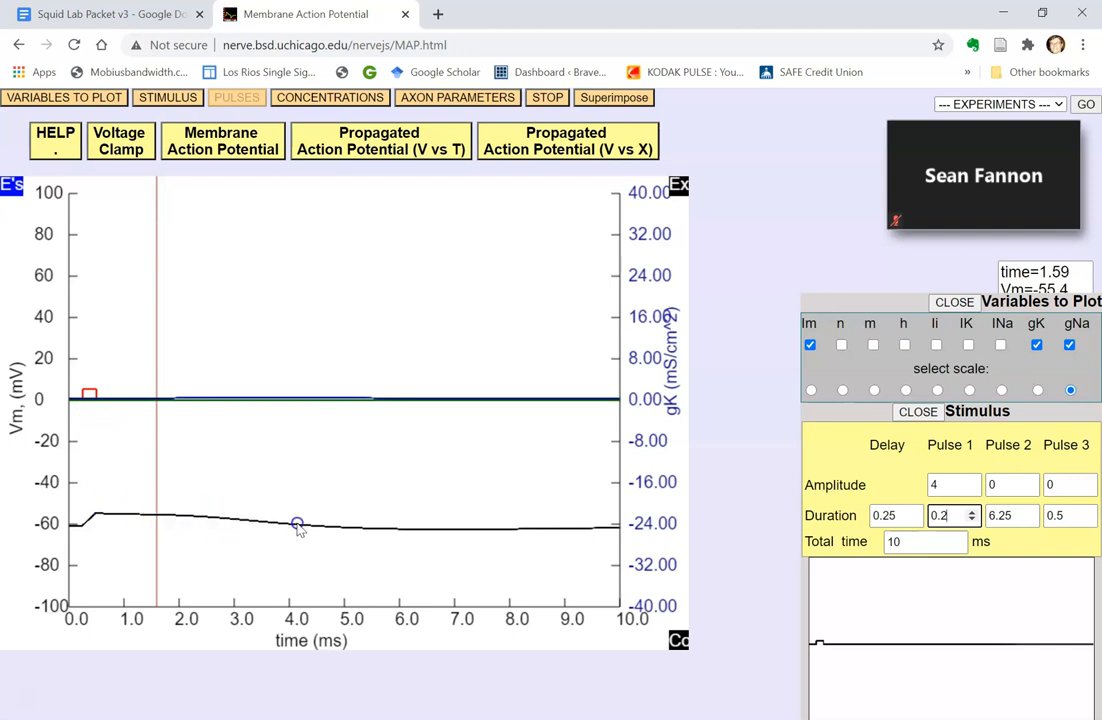
pyautogui.moveTo(473, 531)
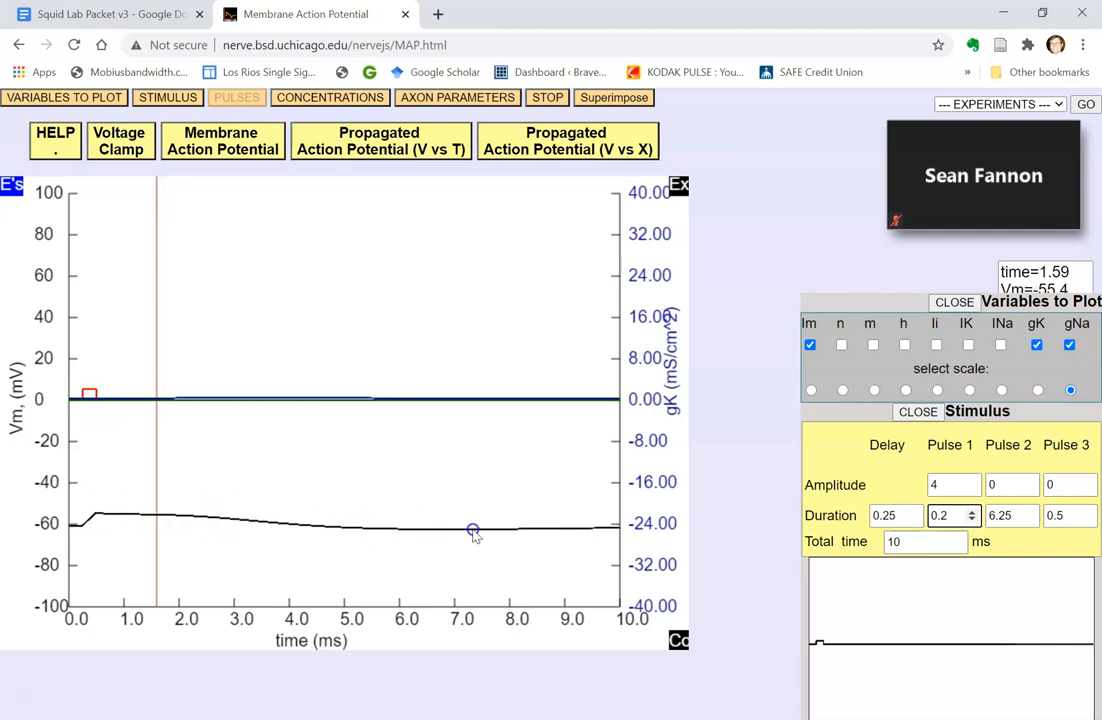
pyautogui.moveTo(345, 530)
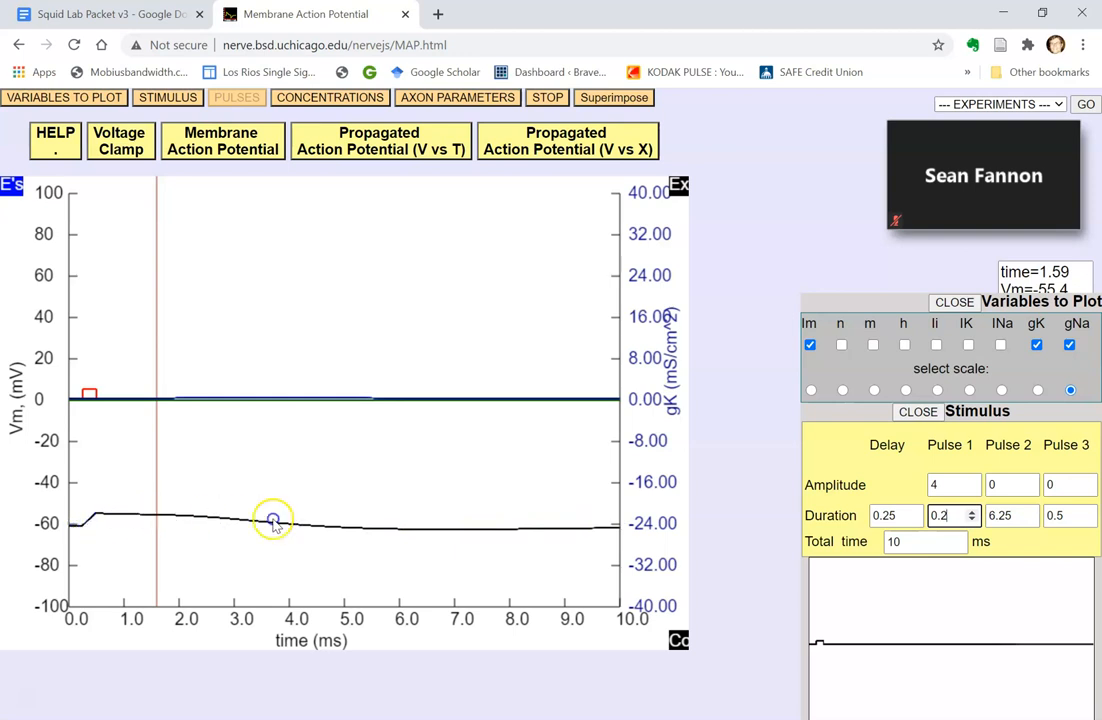
pyautogui.moveTo(96, 509)
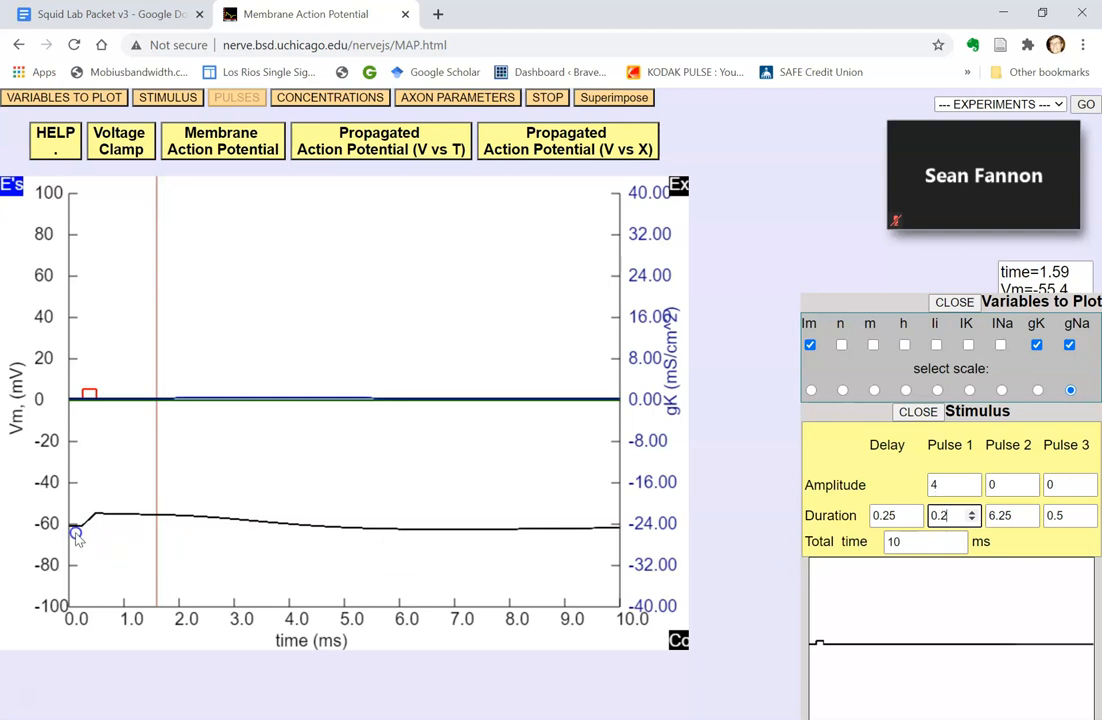
pyautogui.moveTo(110, 532)
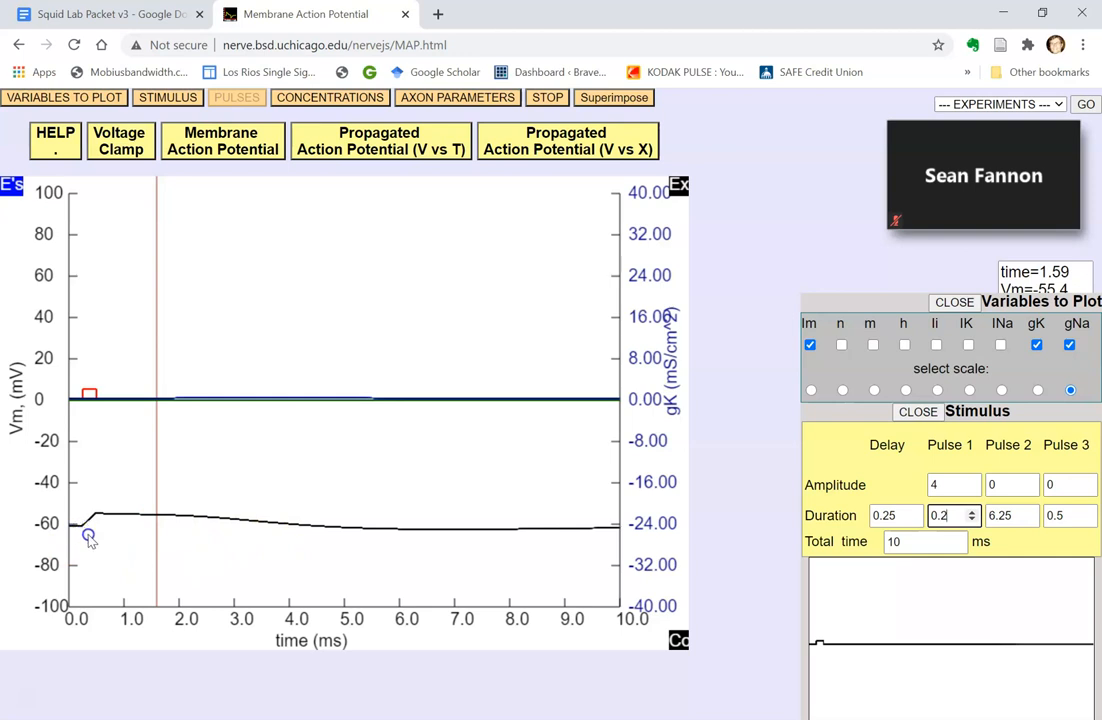
pyautogui.moveTo(118, 548)
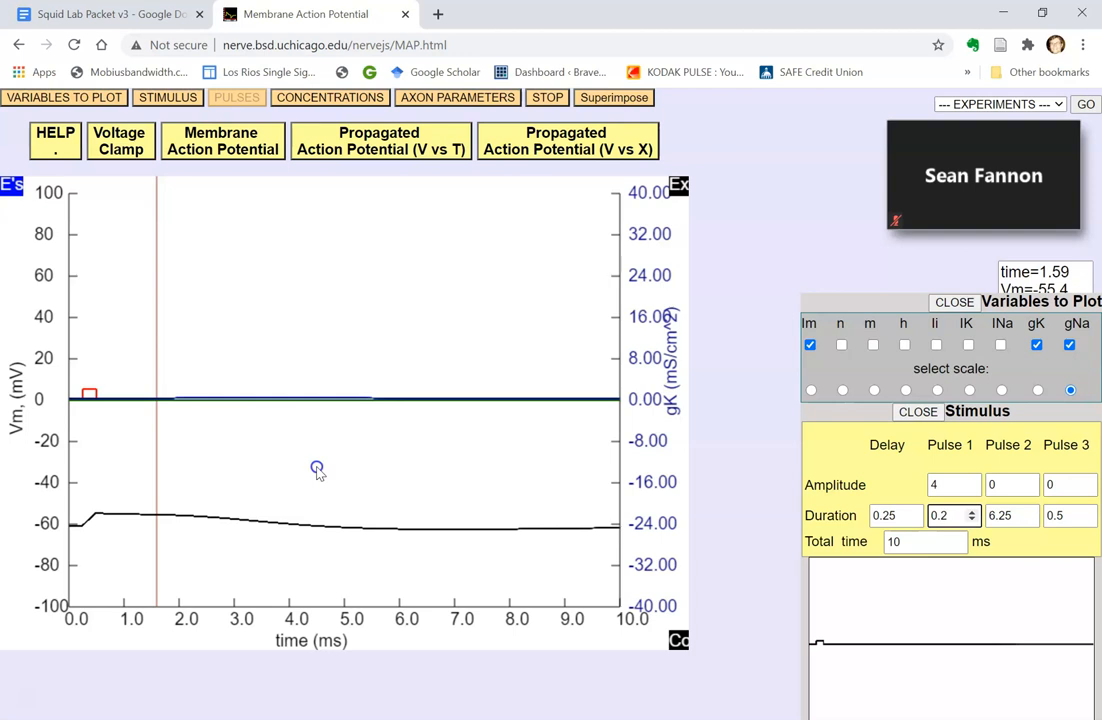
pyautogui.moveTo(100, 570)
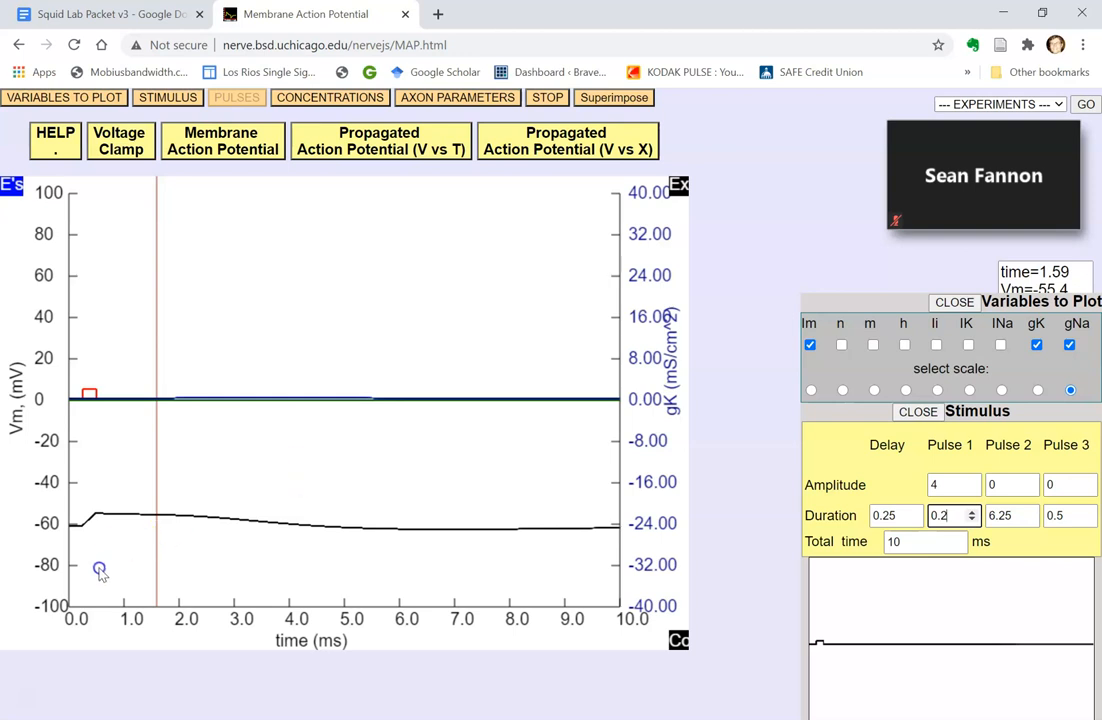